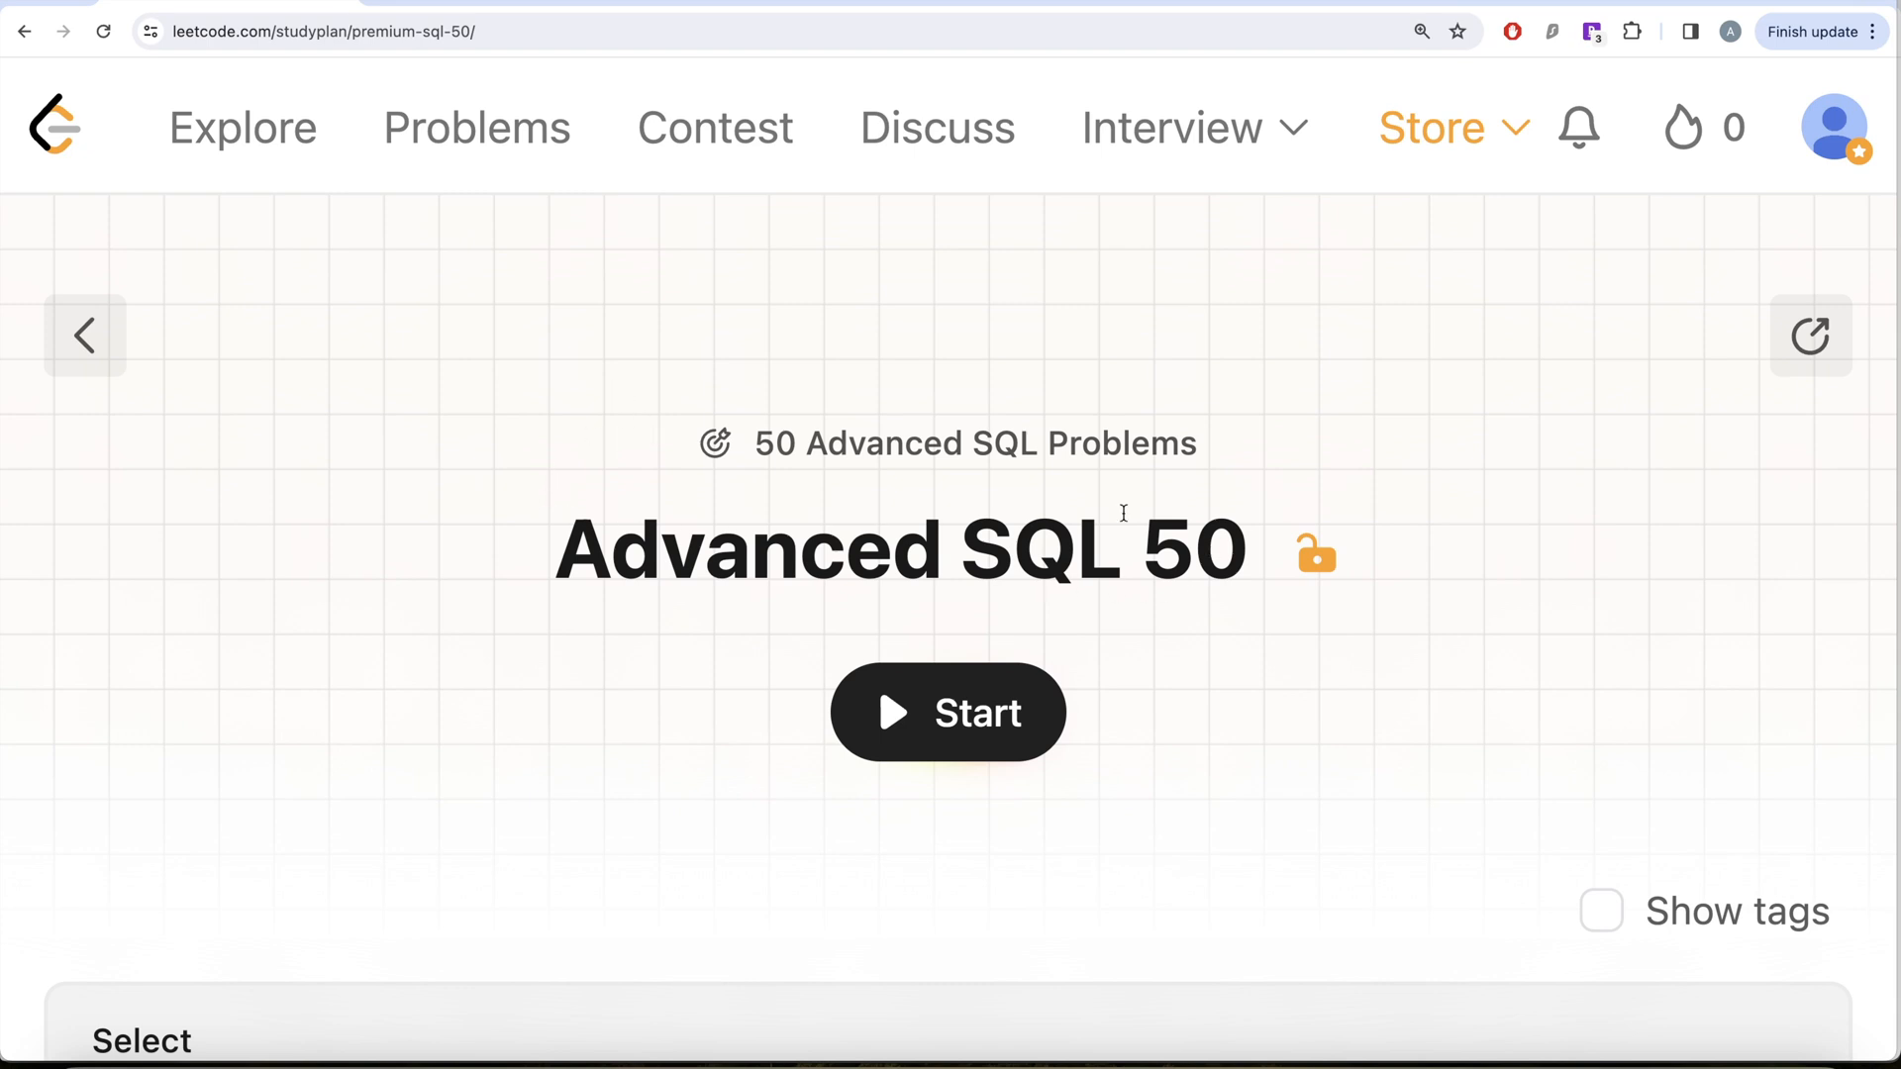
Scroll down the Advanced SQL 50 problem list toward Daily Leads and Partners
scroll("down", 3)
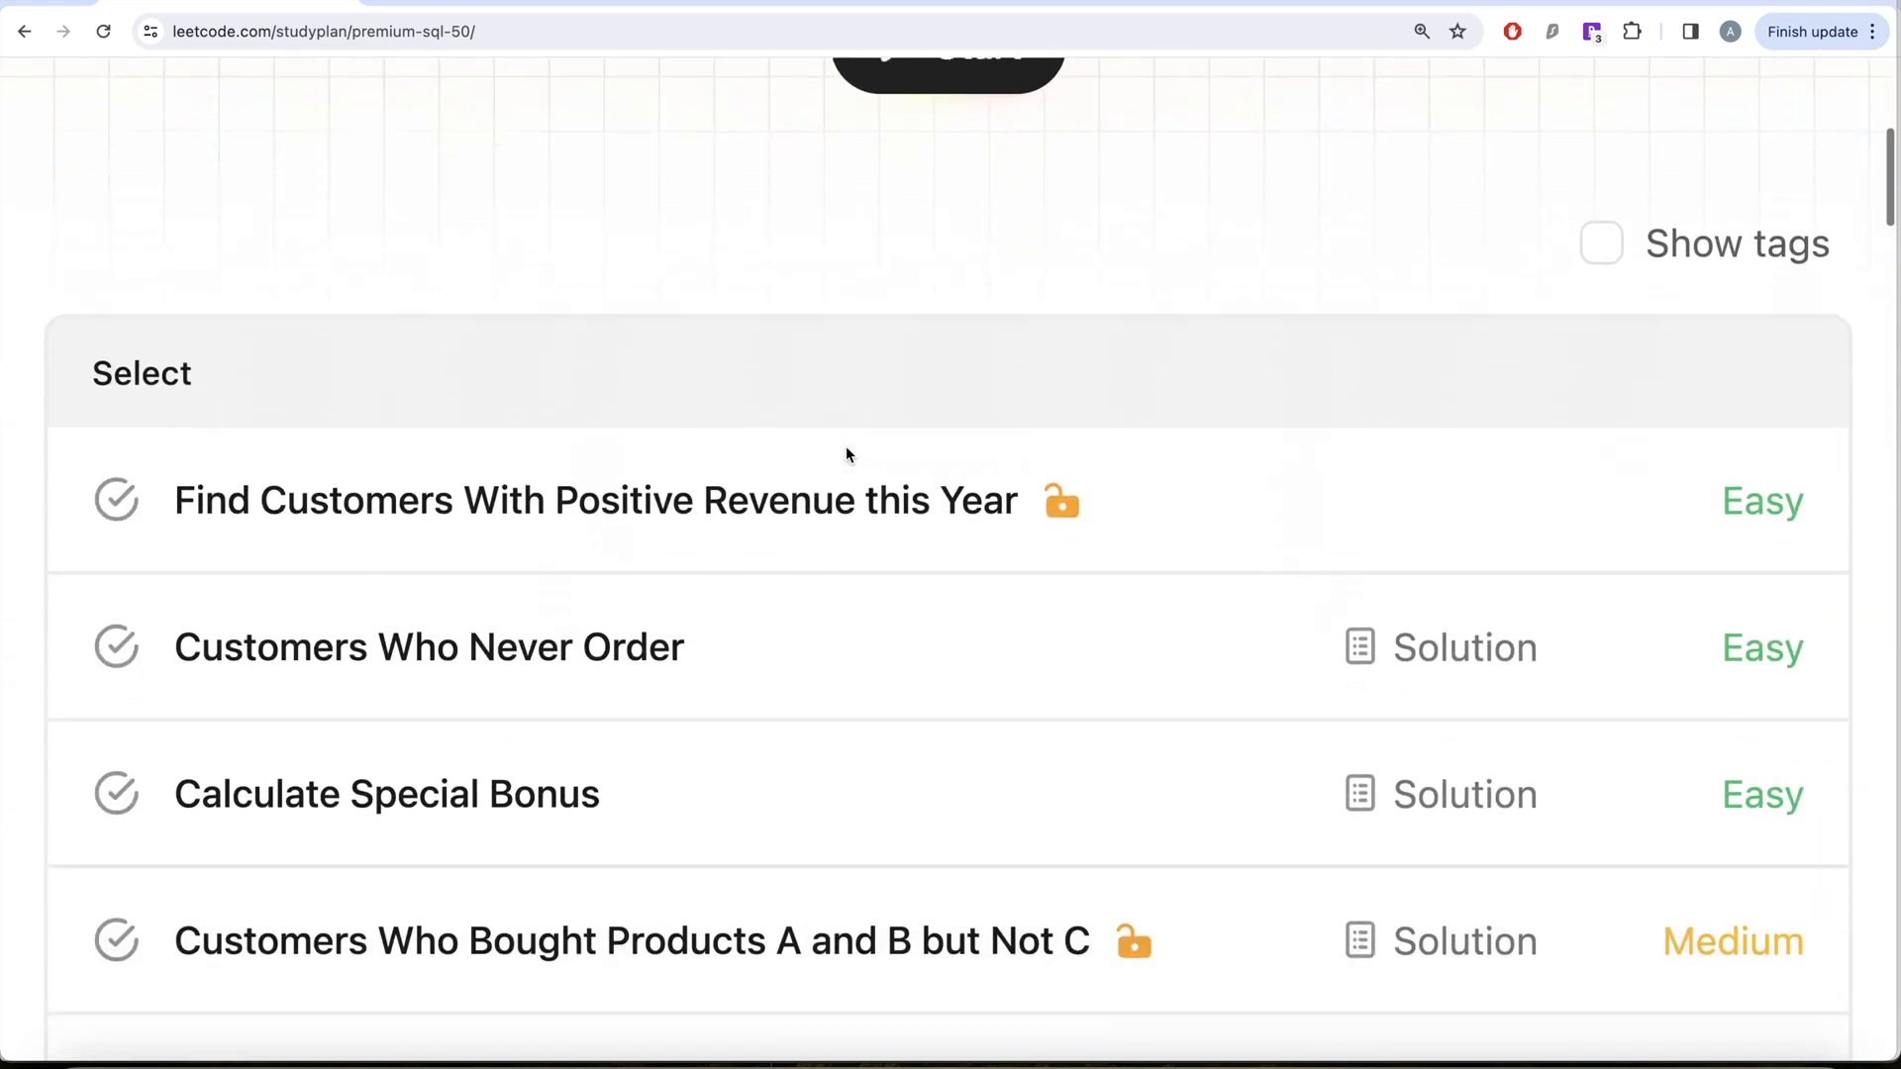
scroll("down", 3)
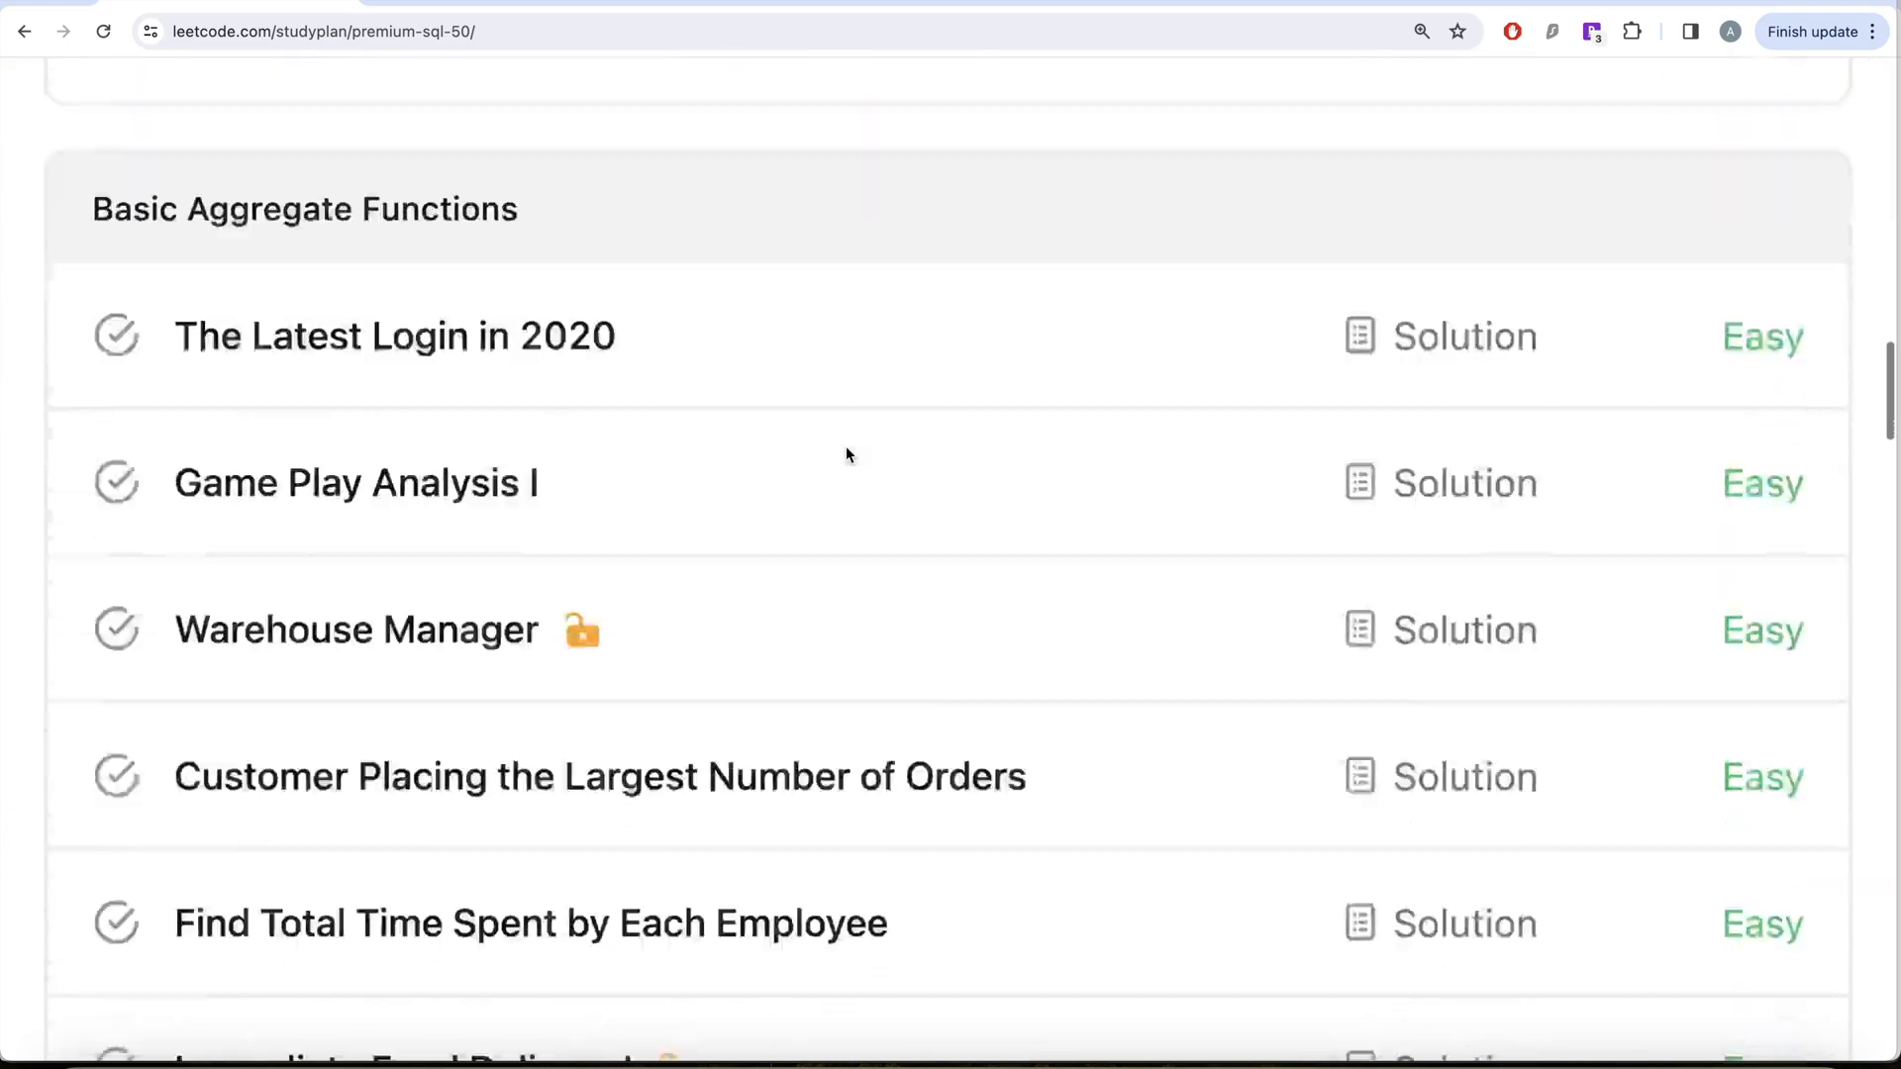
scroll("down", 3)
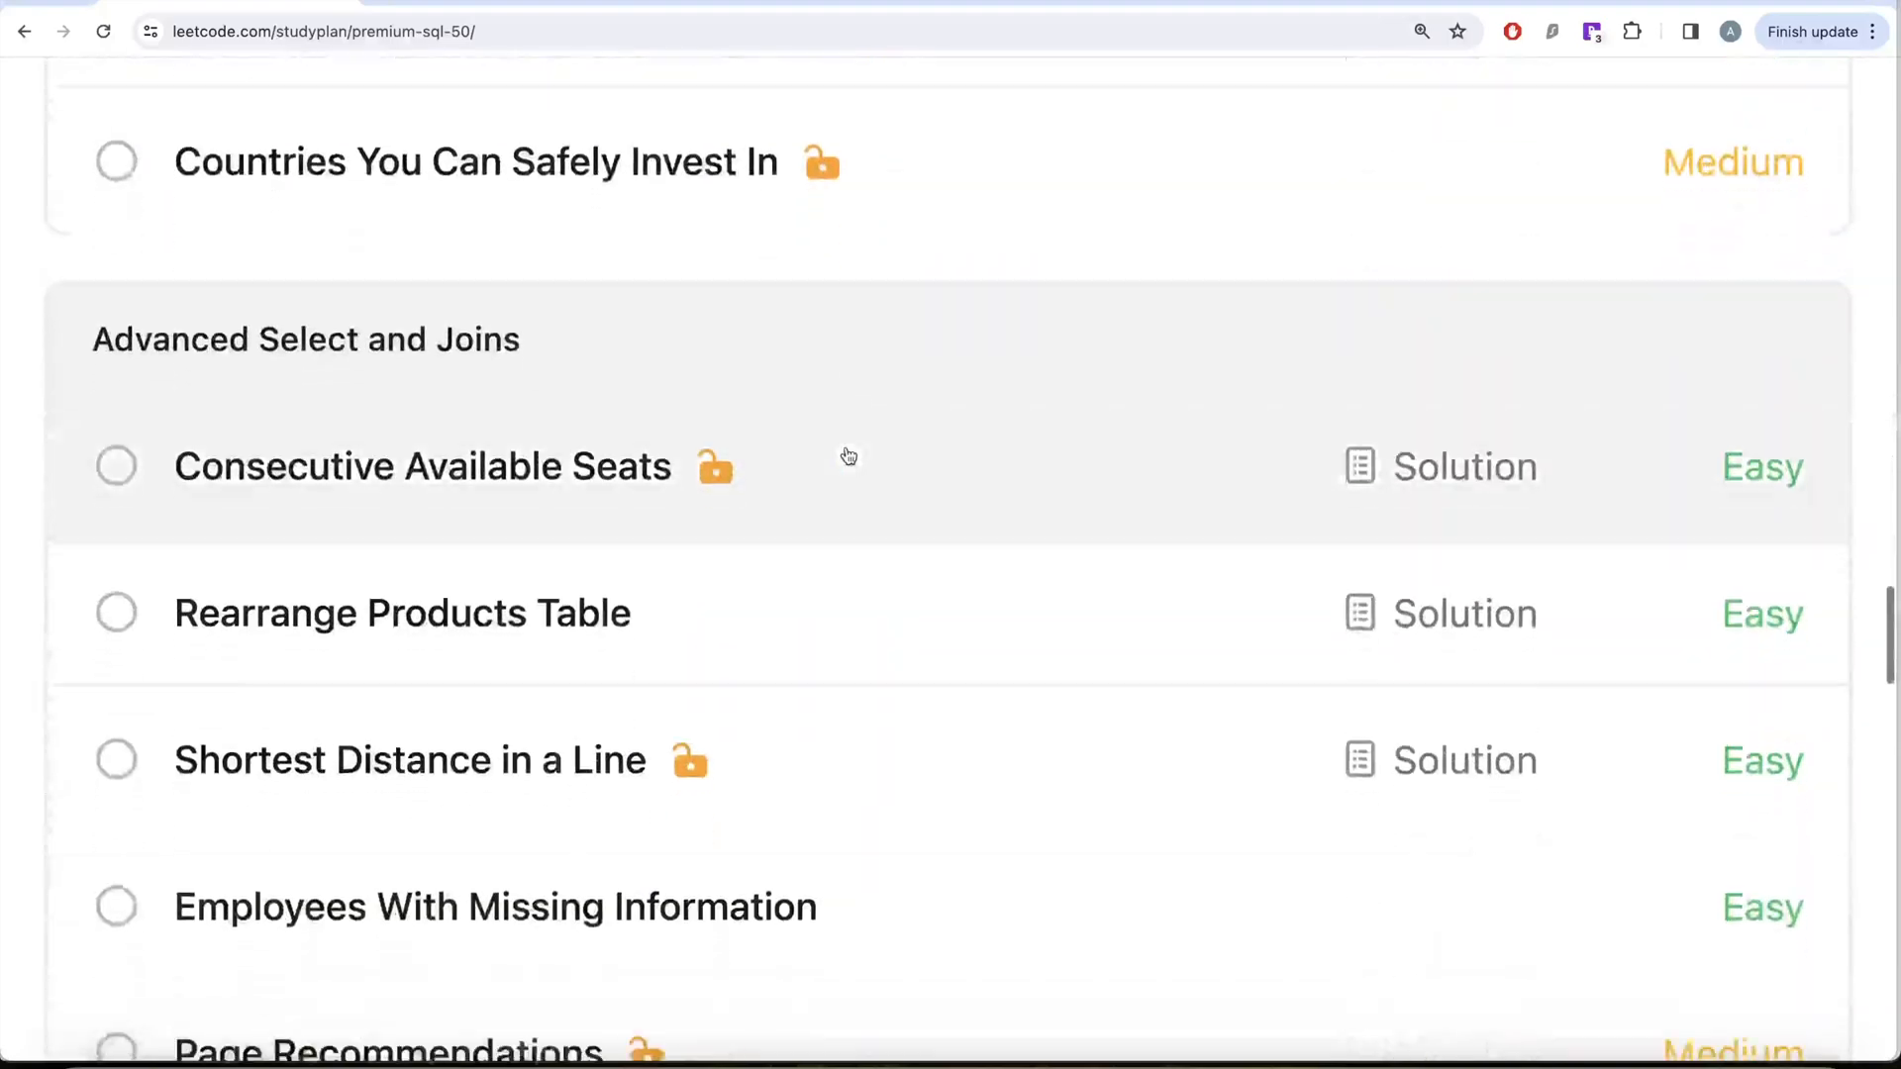
scroll("down", 3)
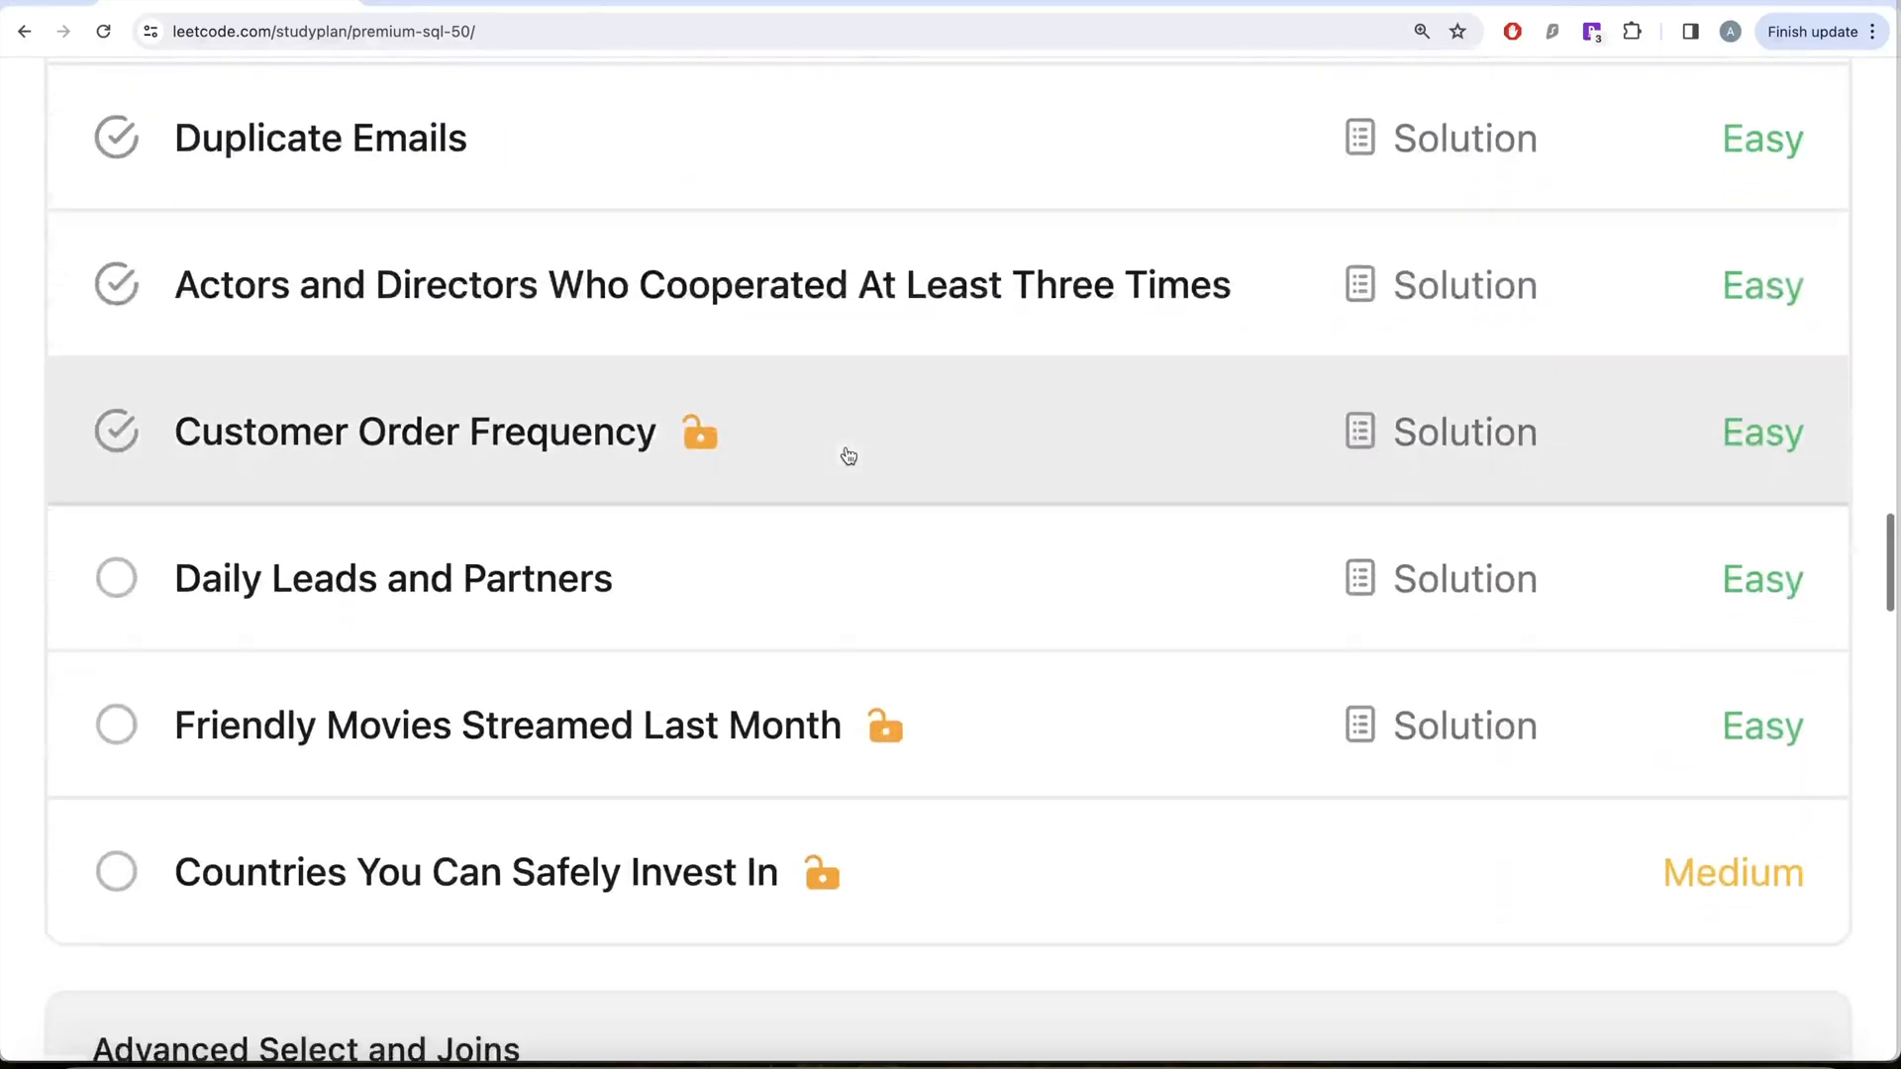
mouse_move(577, 612)
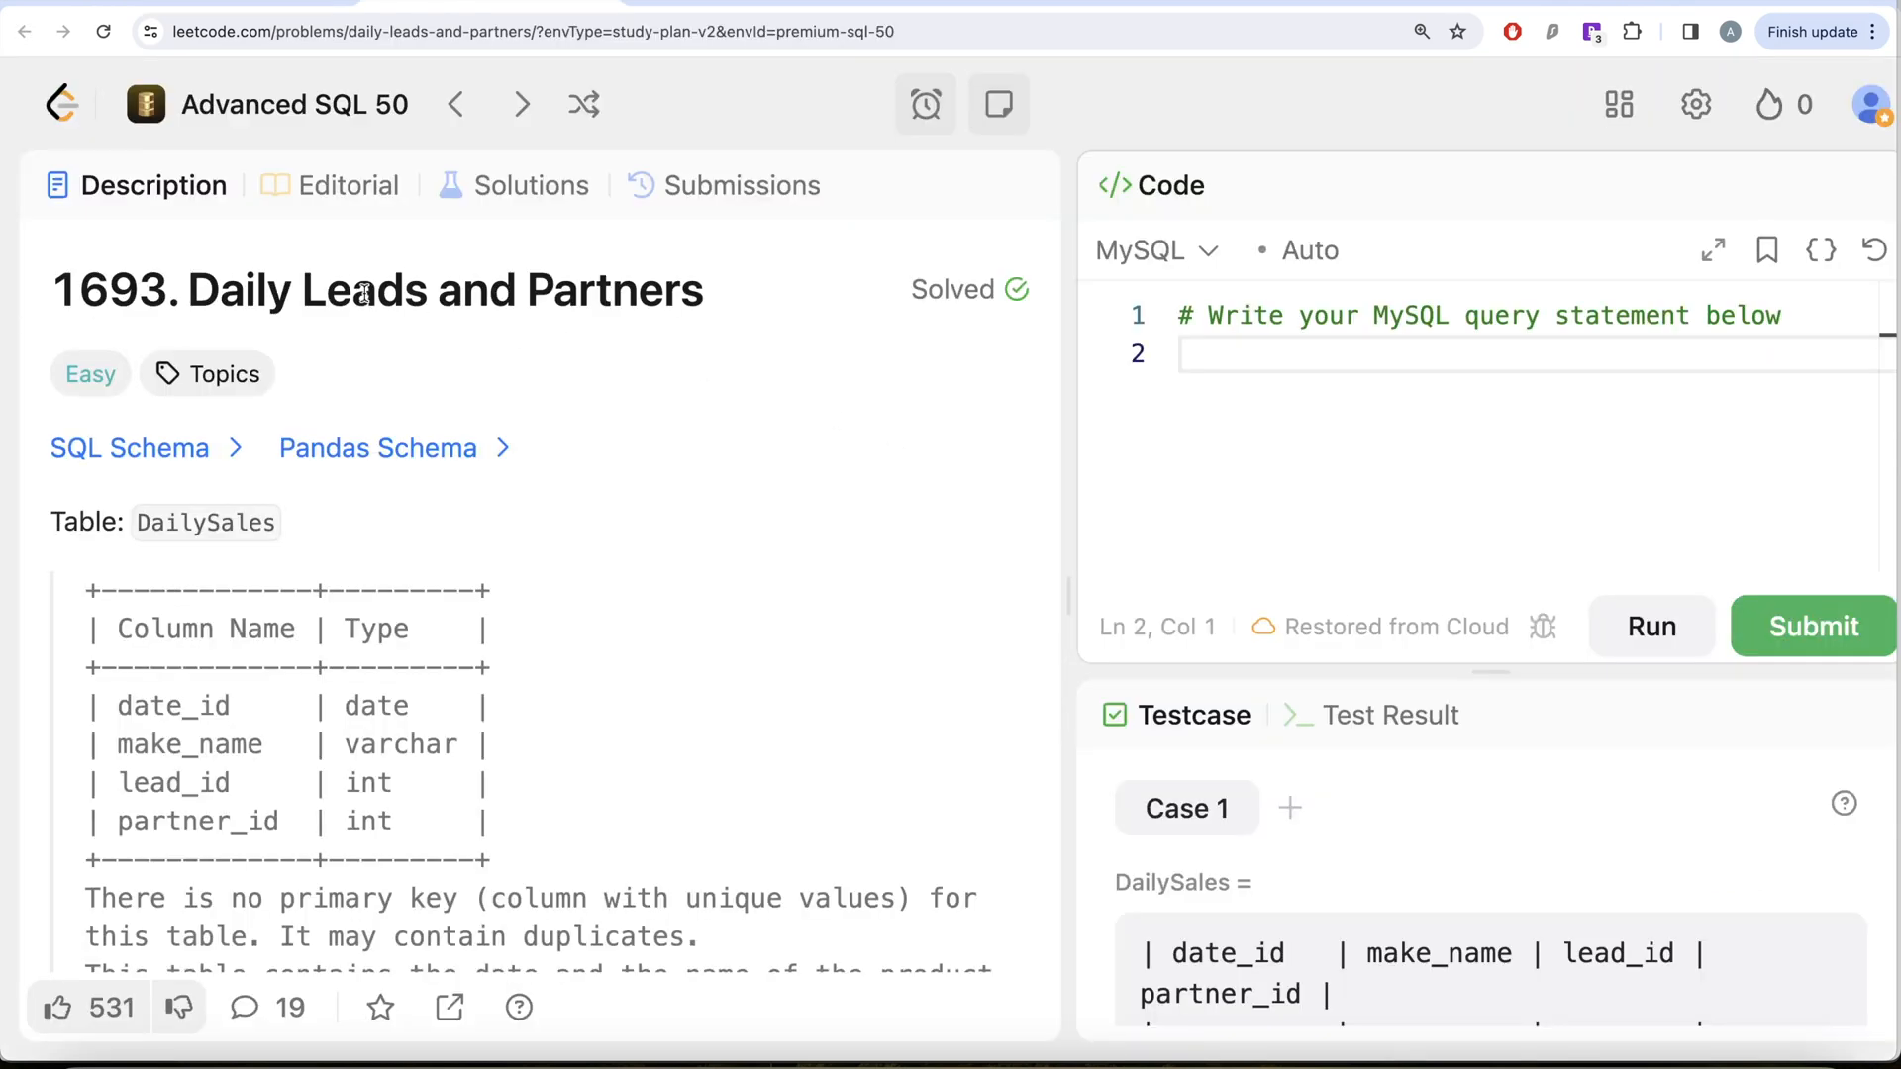
scroll("down", 3)
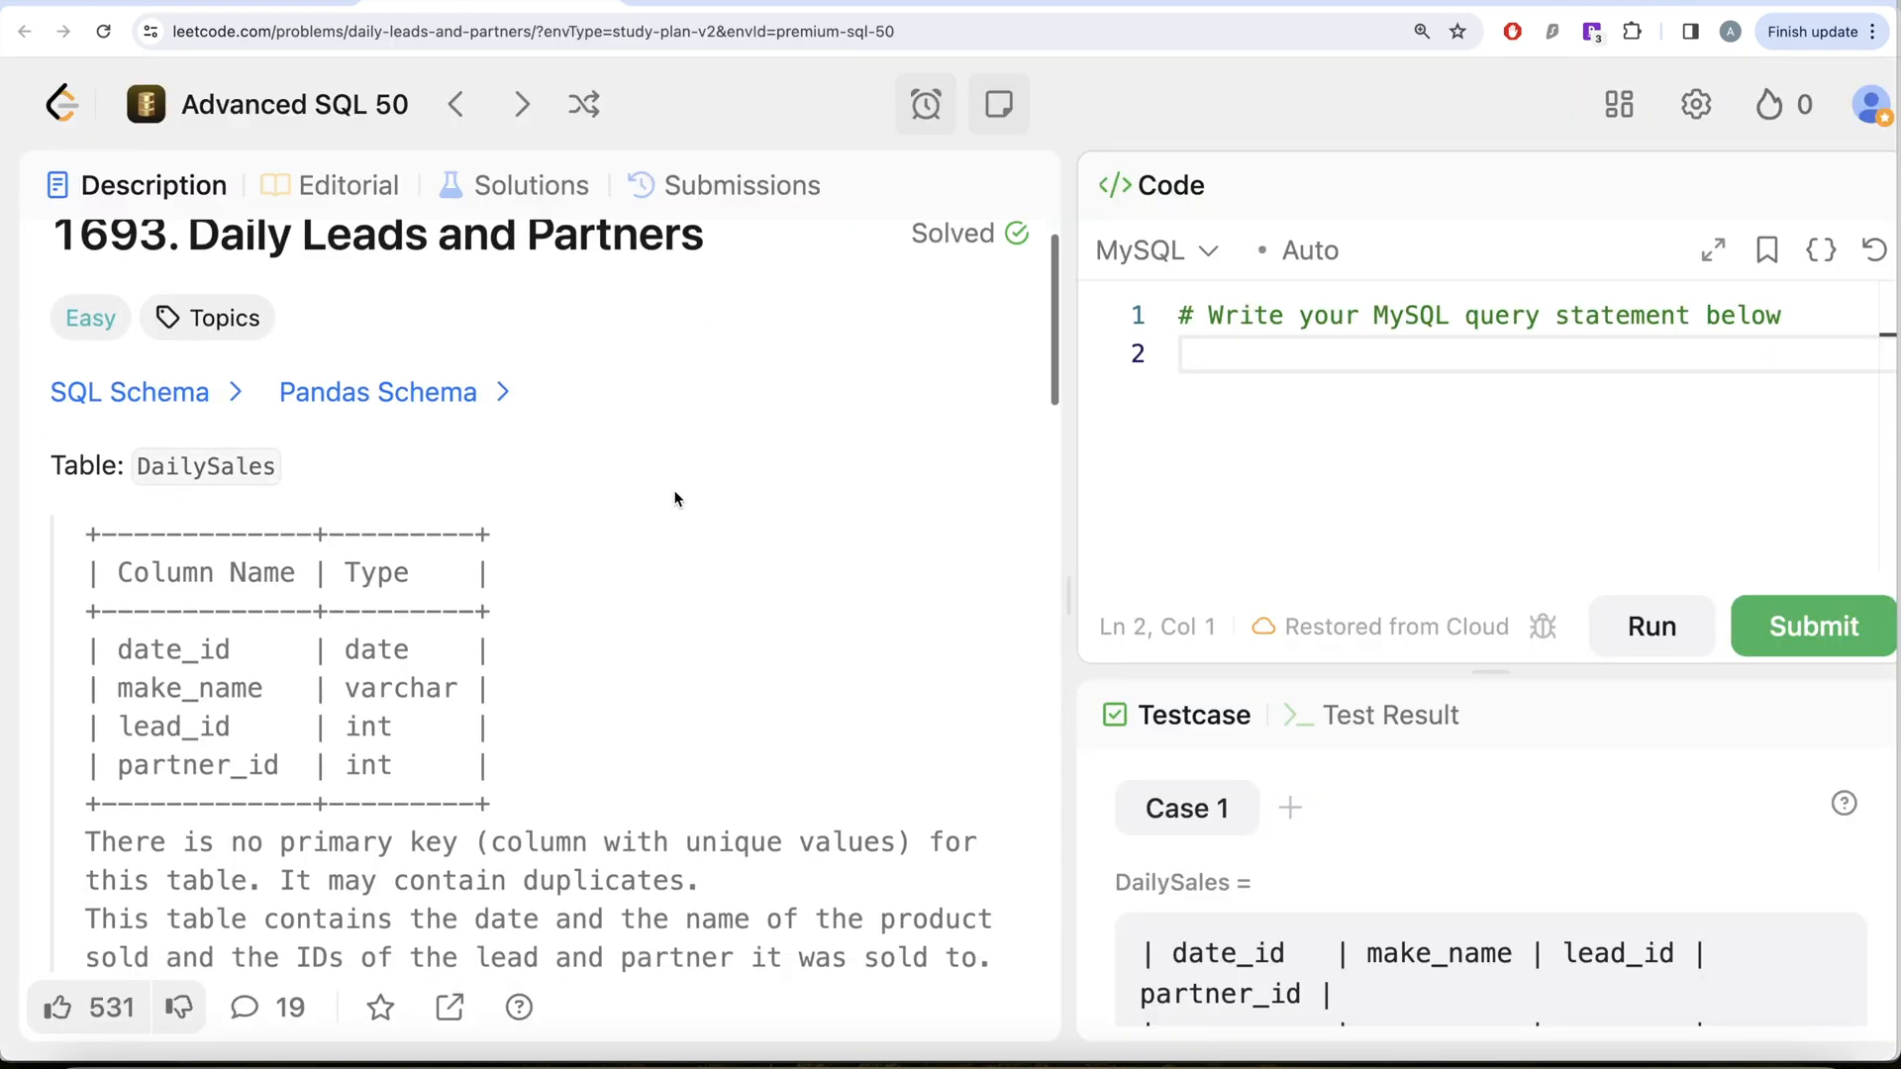
scroll("down", 3)
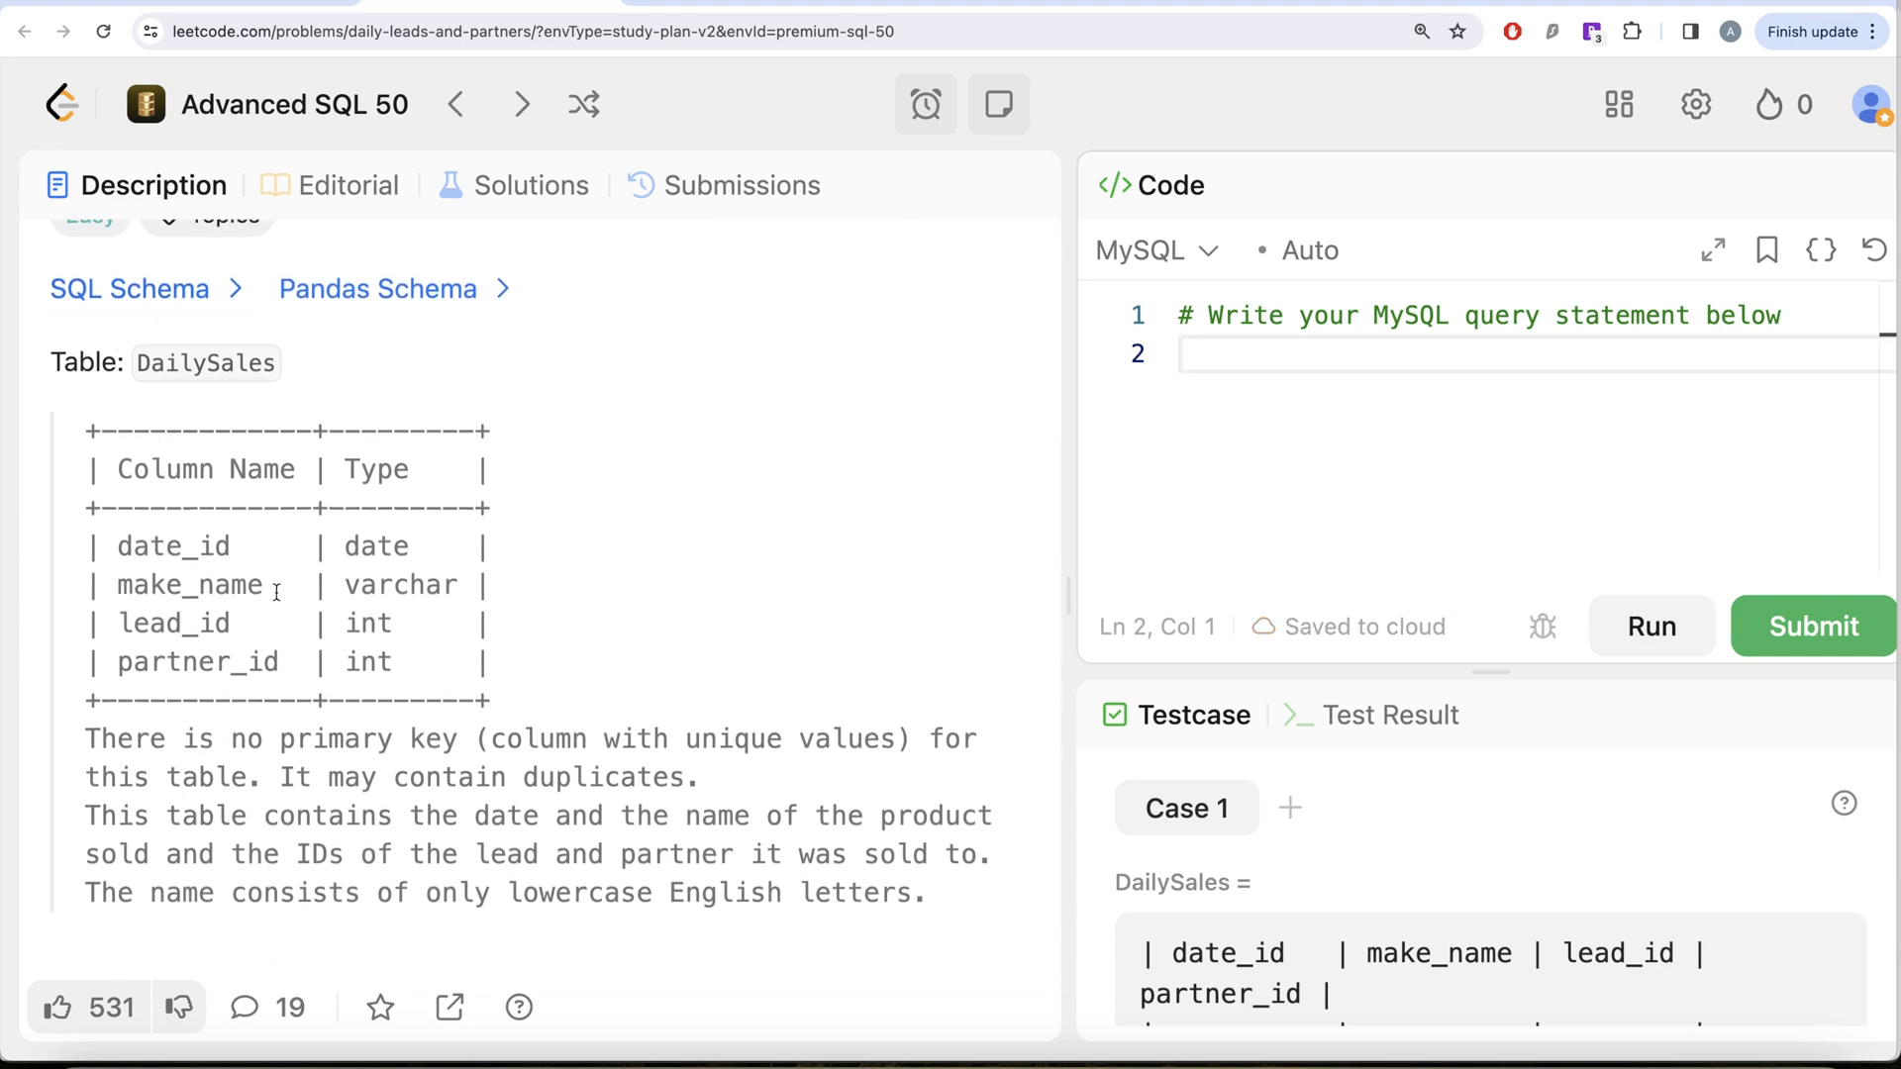
scroll("down", 3)
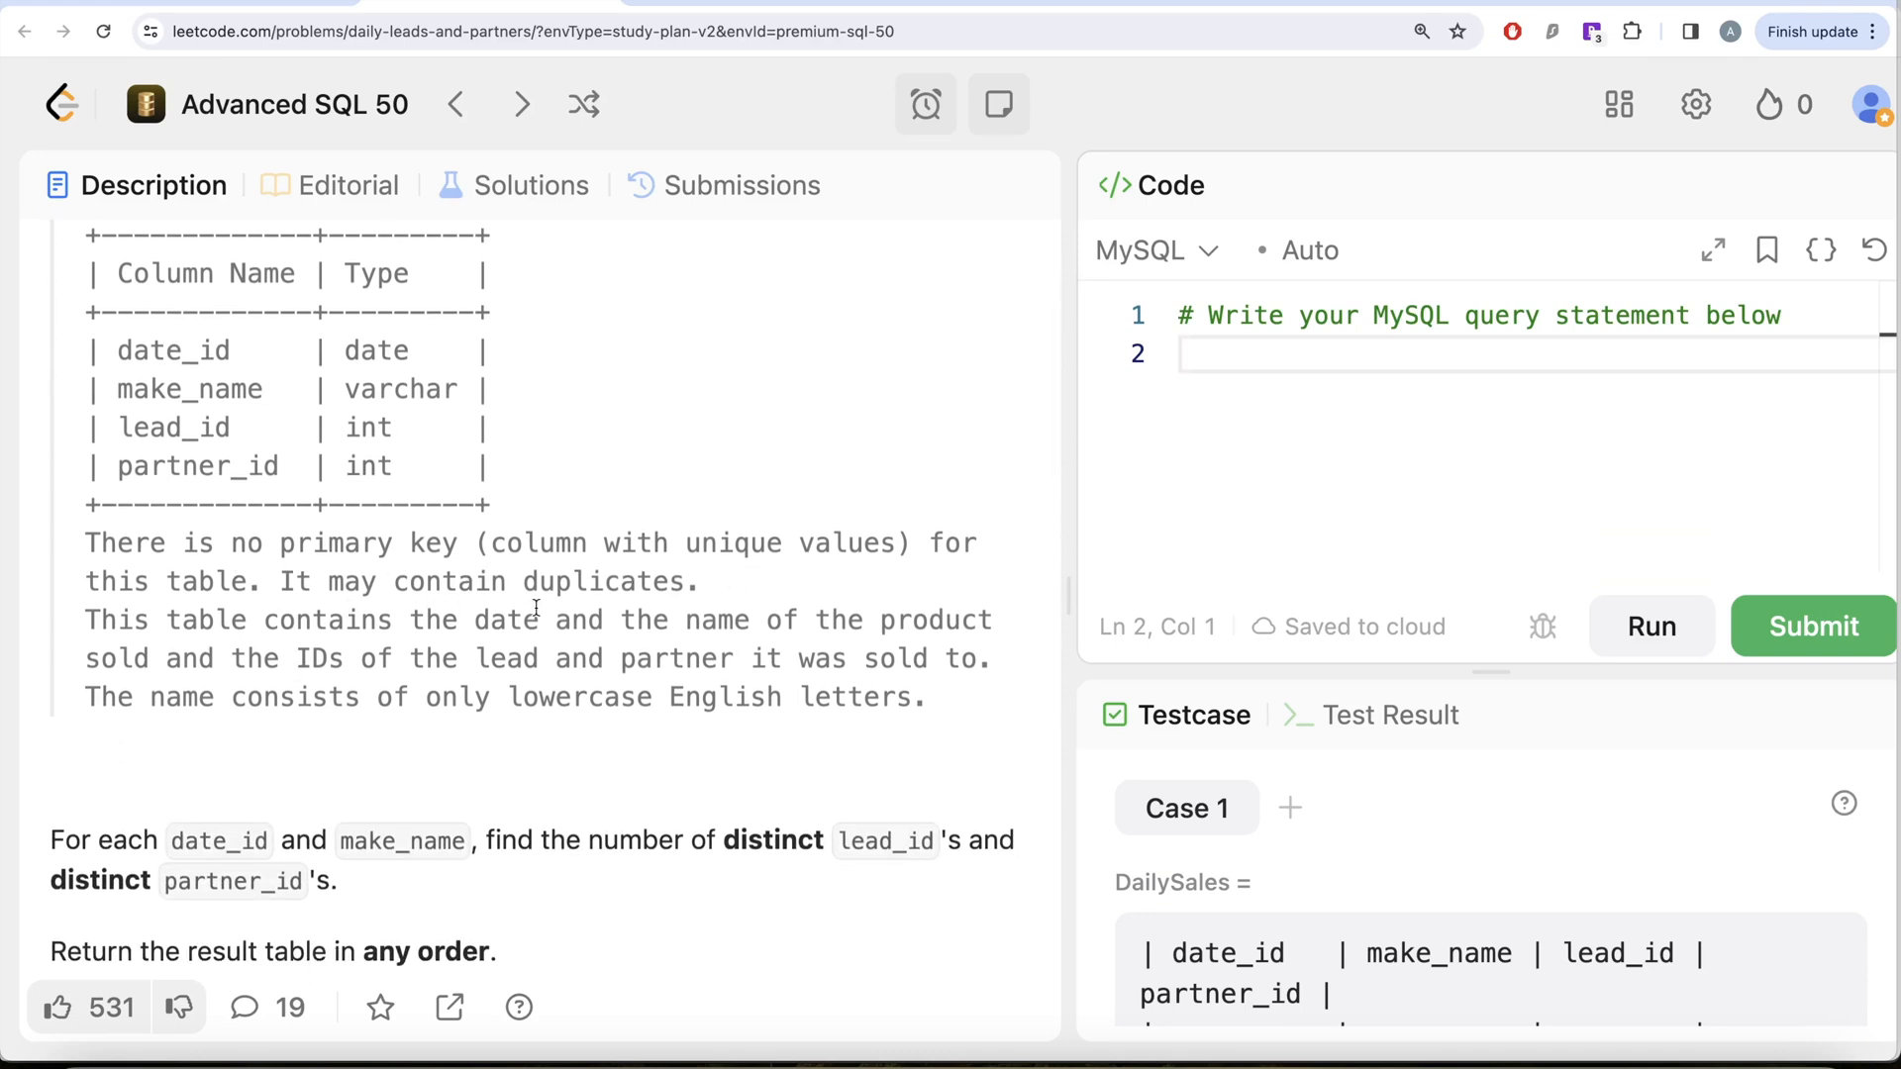
scroll("down", 3)
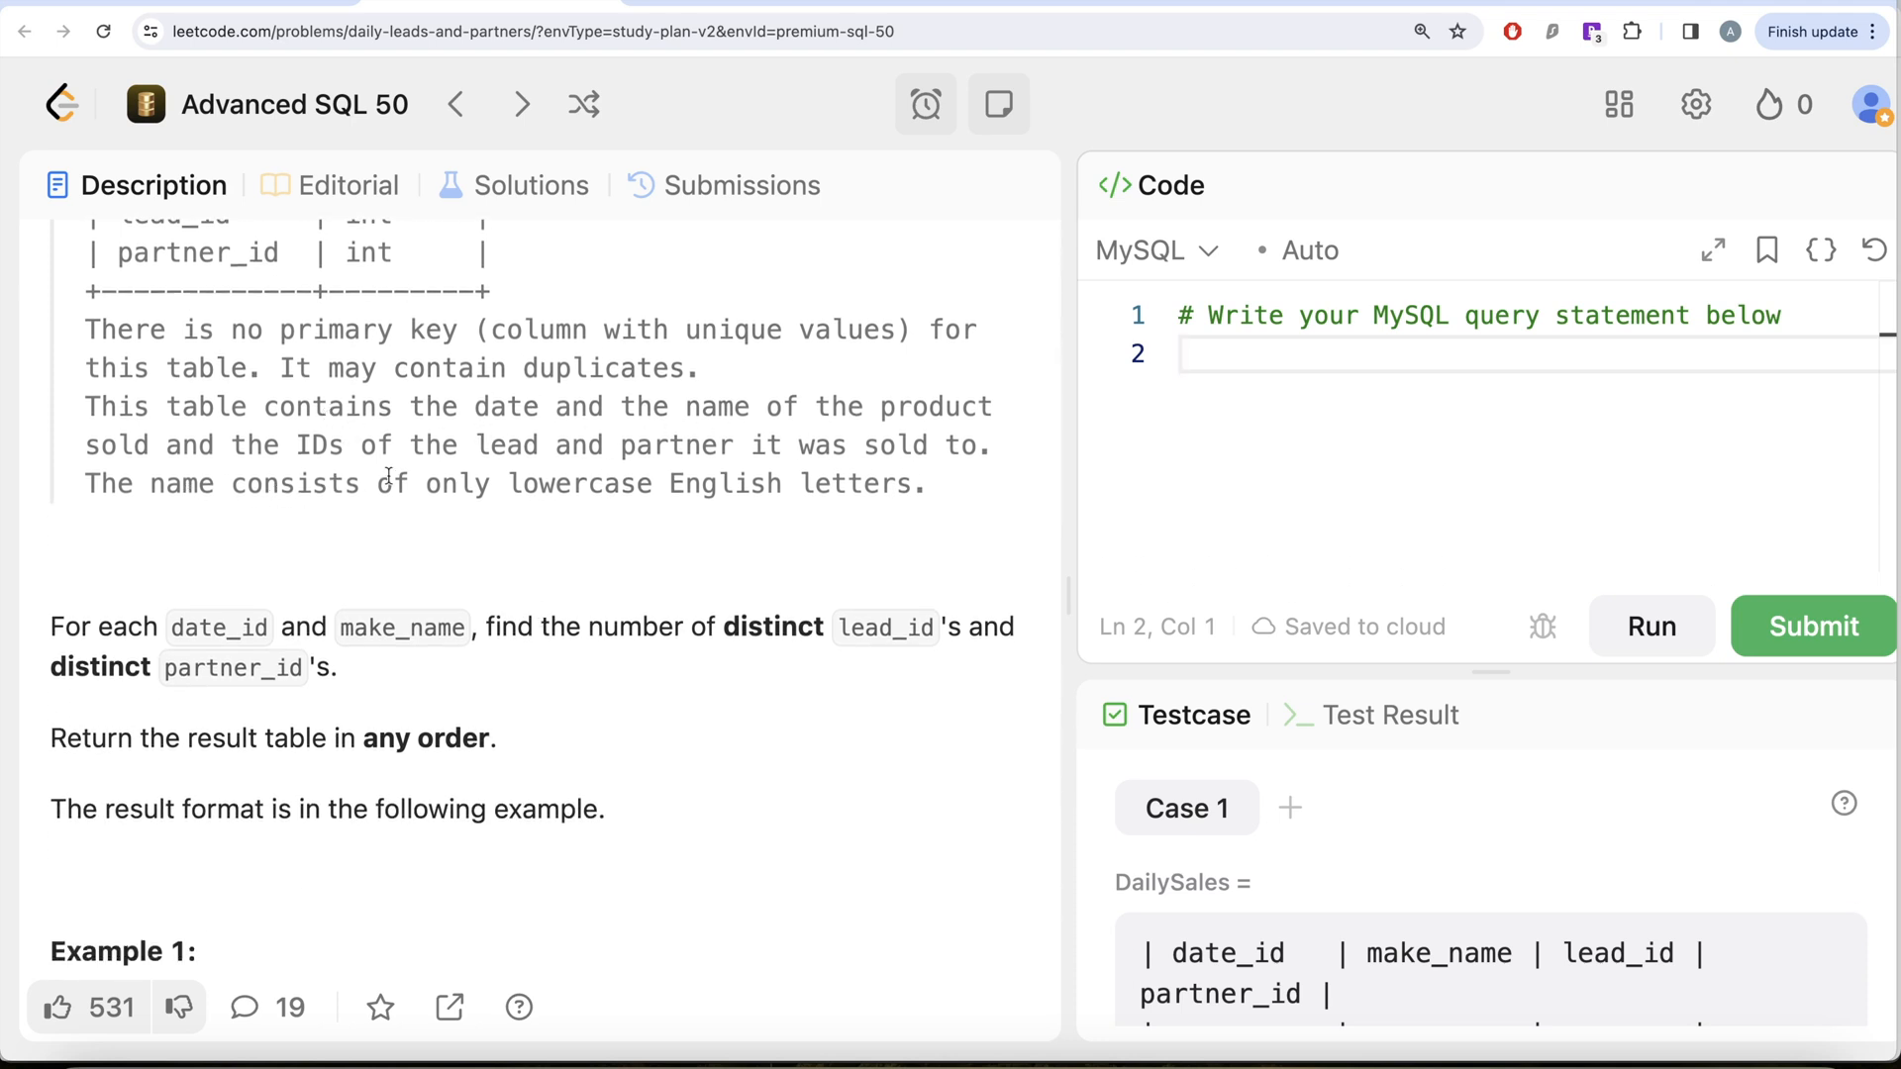
mouse_move(900, 482)
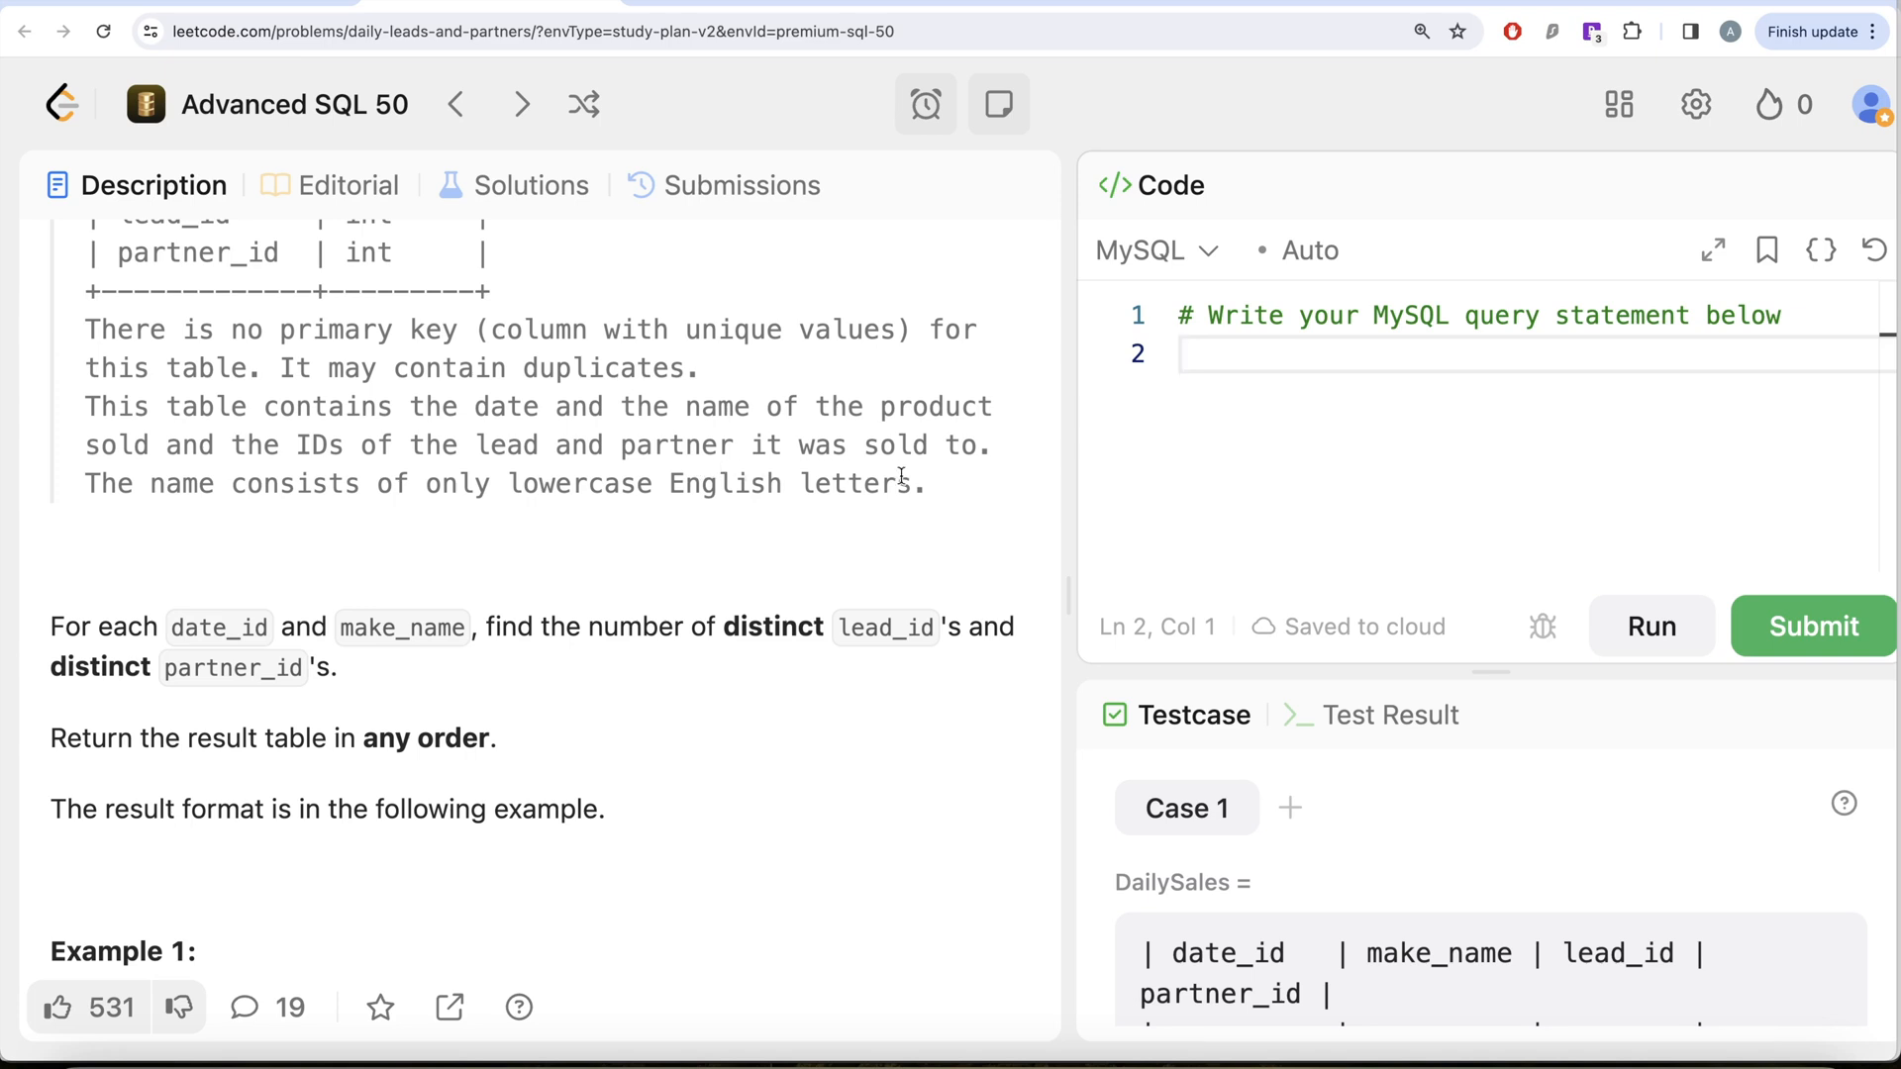
mouse_move(605, 522)
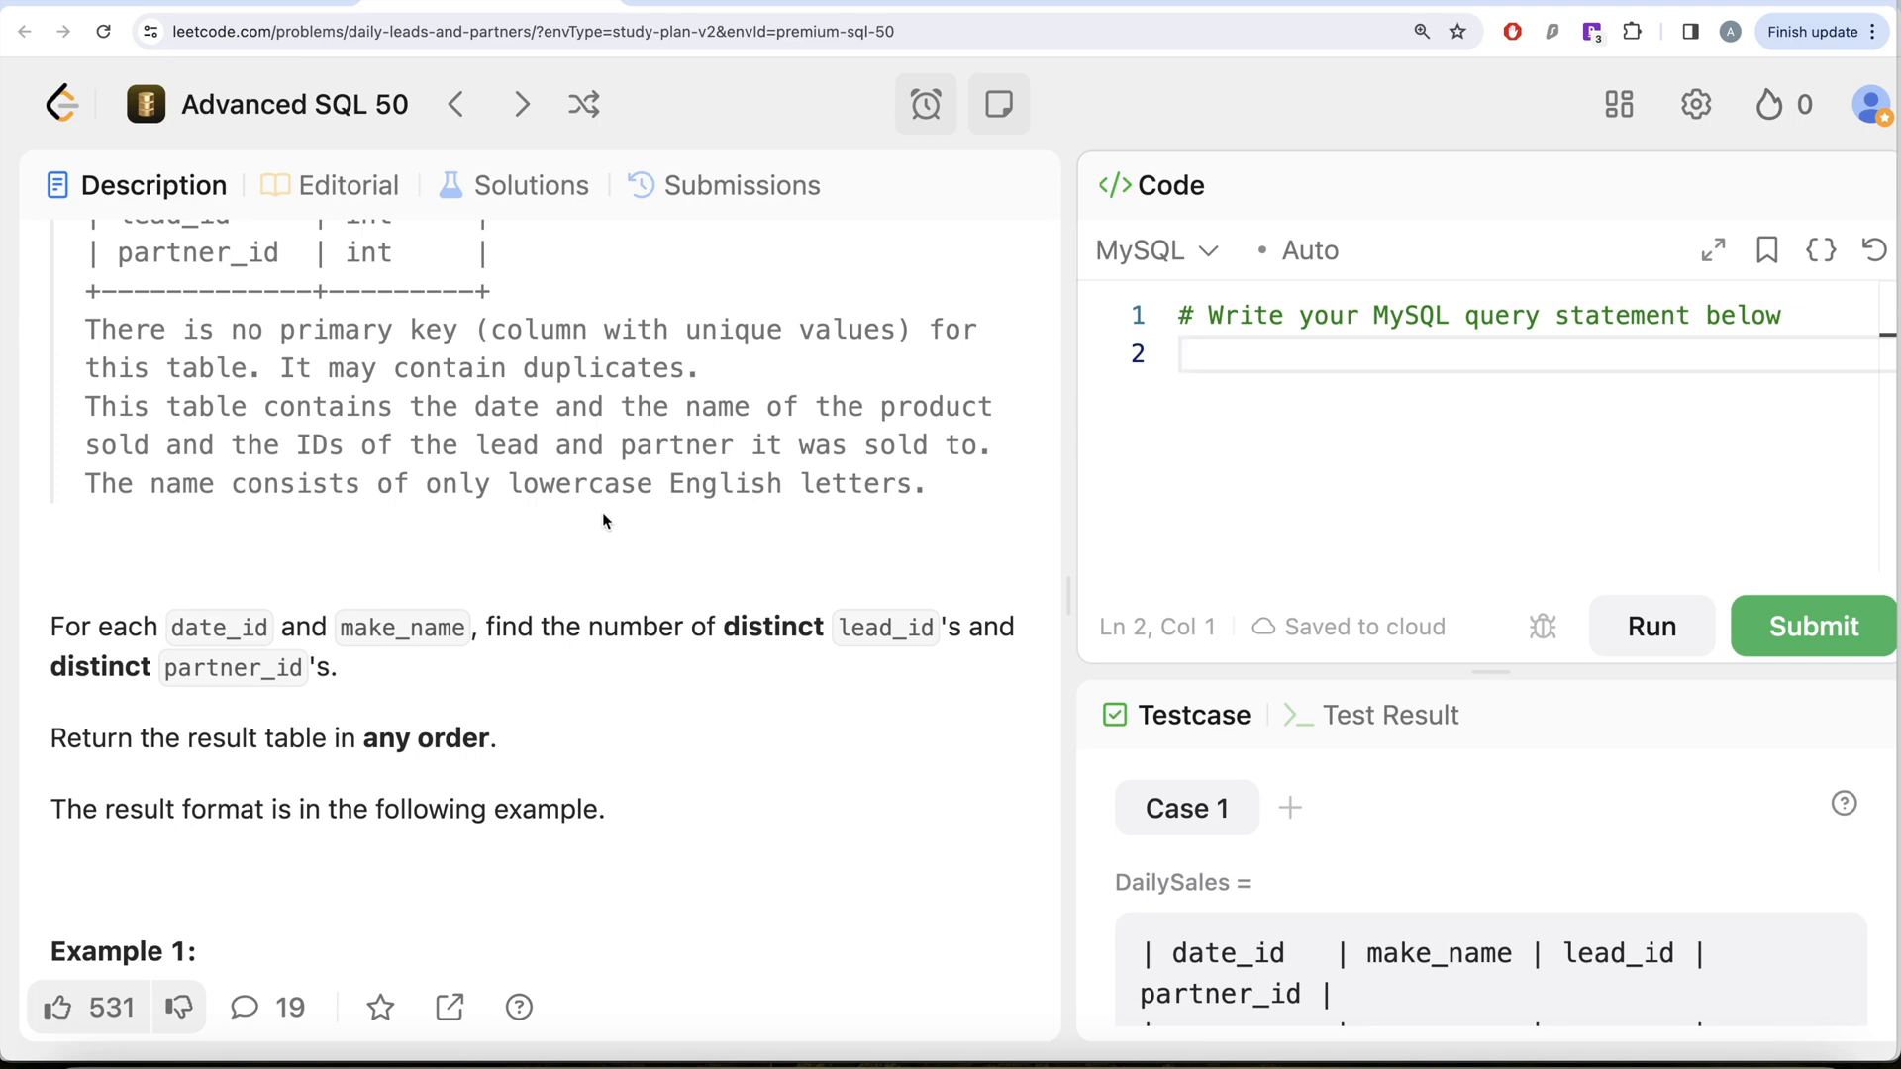
scroll("down", 3)
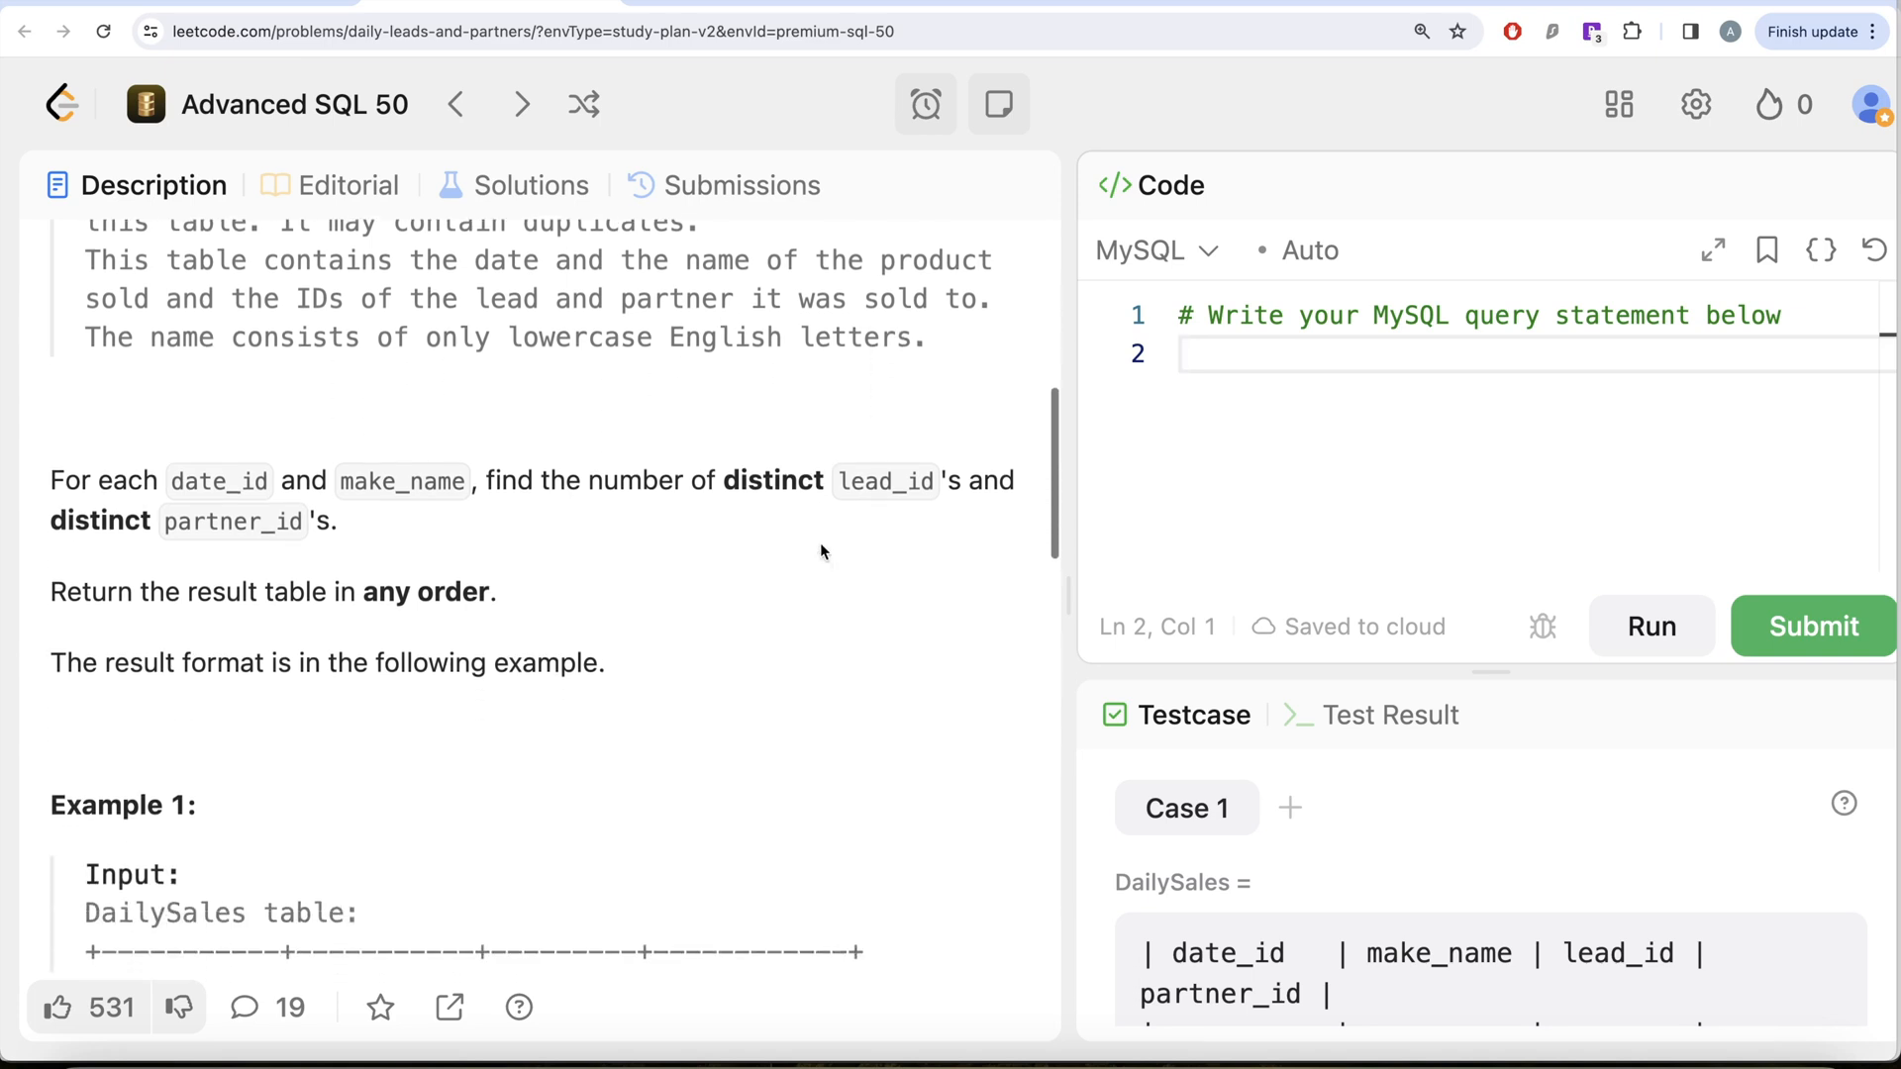
scroll("down", 3)
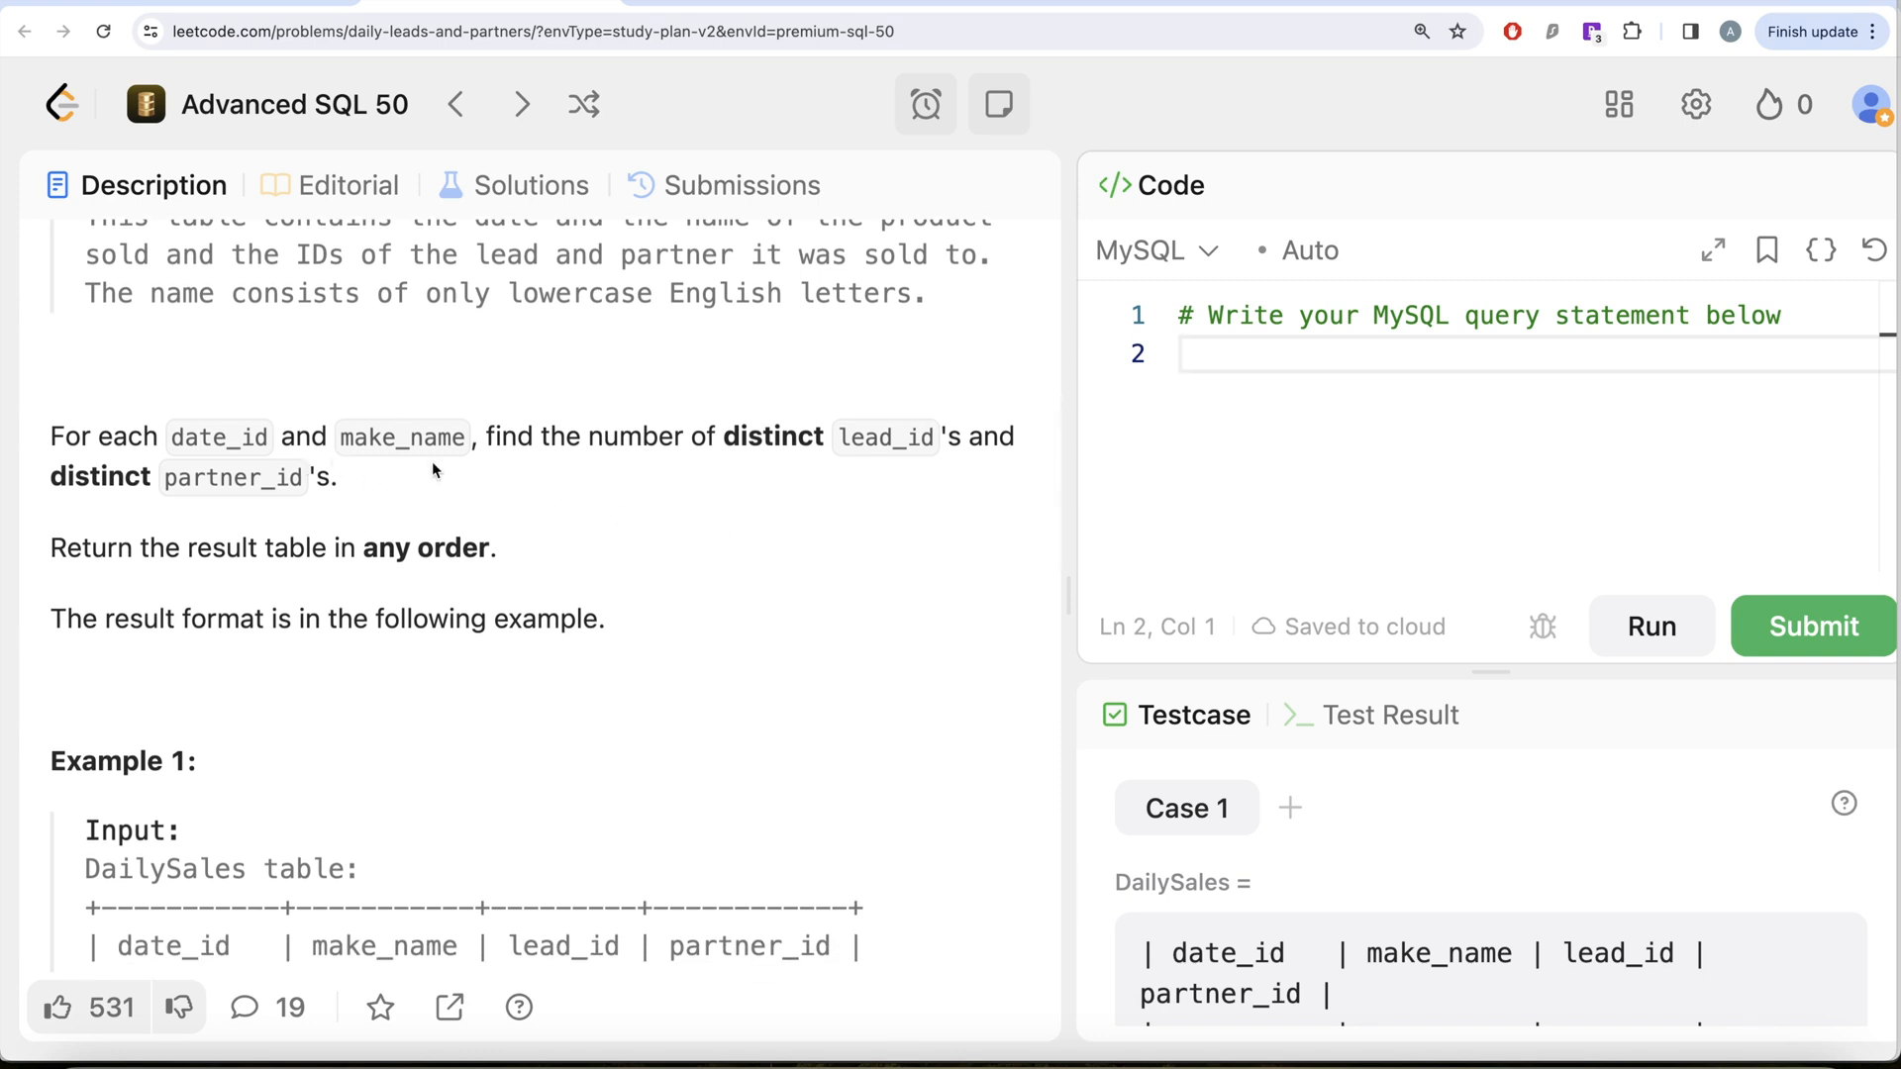
mouse_move(836, 464)
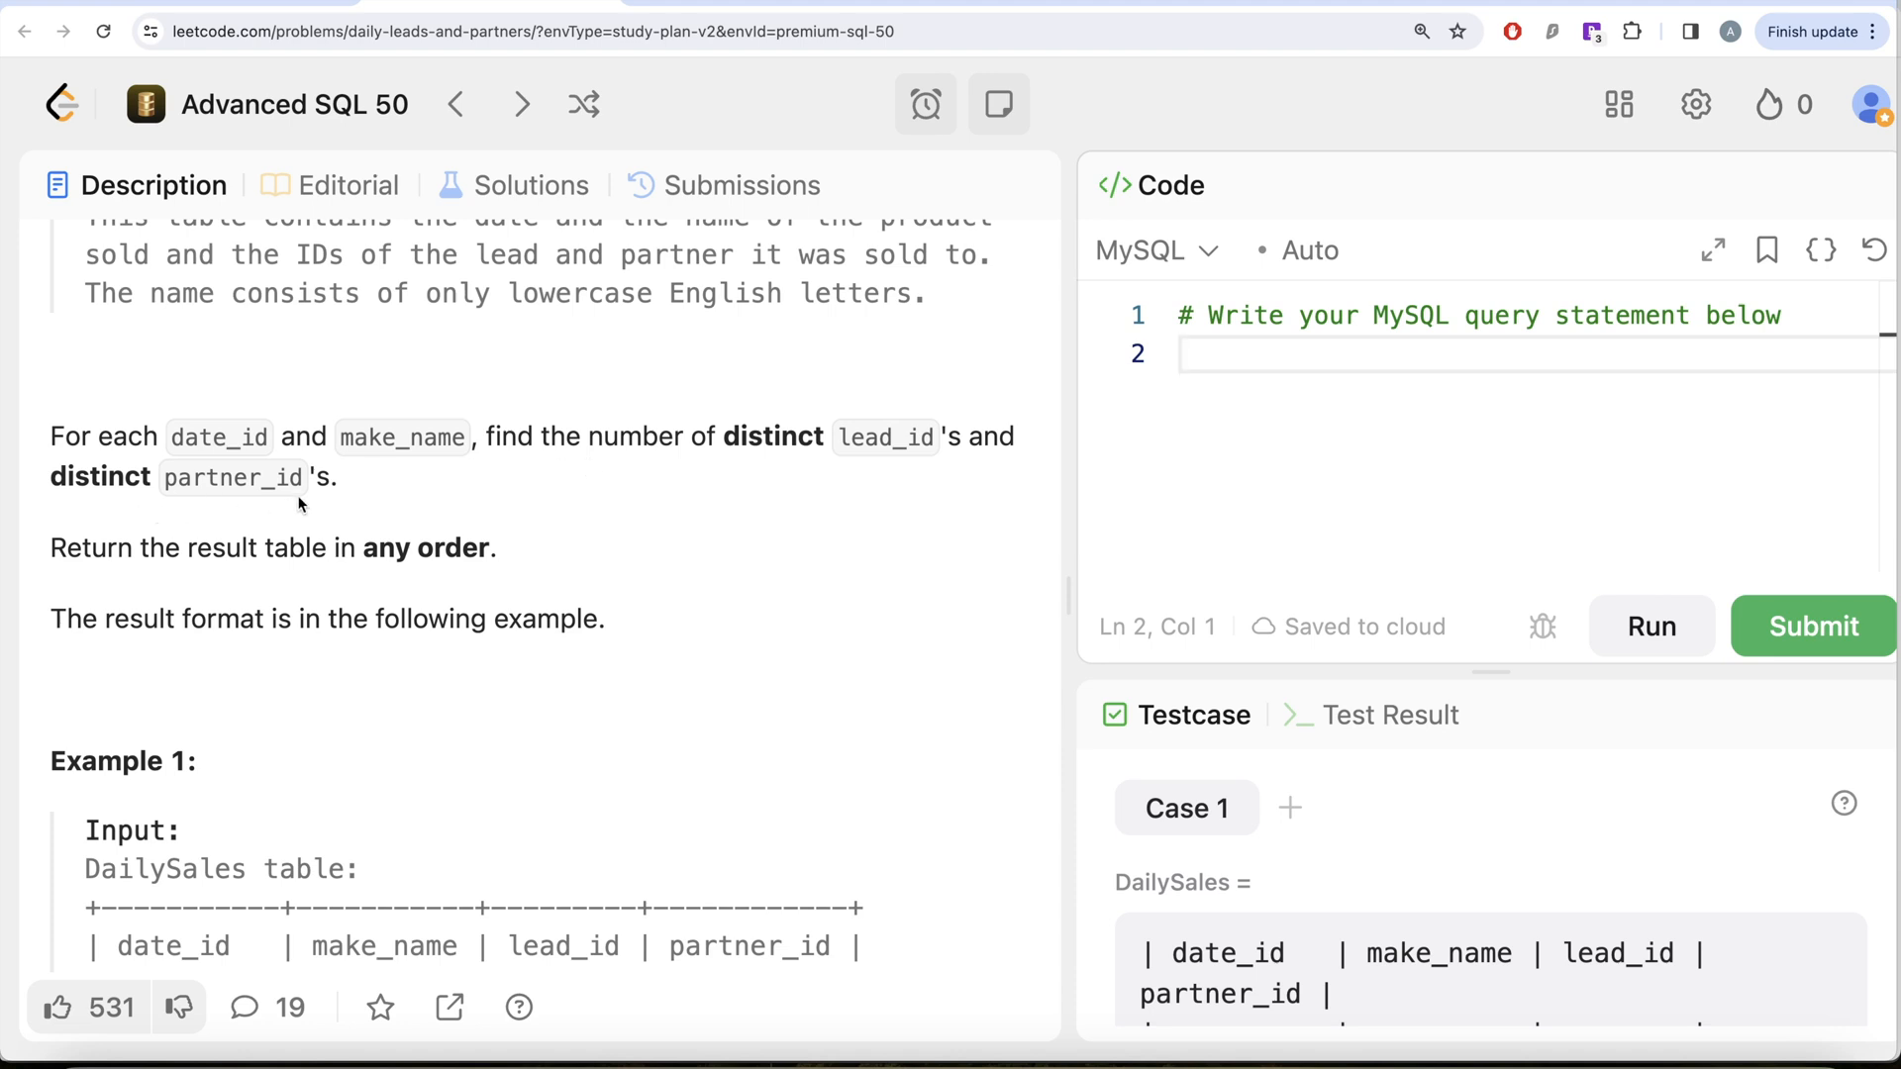
scroll("down", 3)
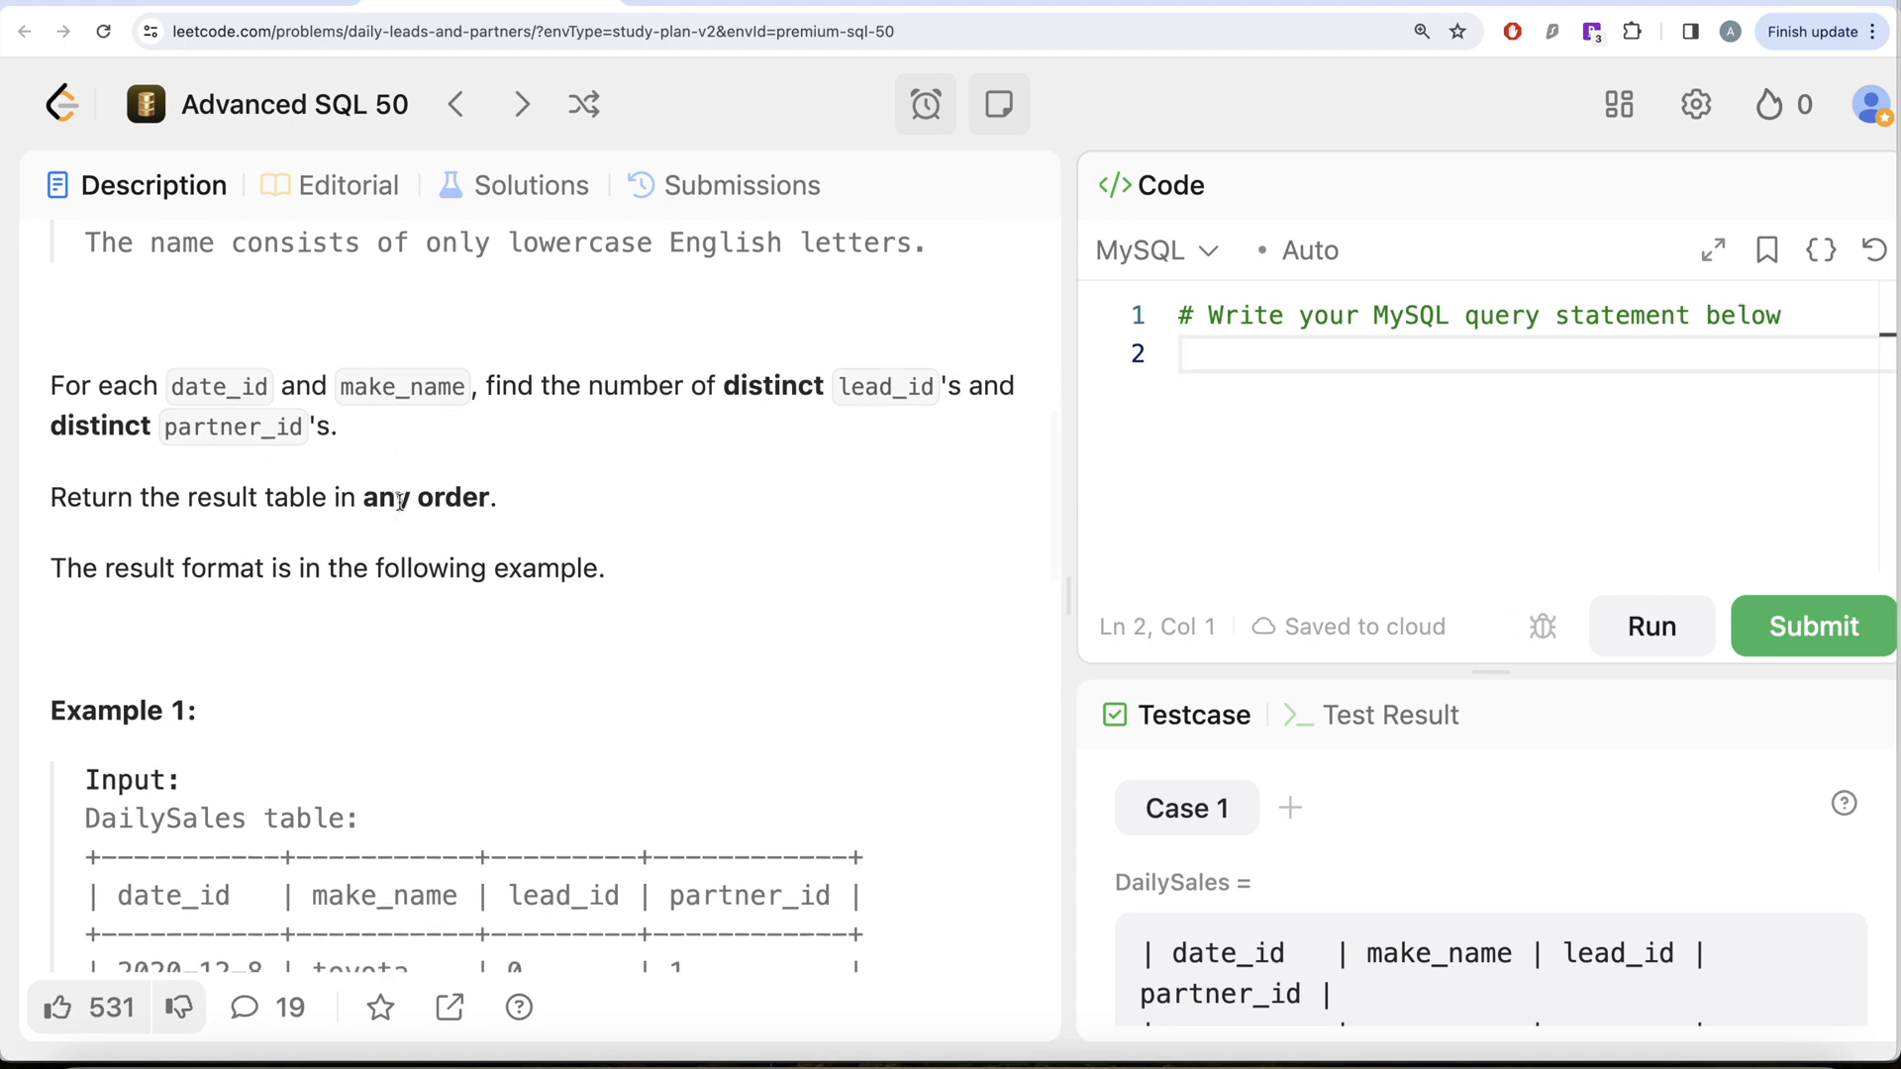
scroll("down", 3)
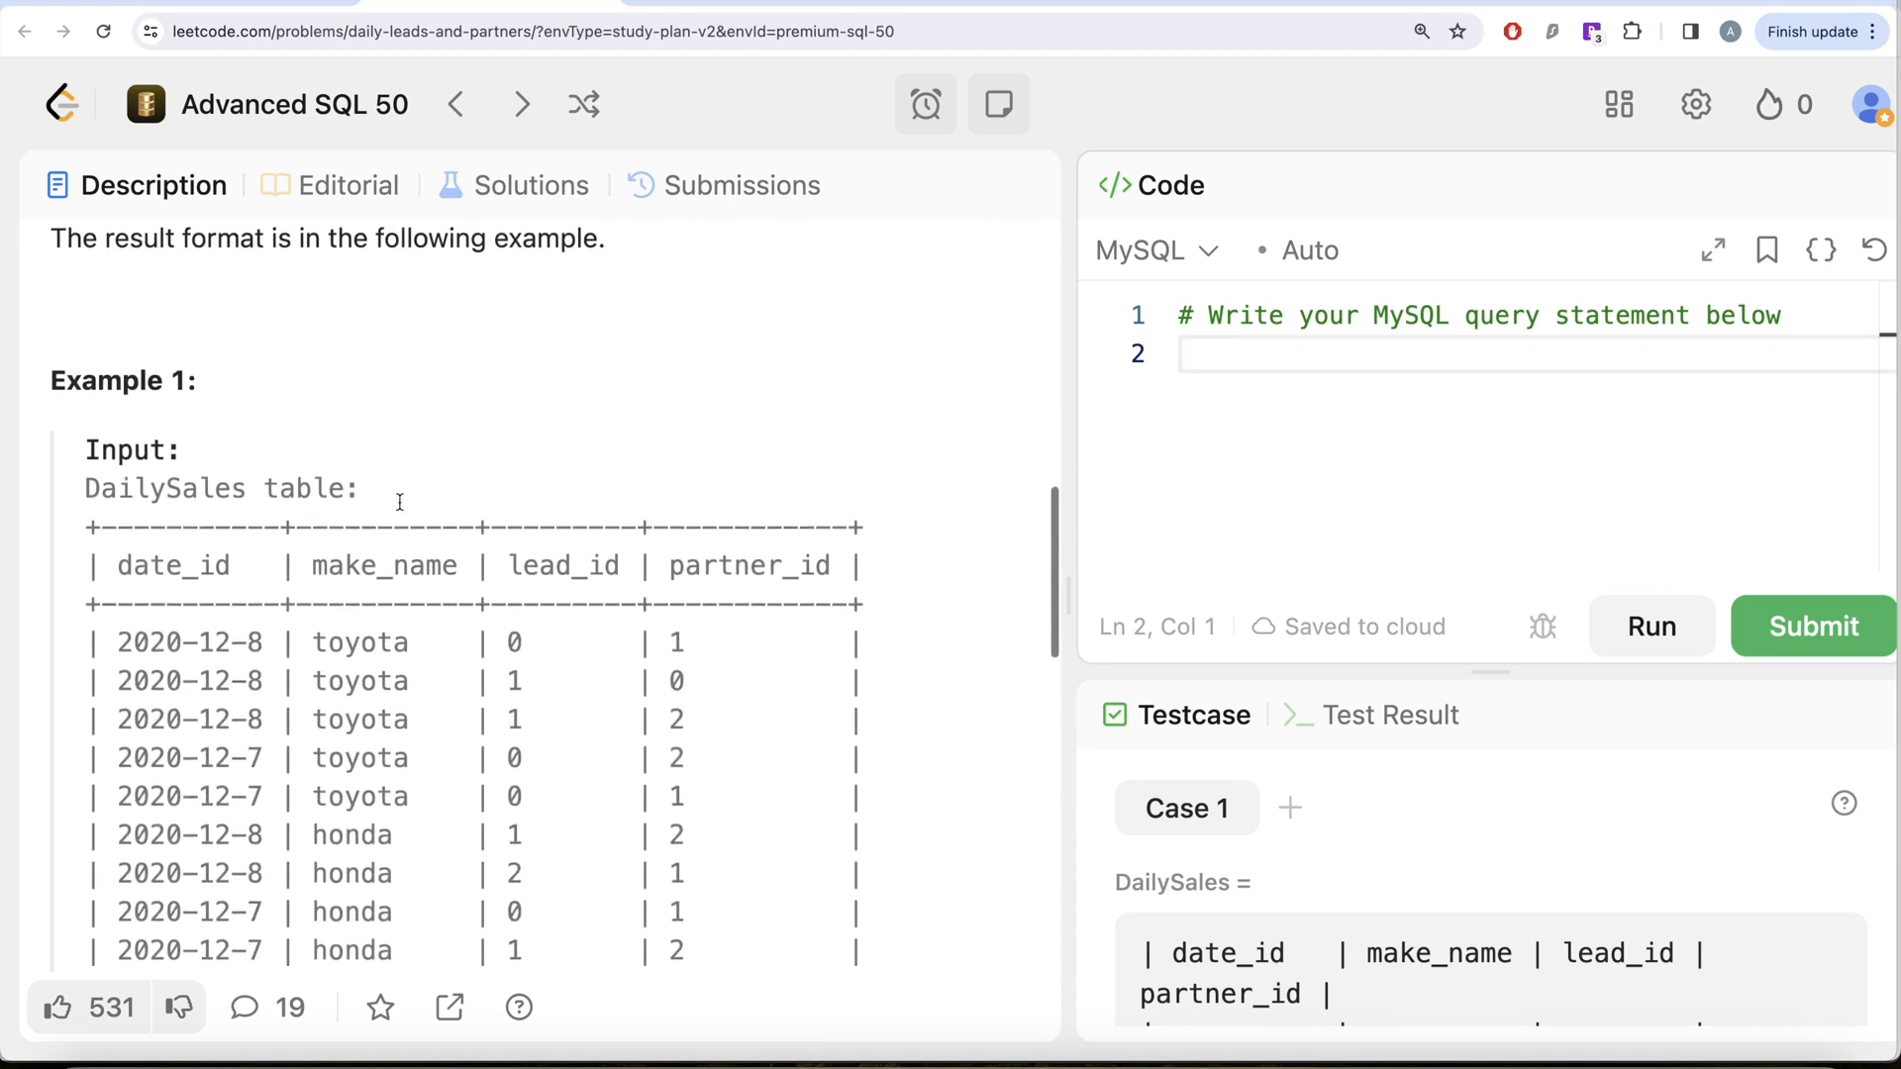
scroll("down", 3)
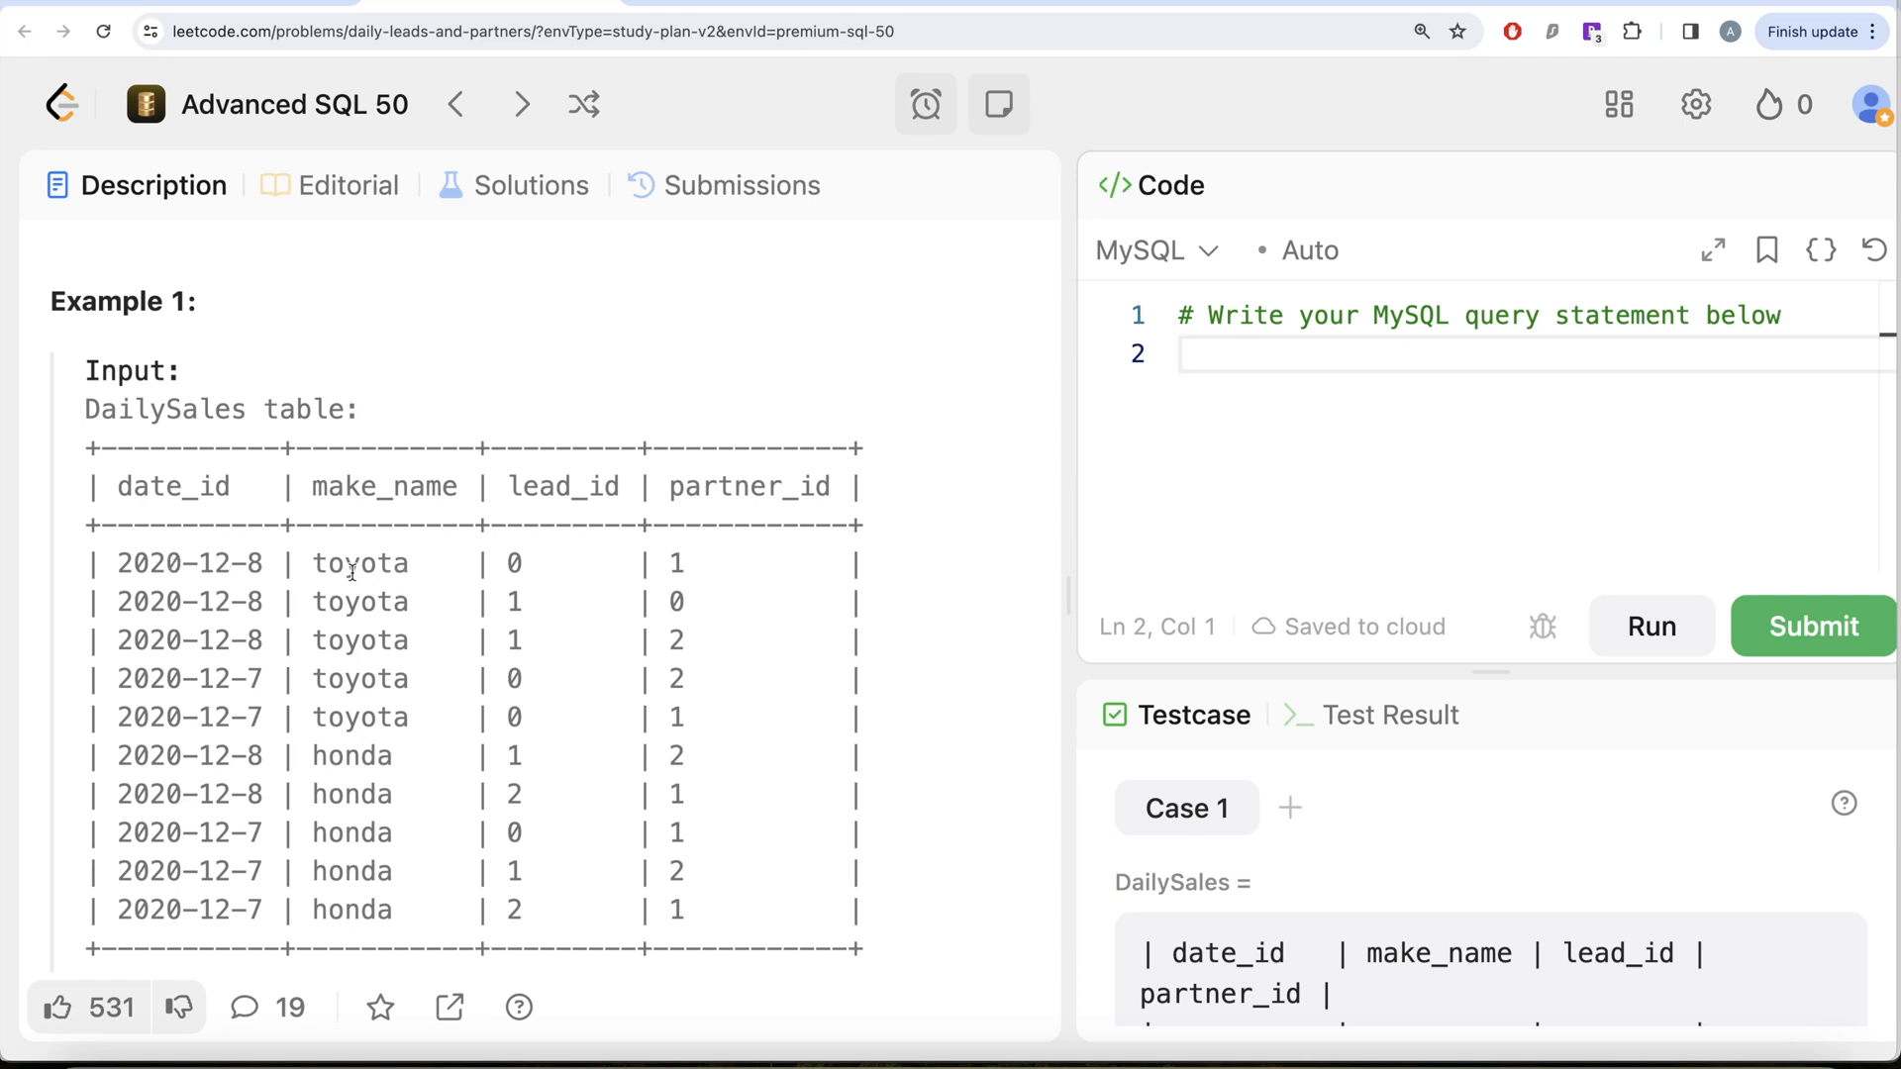
mouse_move(572, 518)
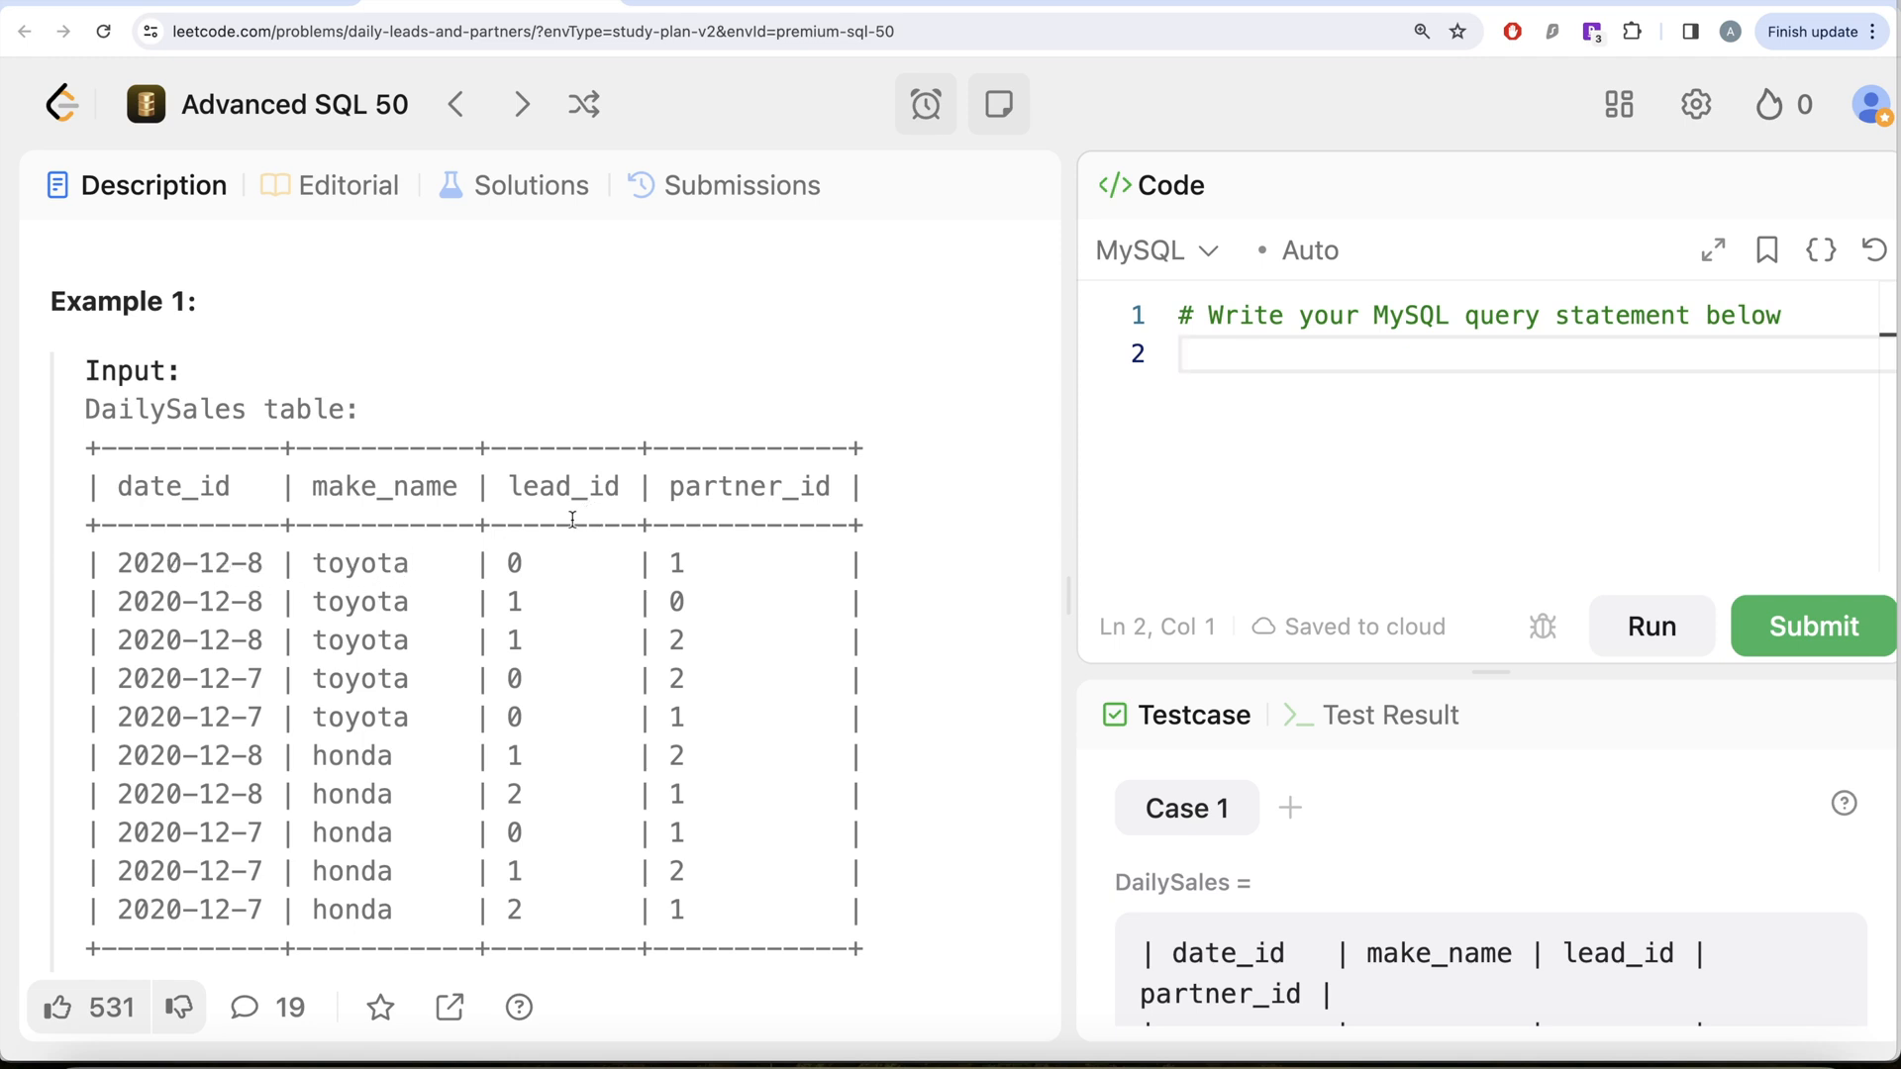
mouse_move(531, 593)
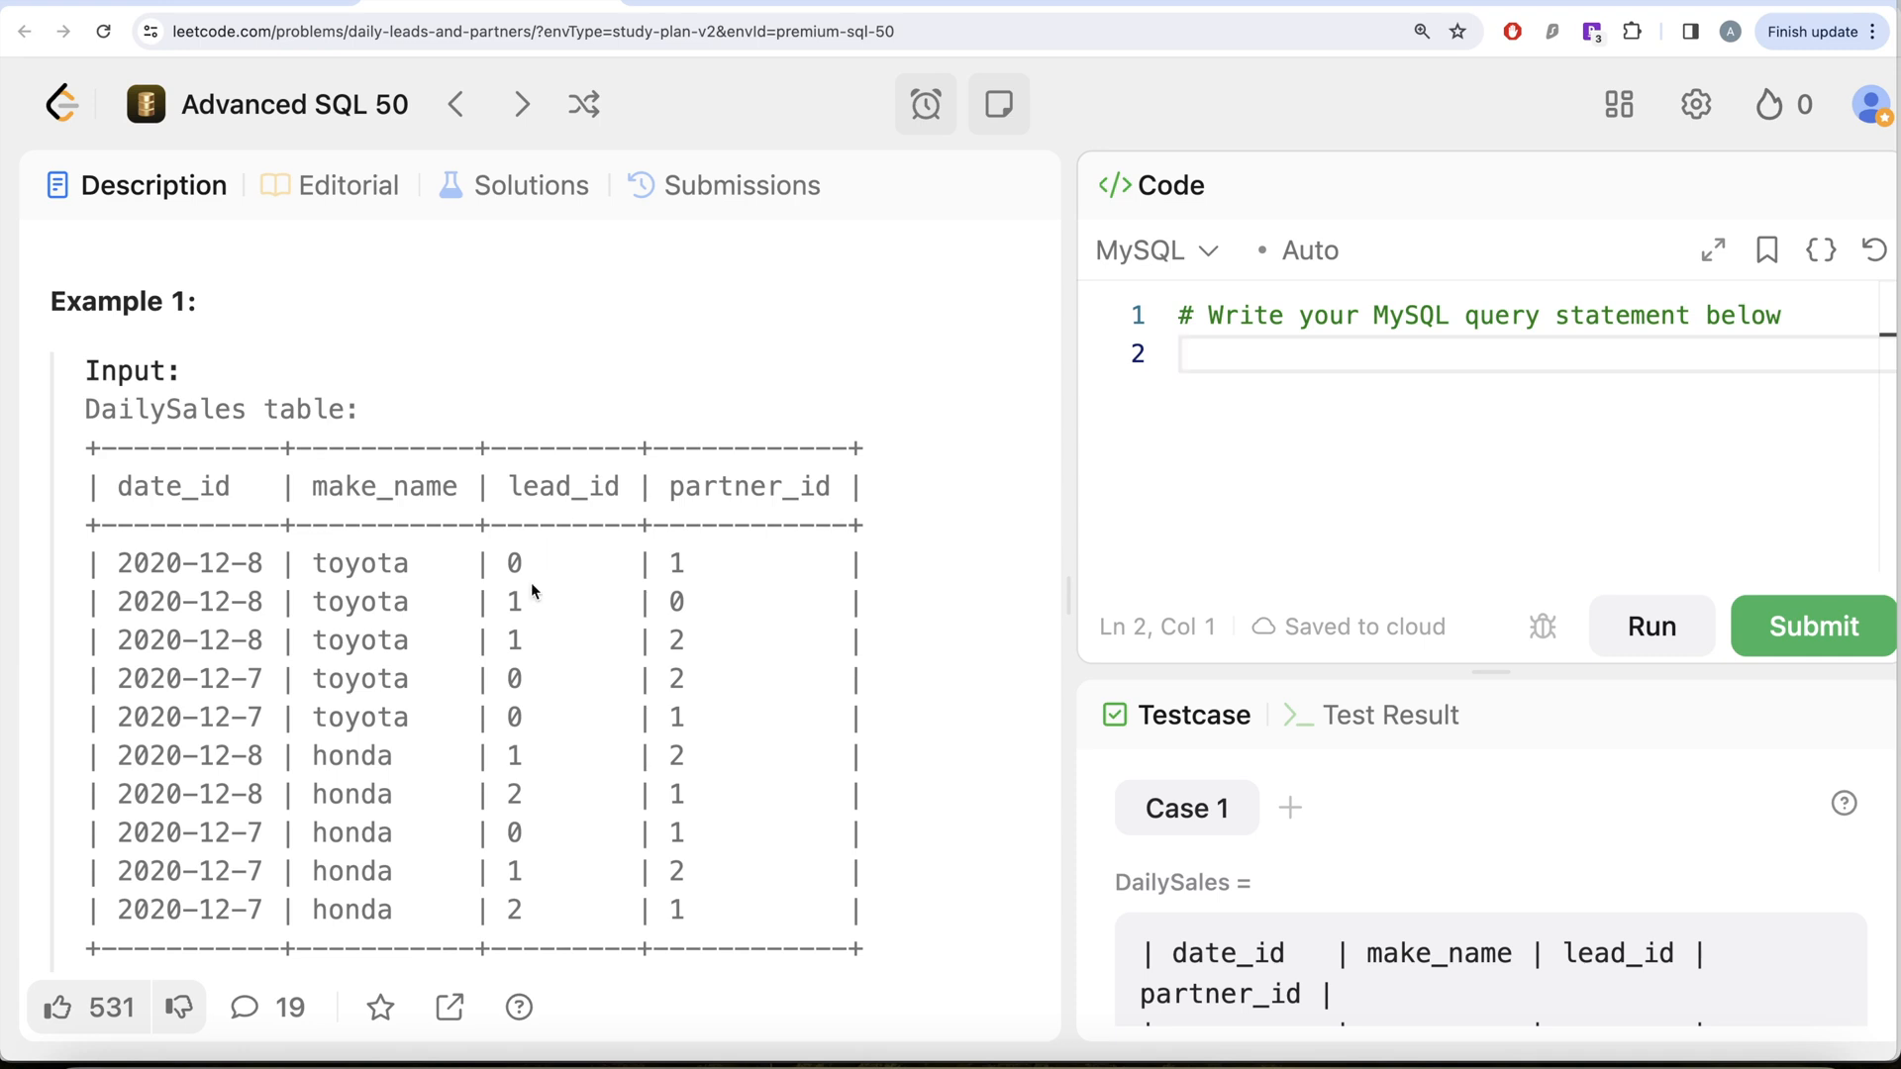
mouse_move(539, 595)
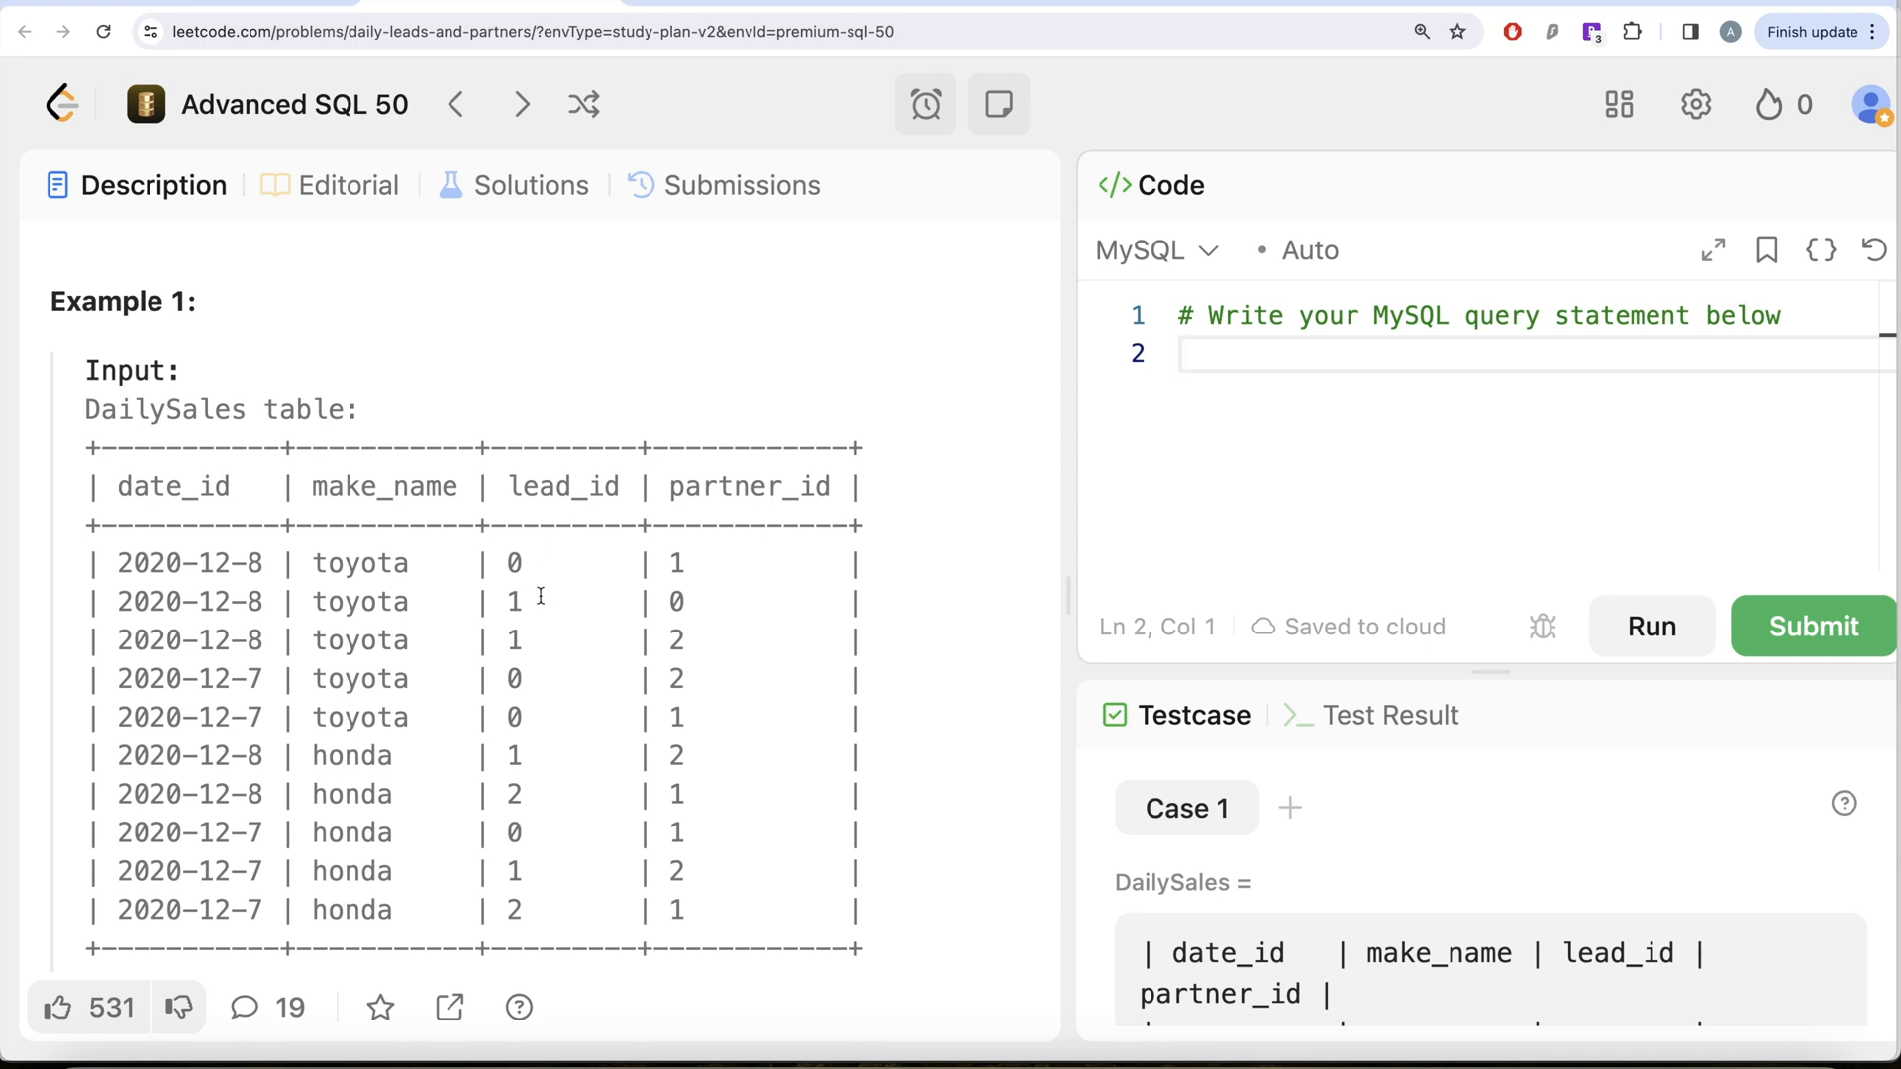
mouse_move(687, 567)
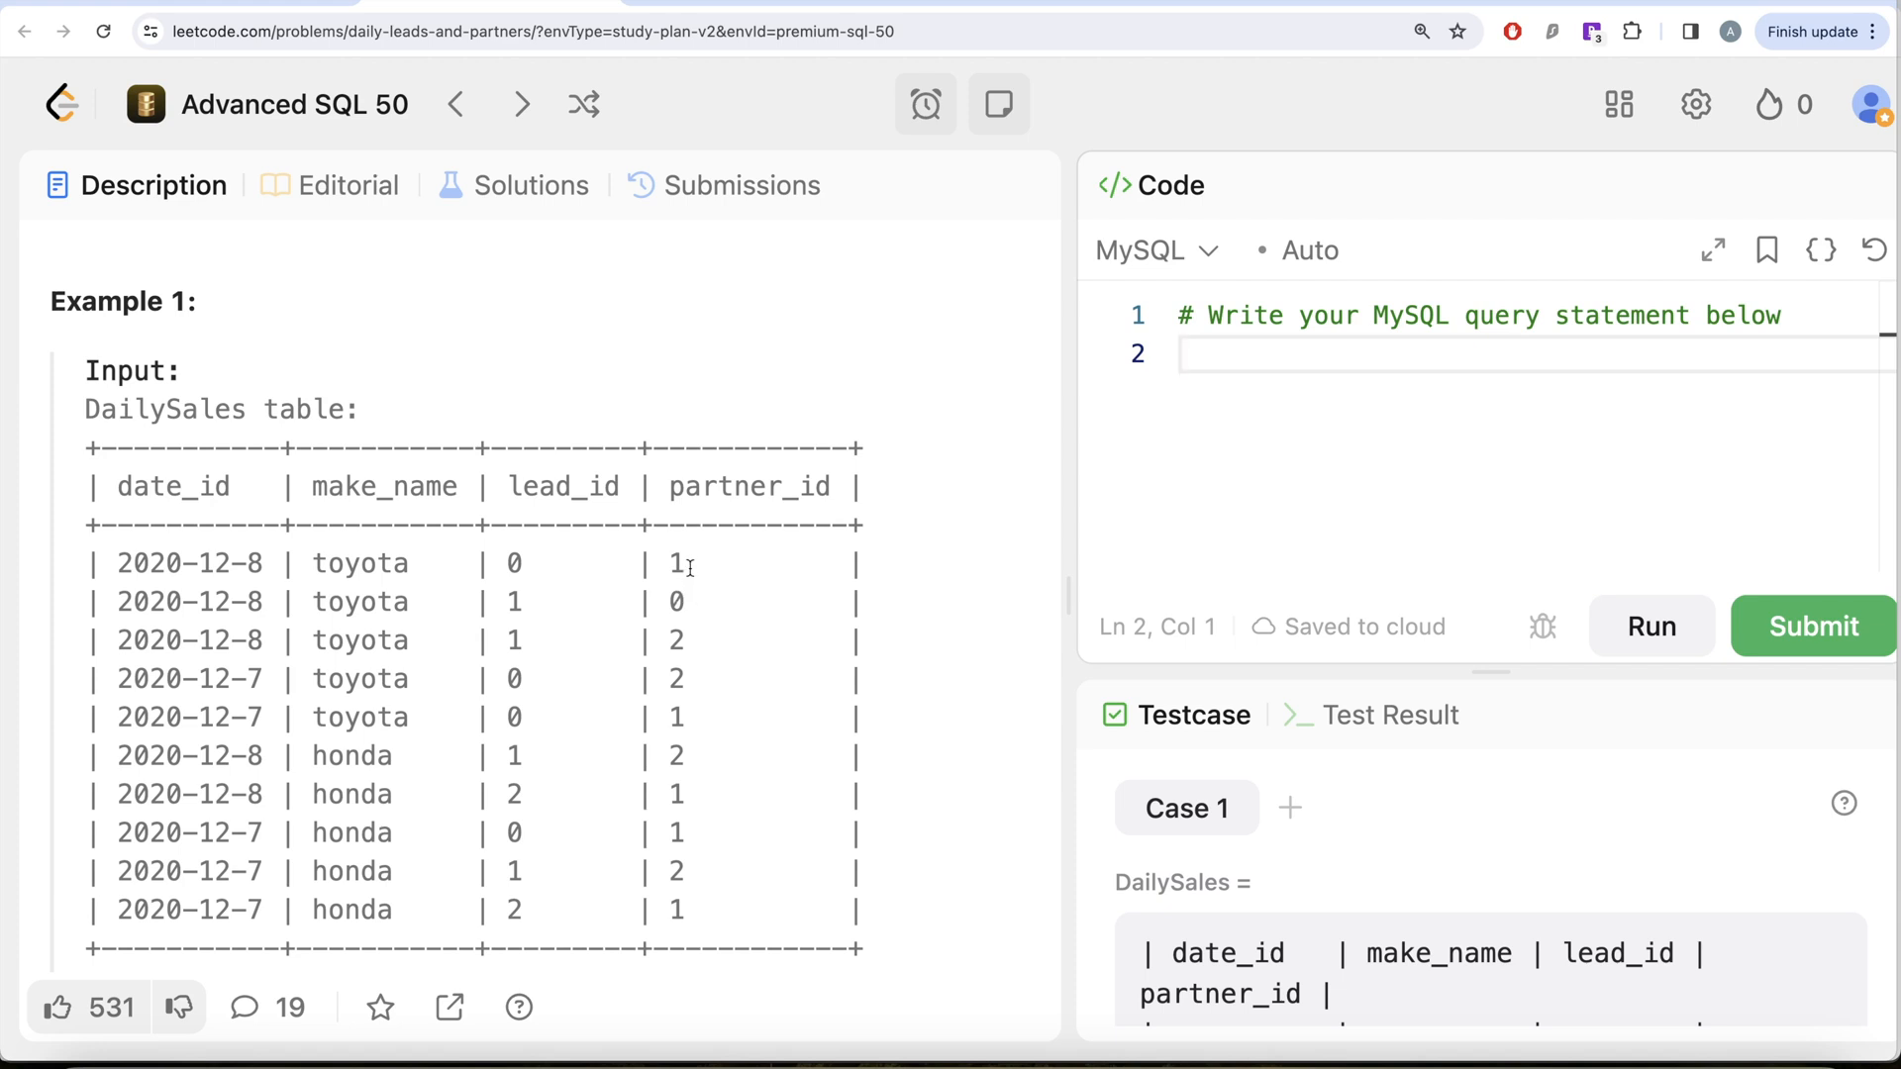
mouse_move(686, 592)
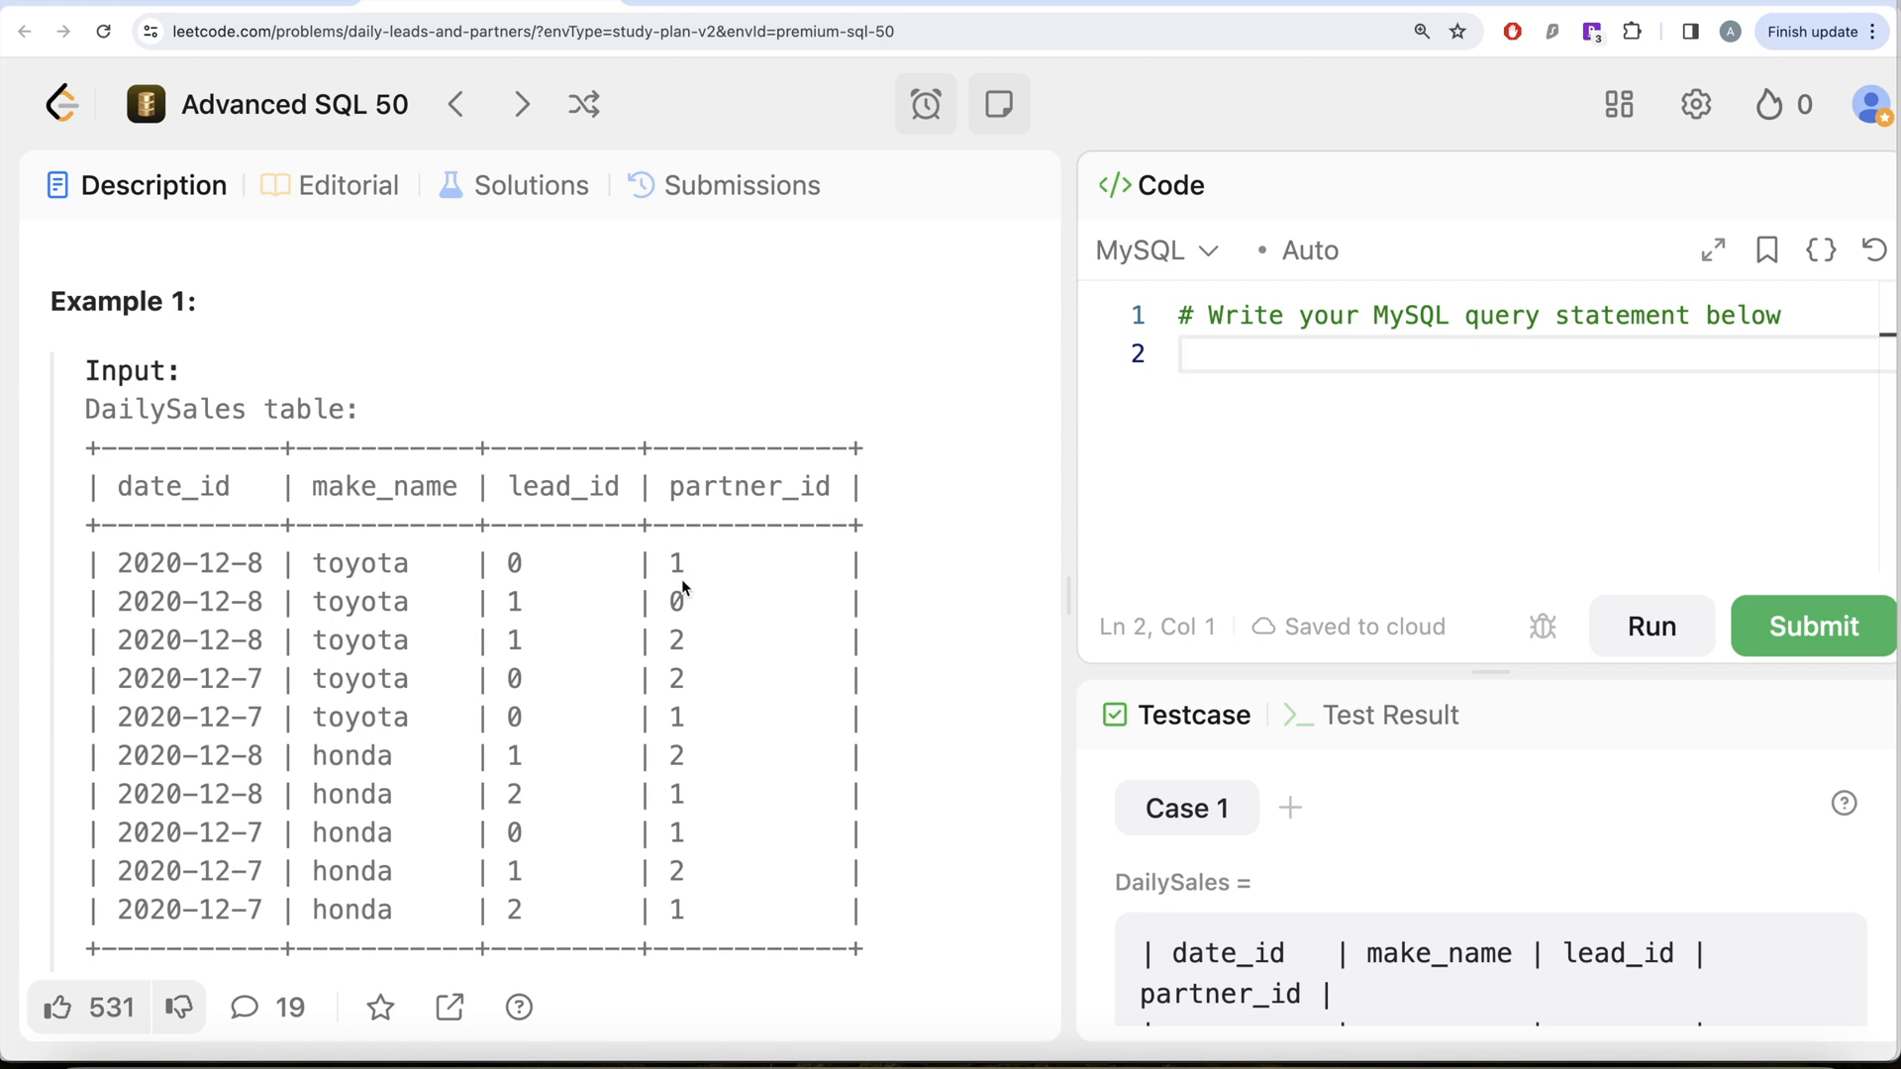
mouse_move(685, 594)
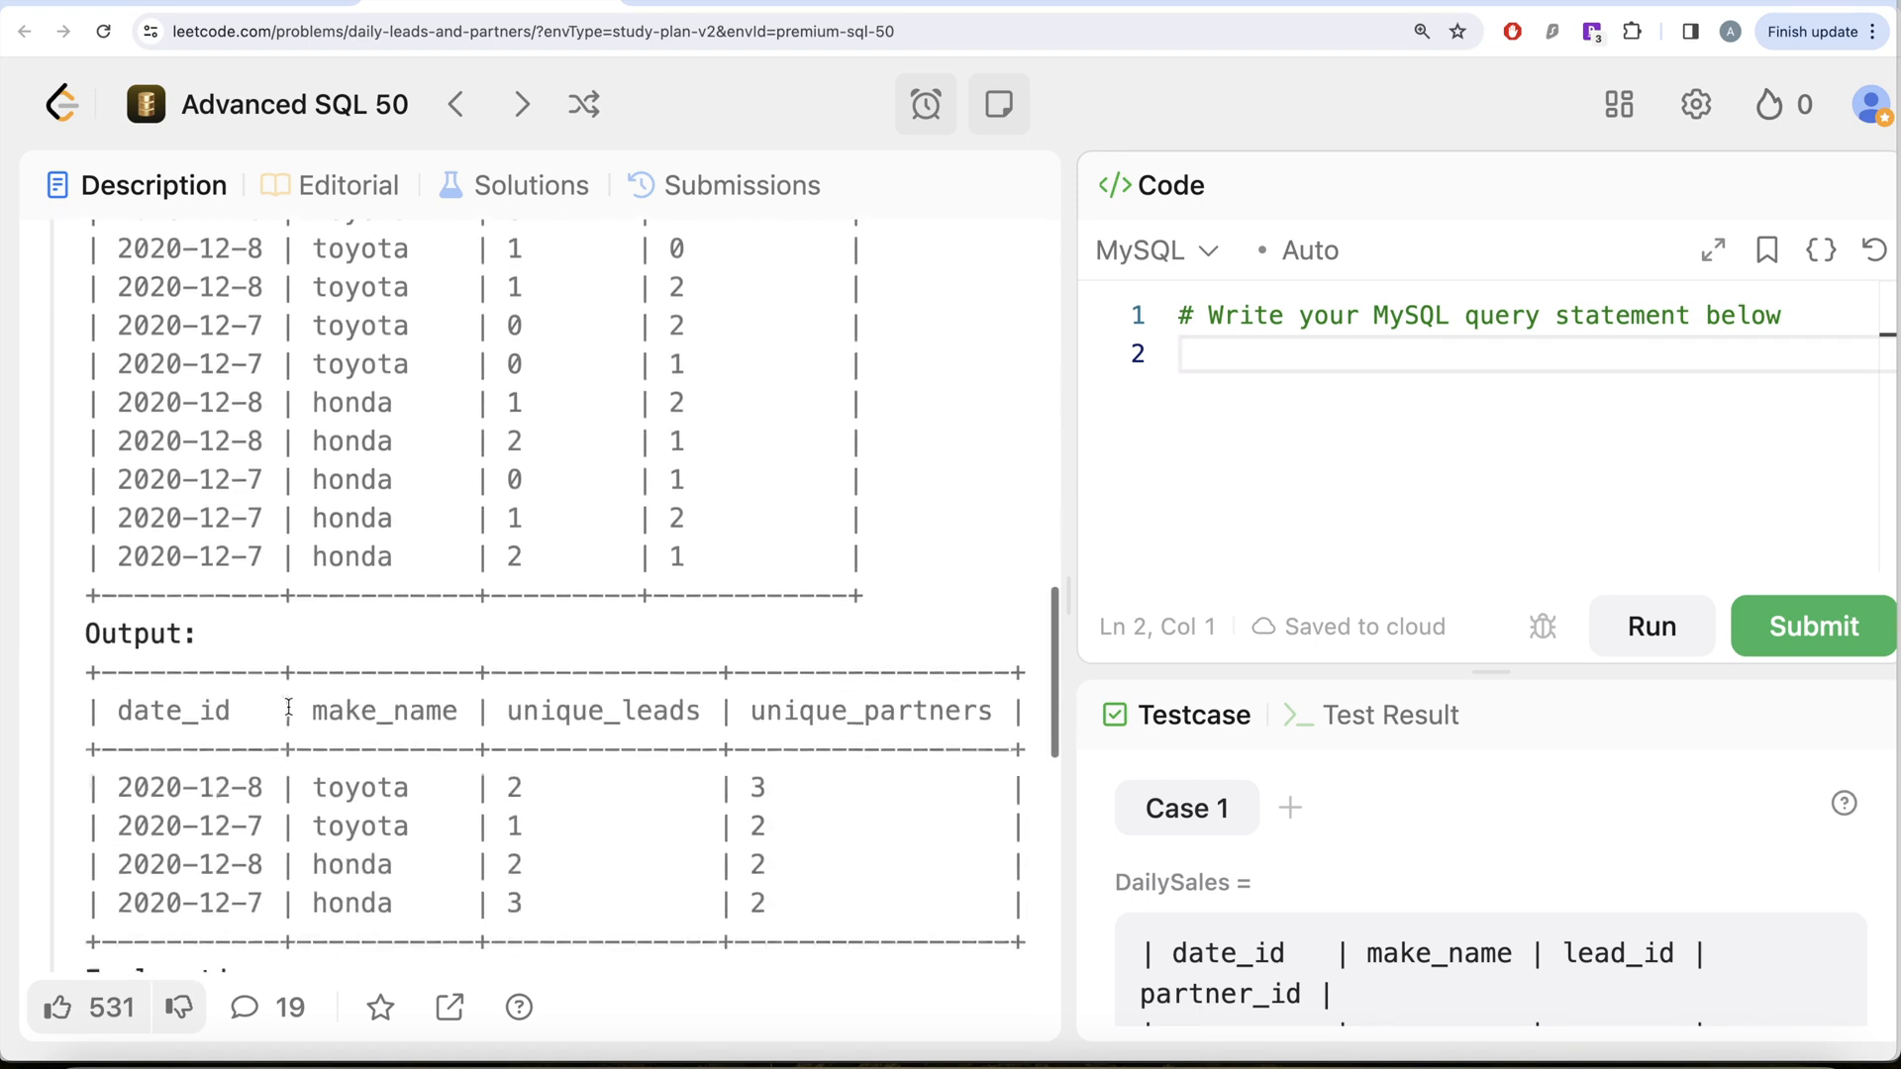
scroll("down", 3)
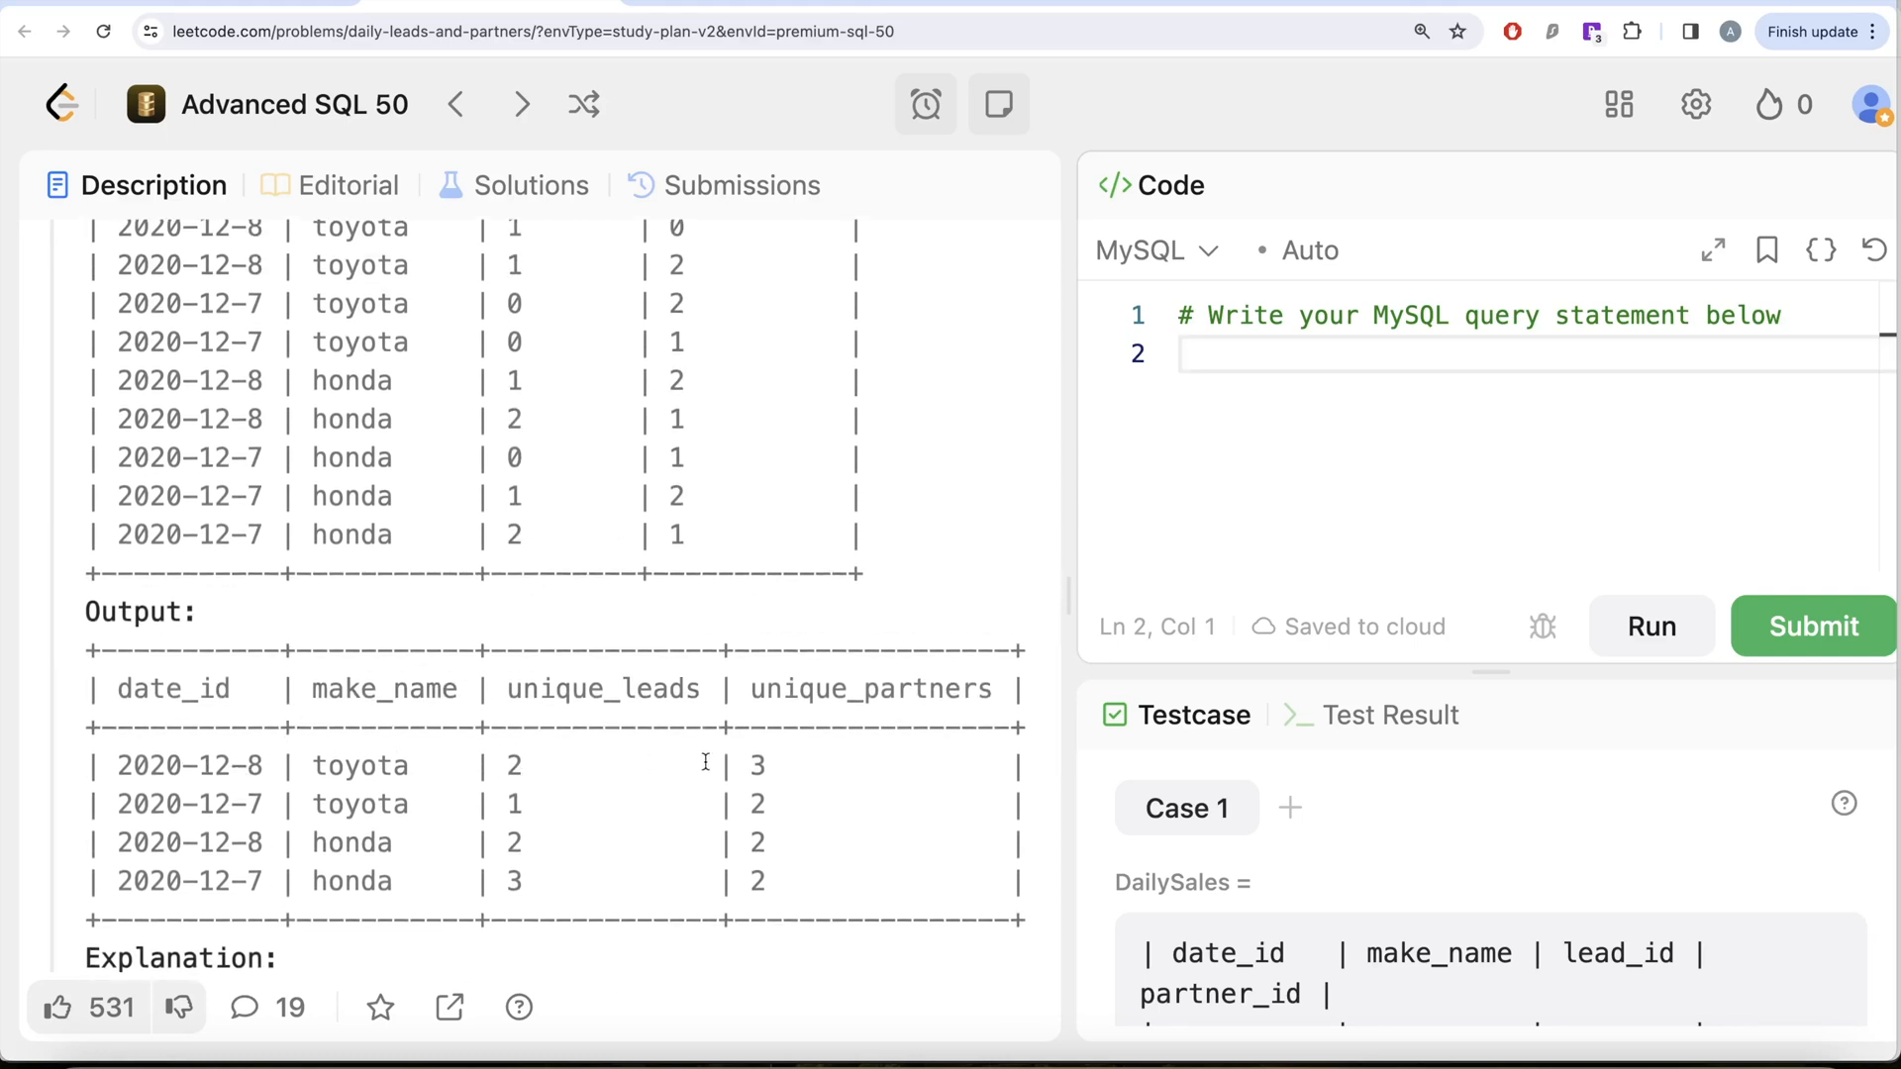
scroll("down", 3)
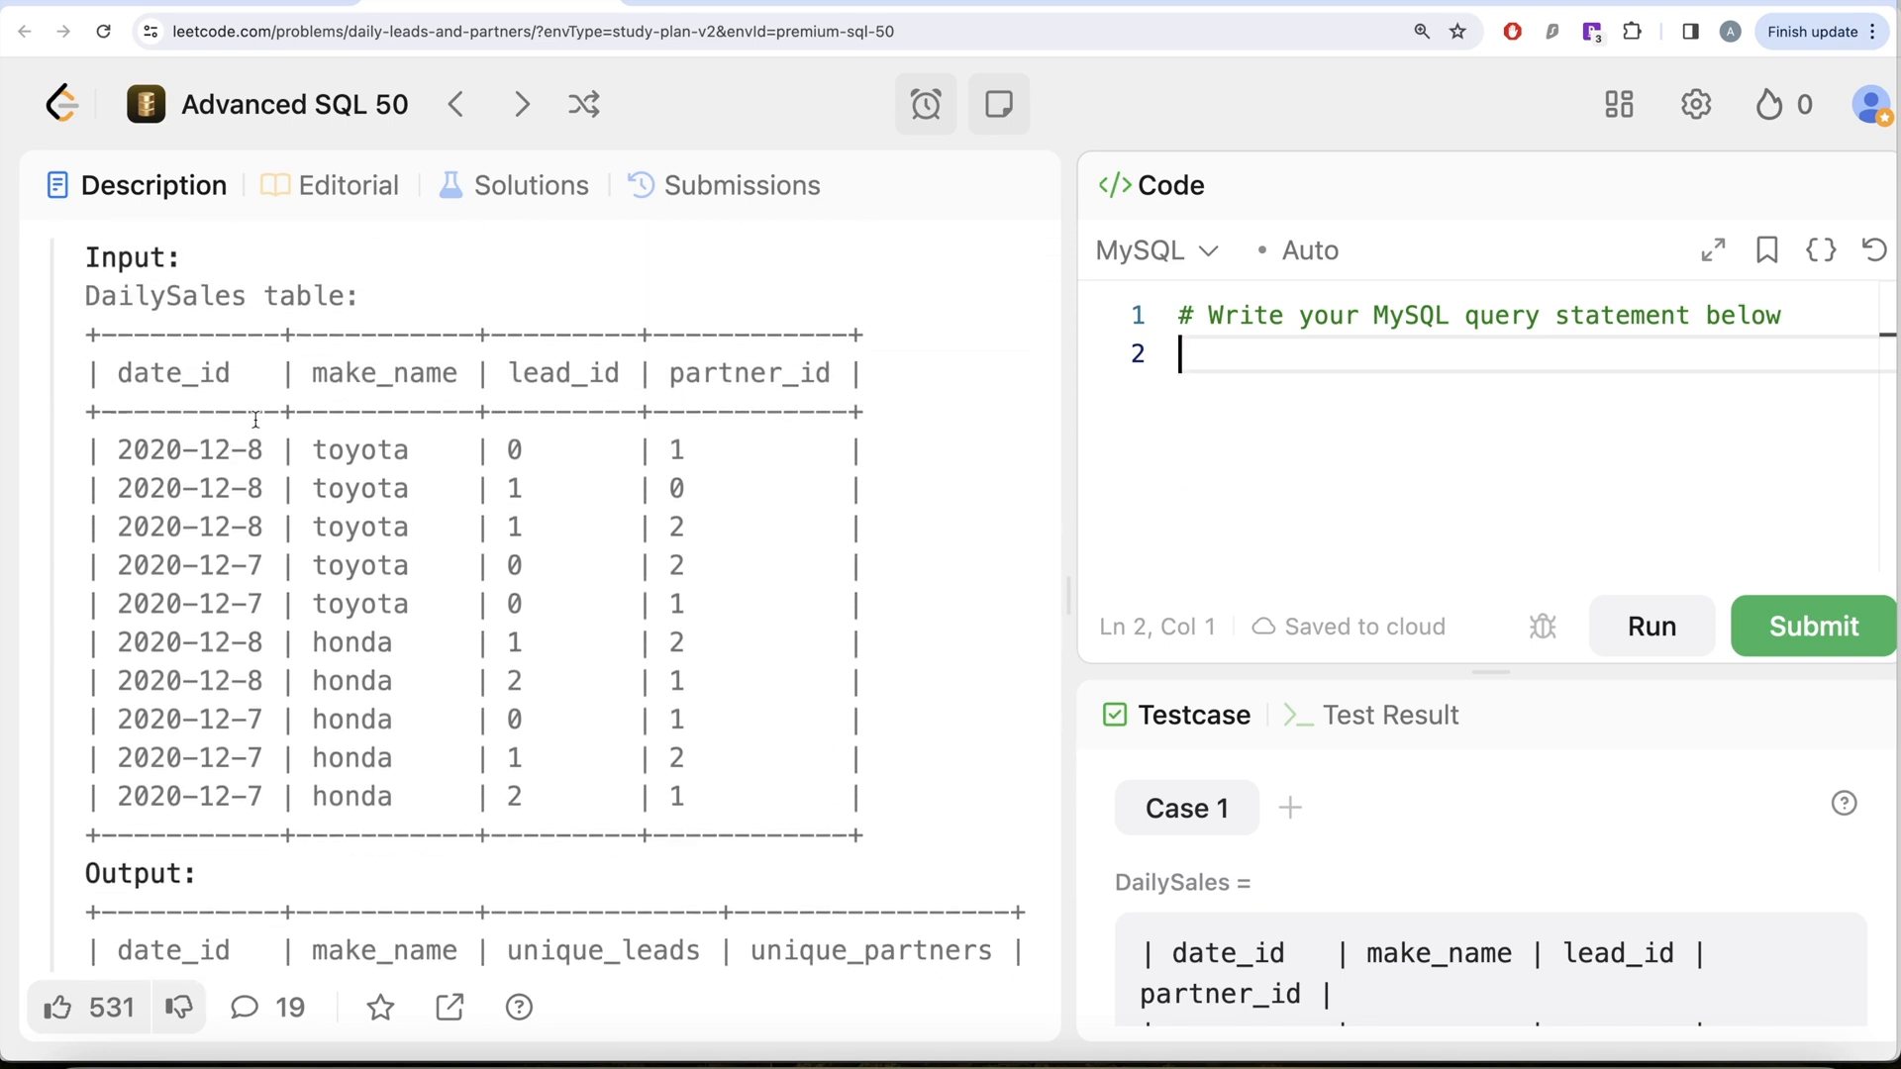
mouse_move(495, 545)
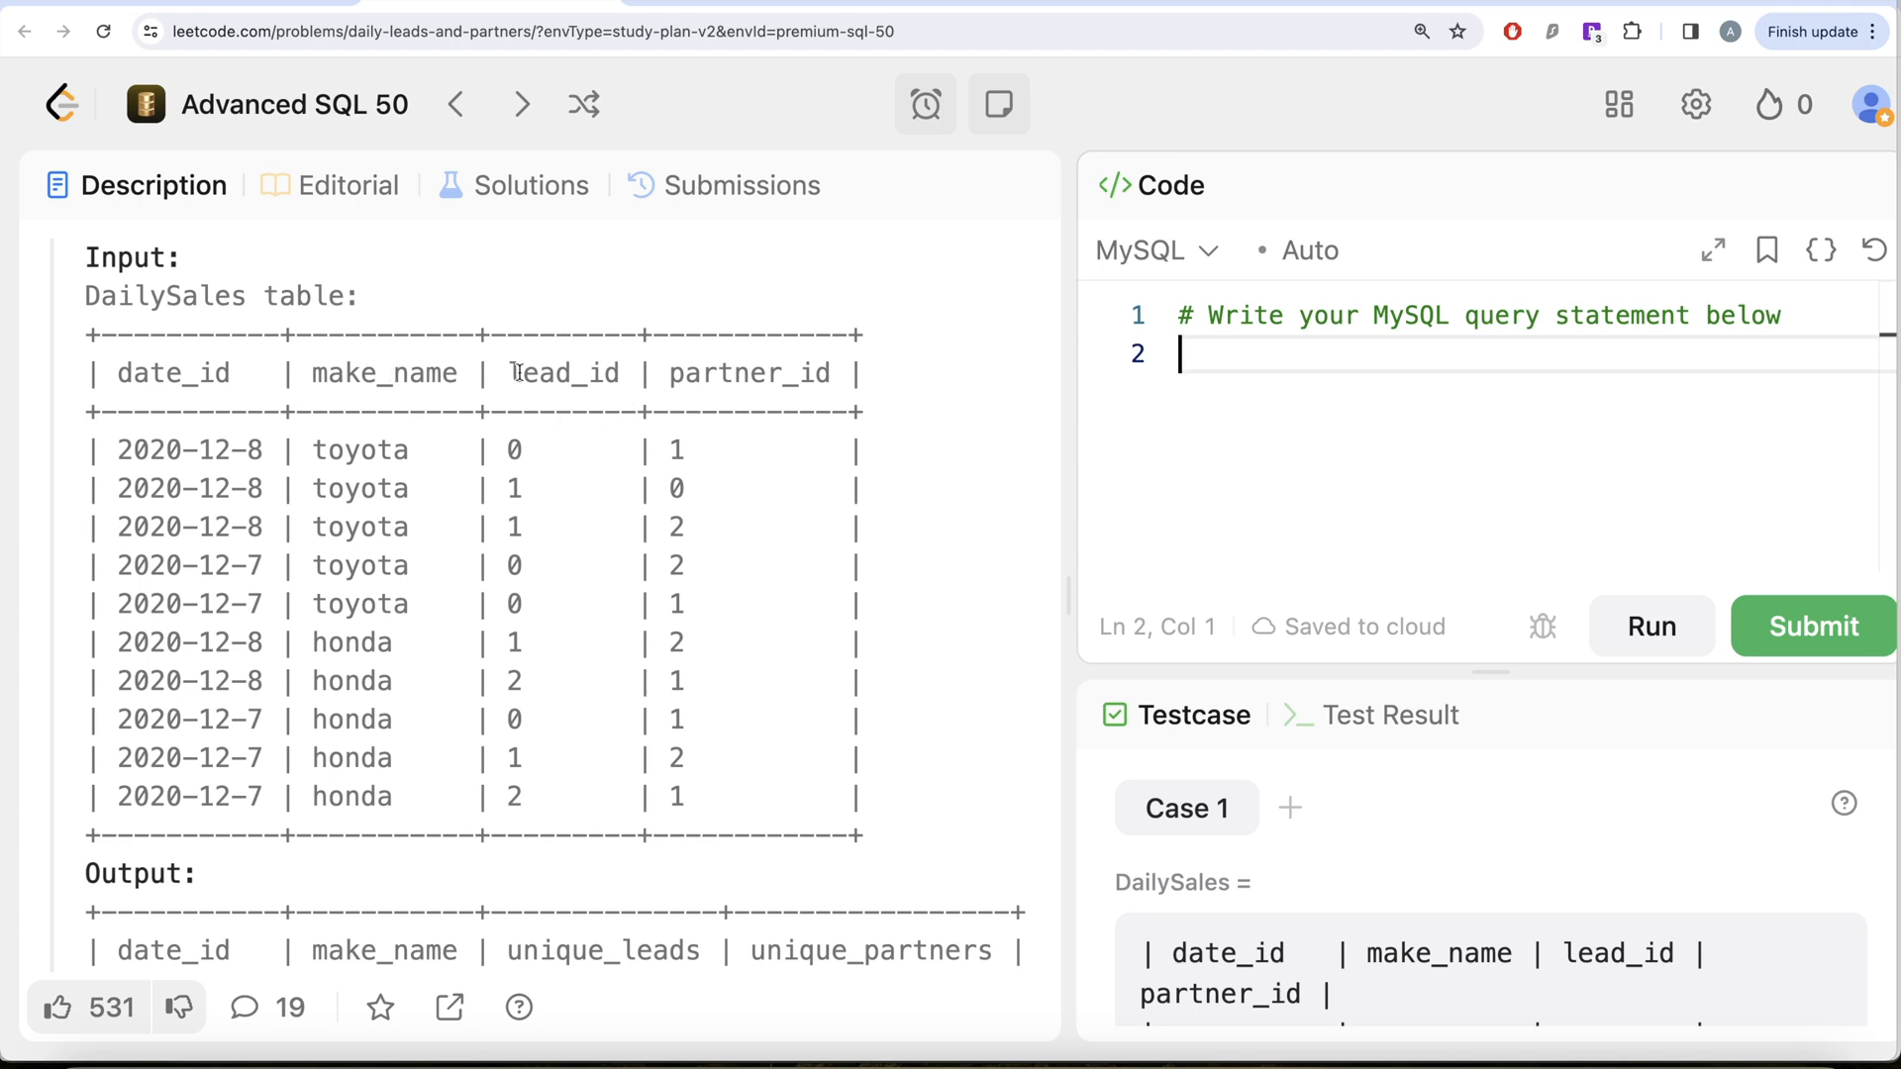
scroll("down", 3)
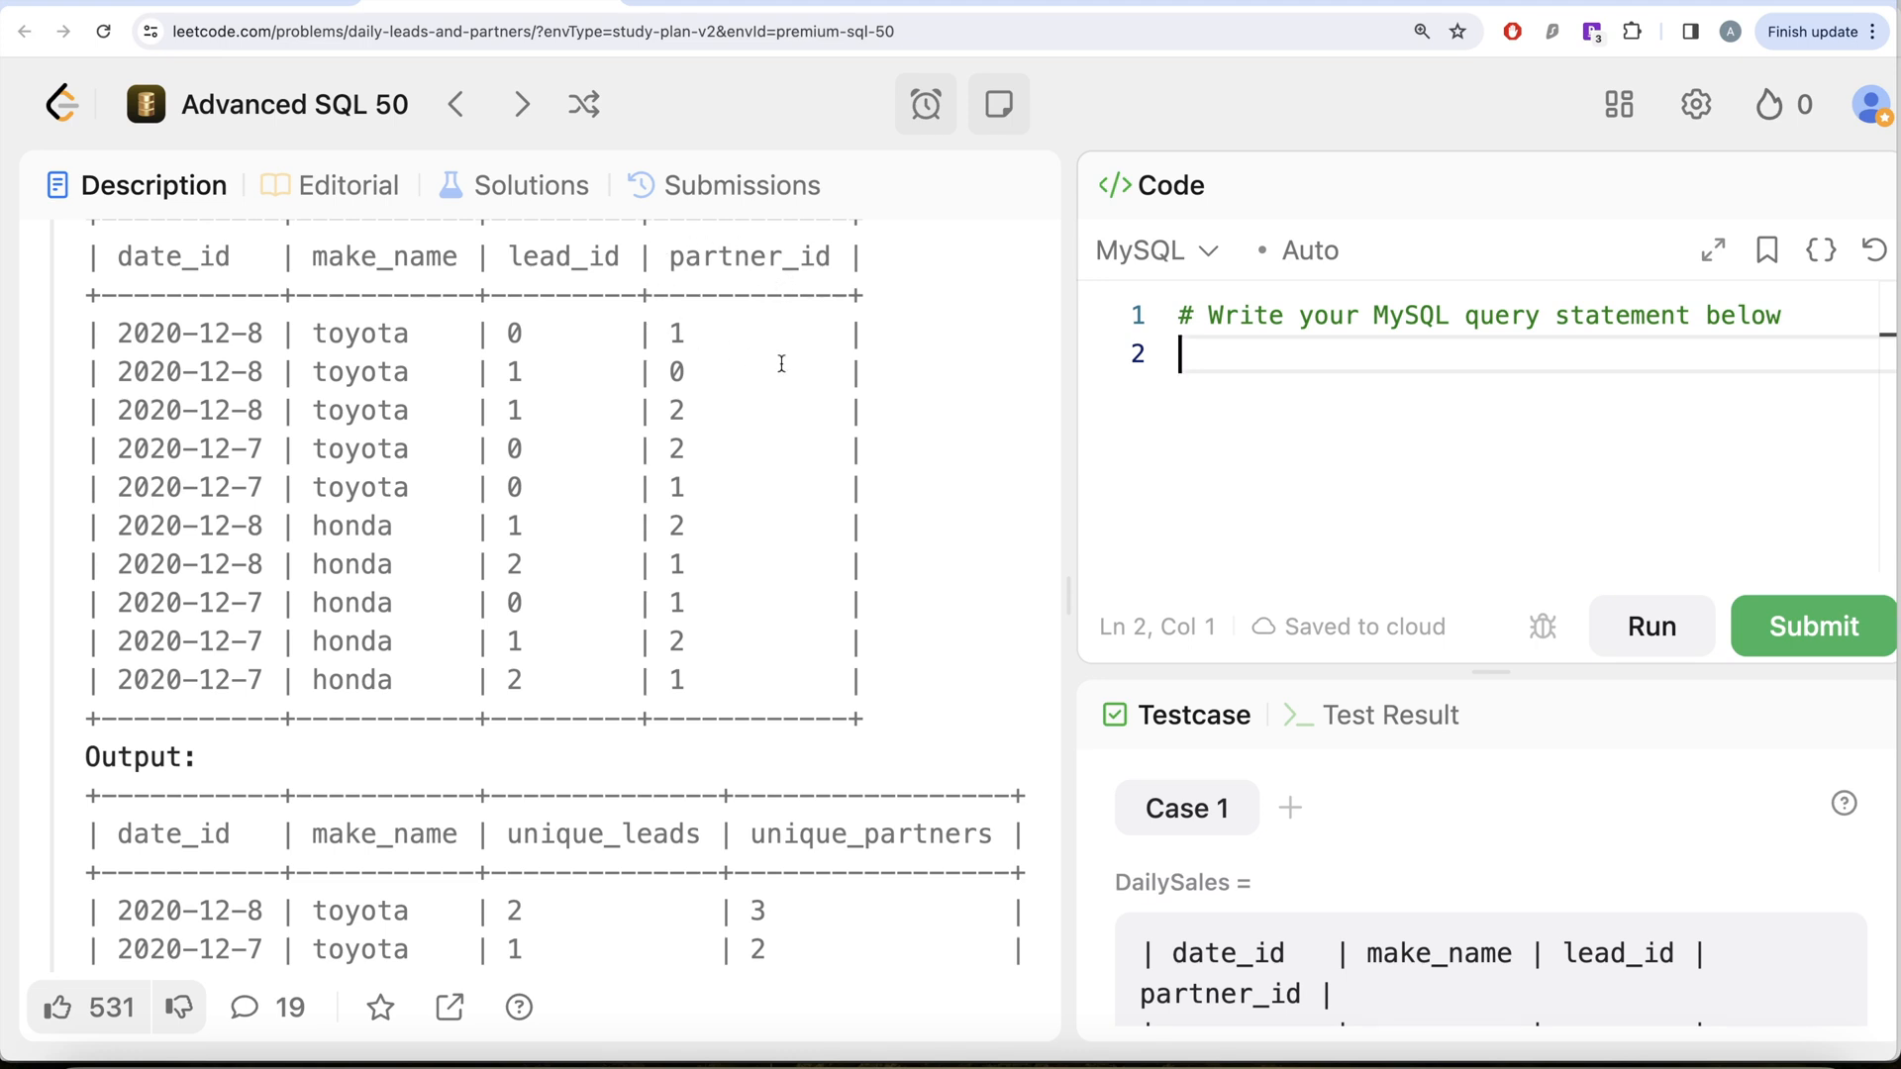
mouse_move(913, 819)
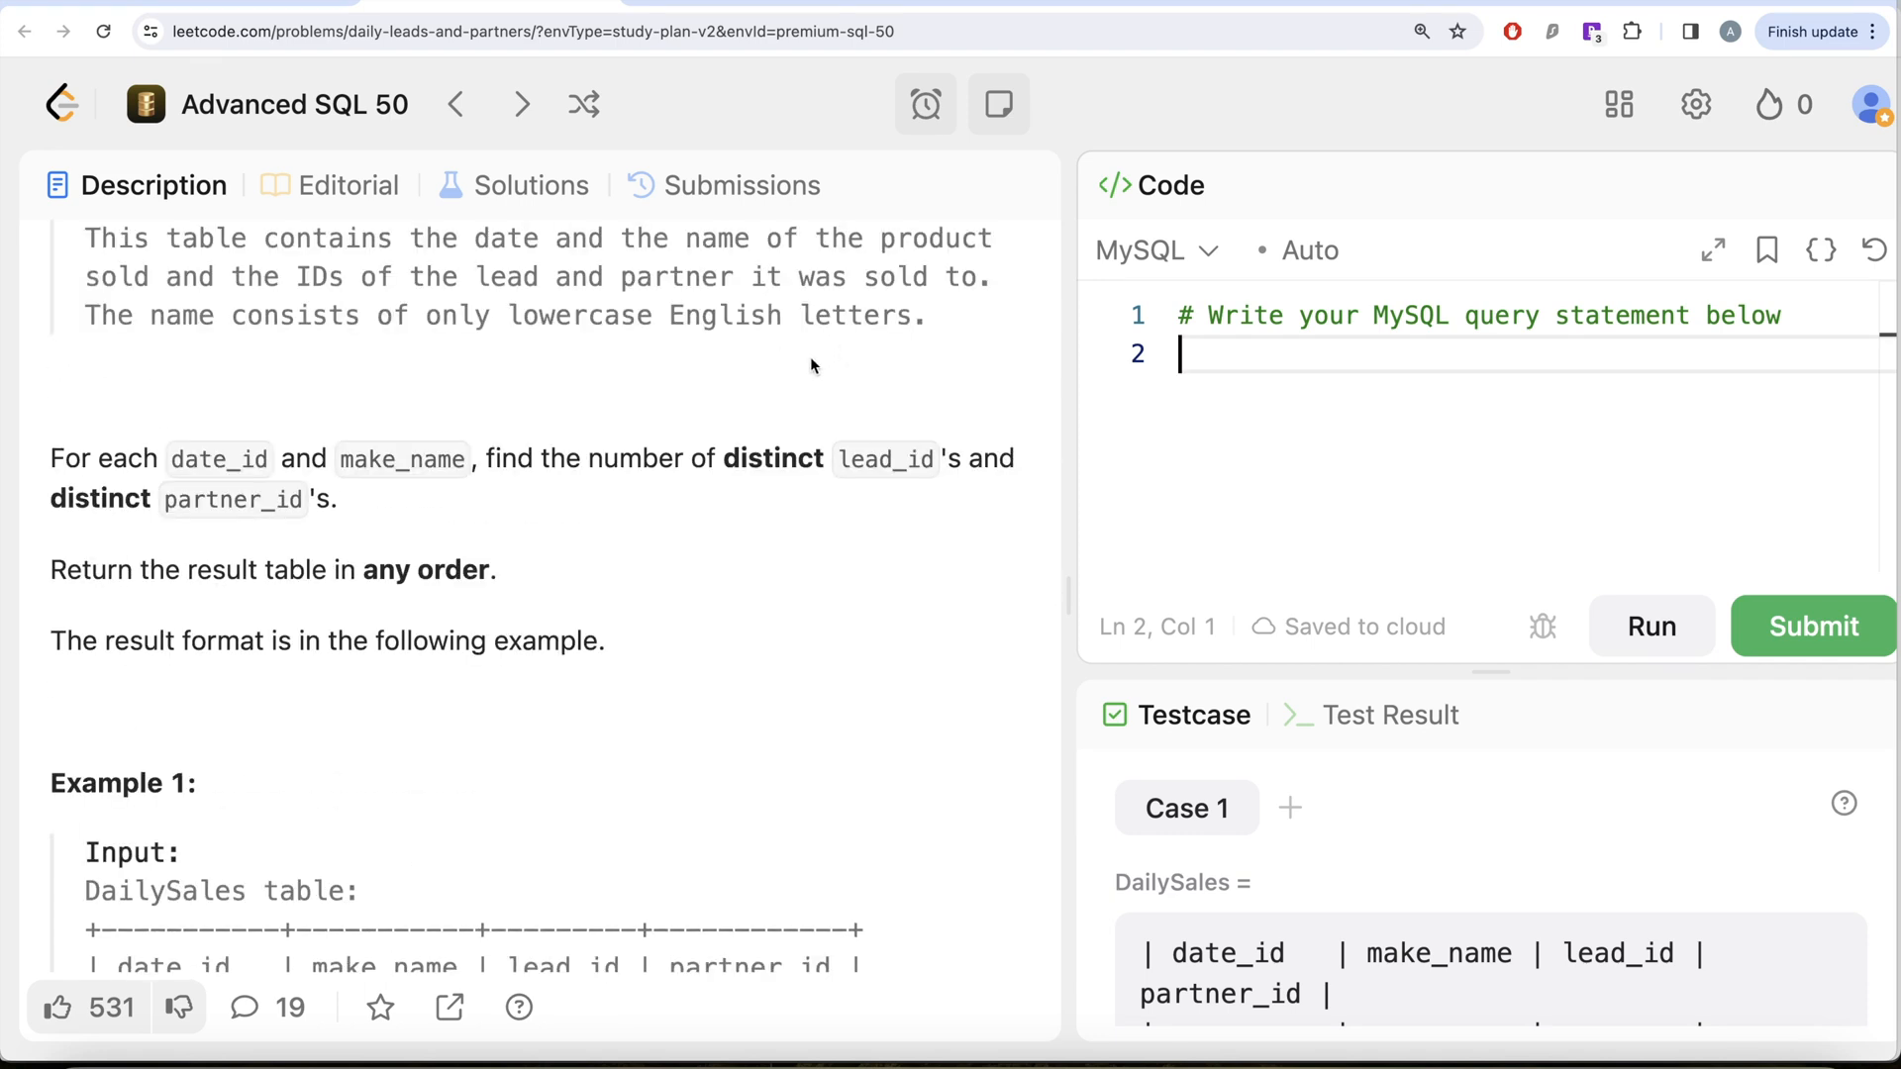
scroll("down", 3)
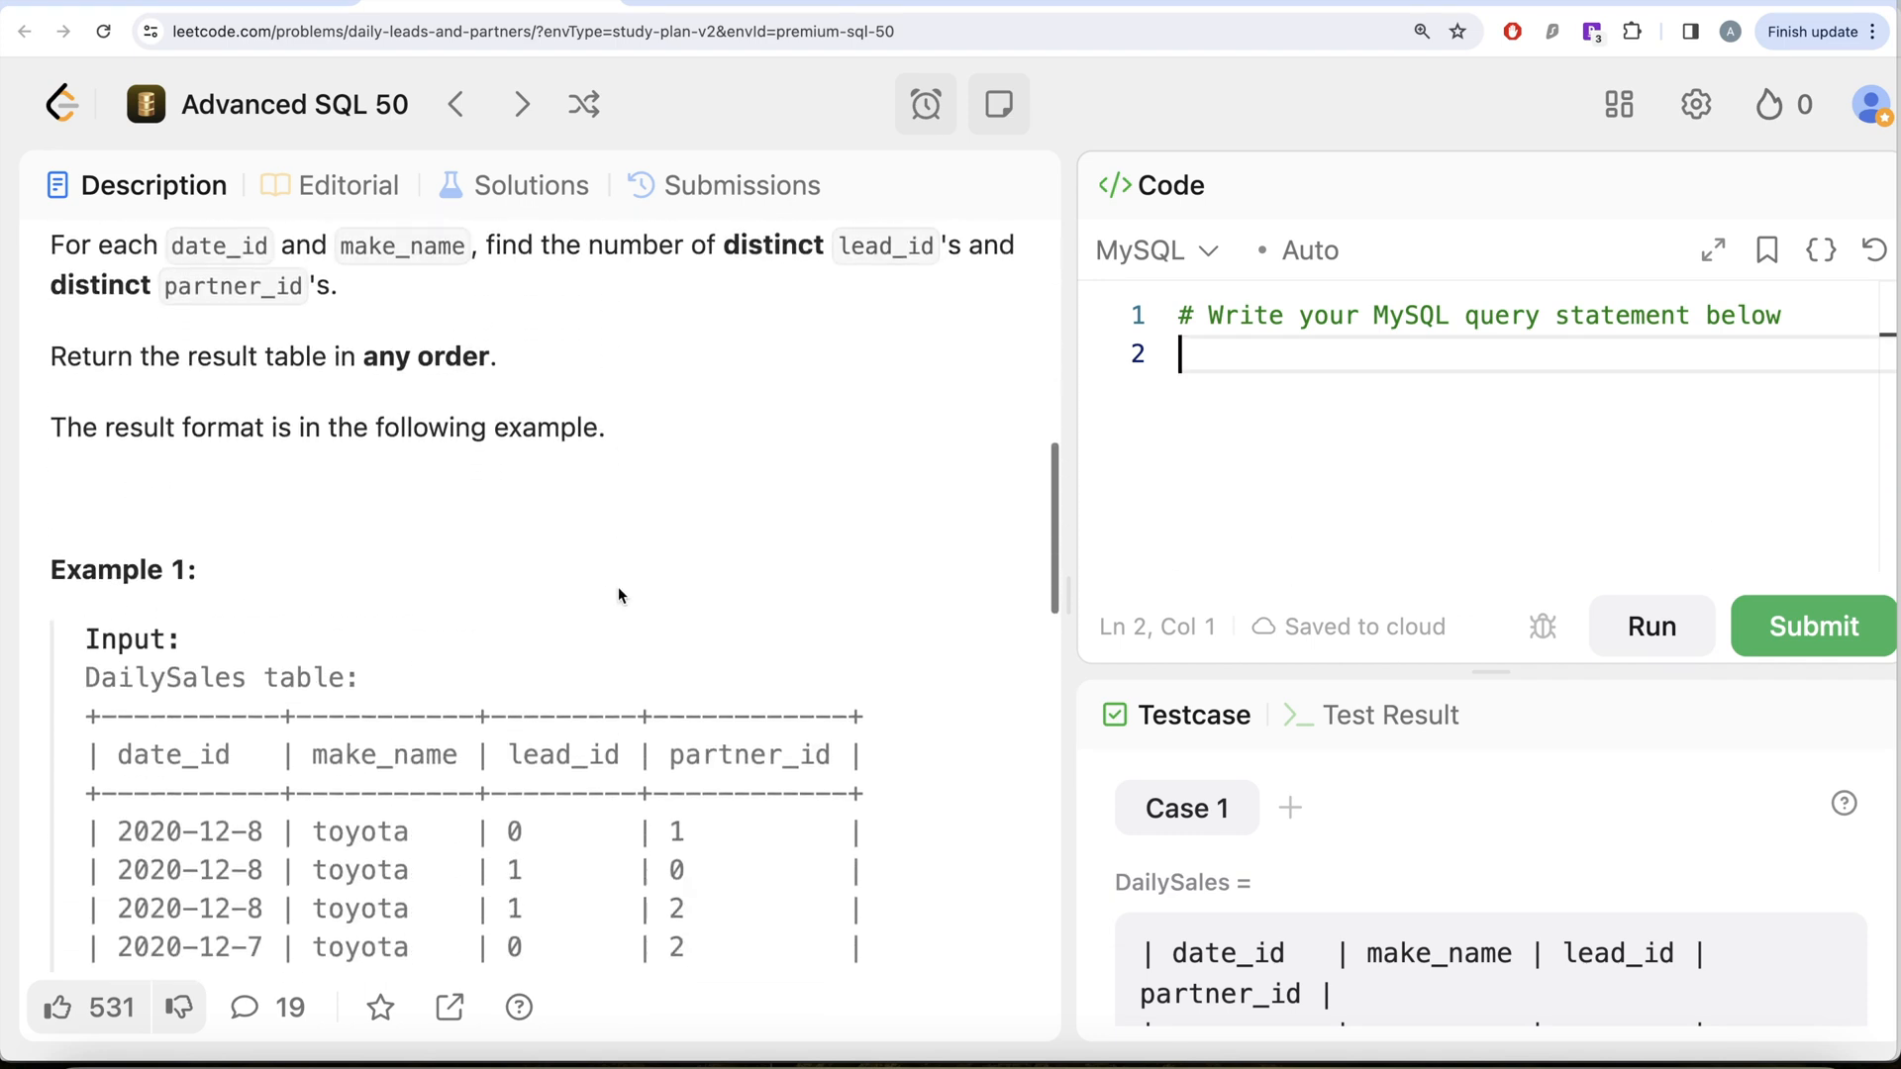
mouse_move(552, 627)
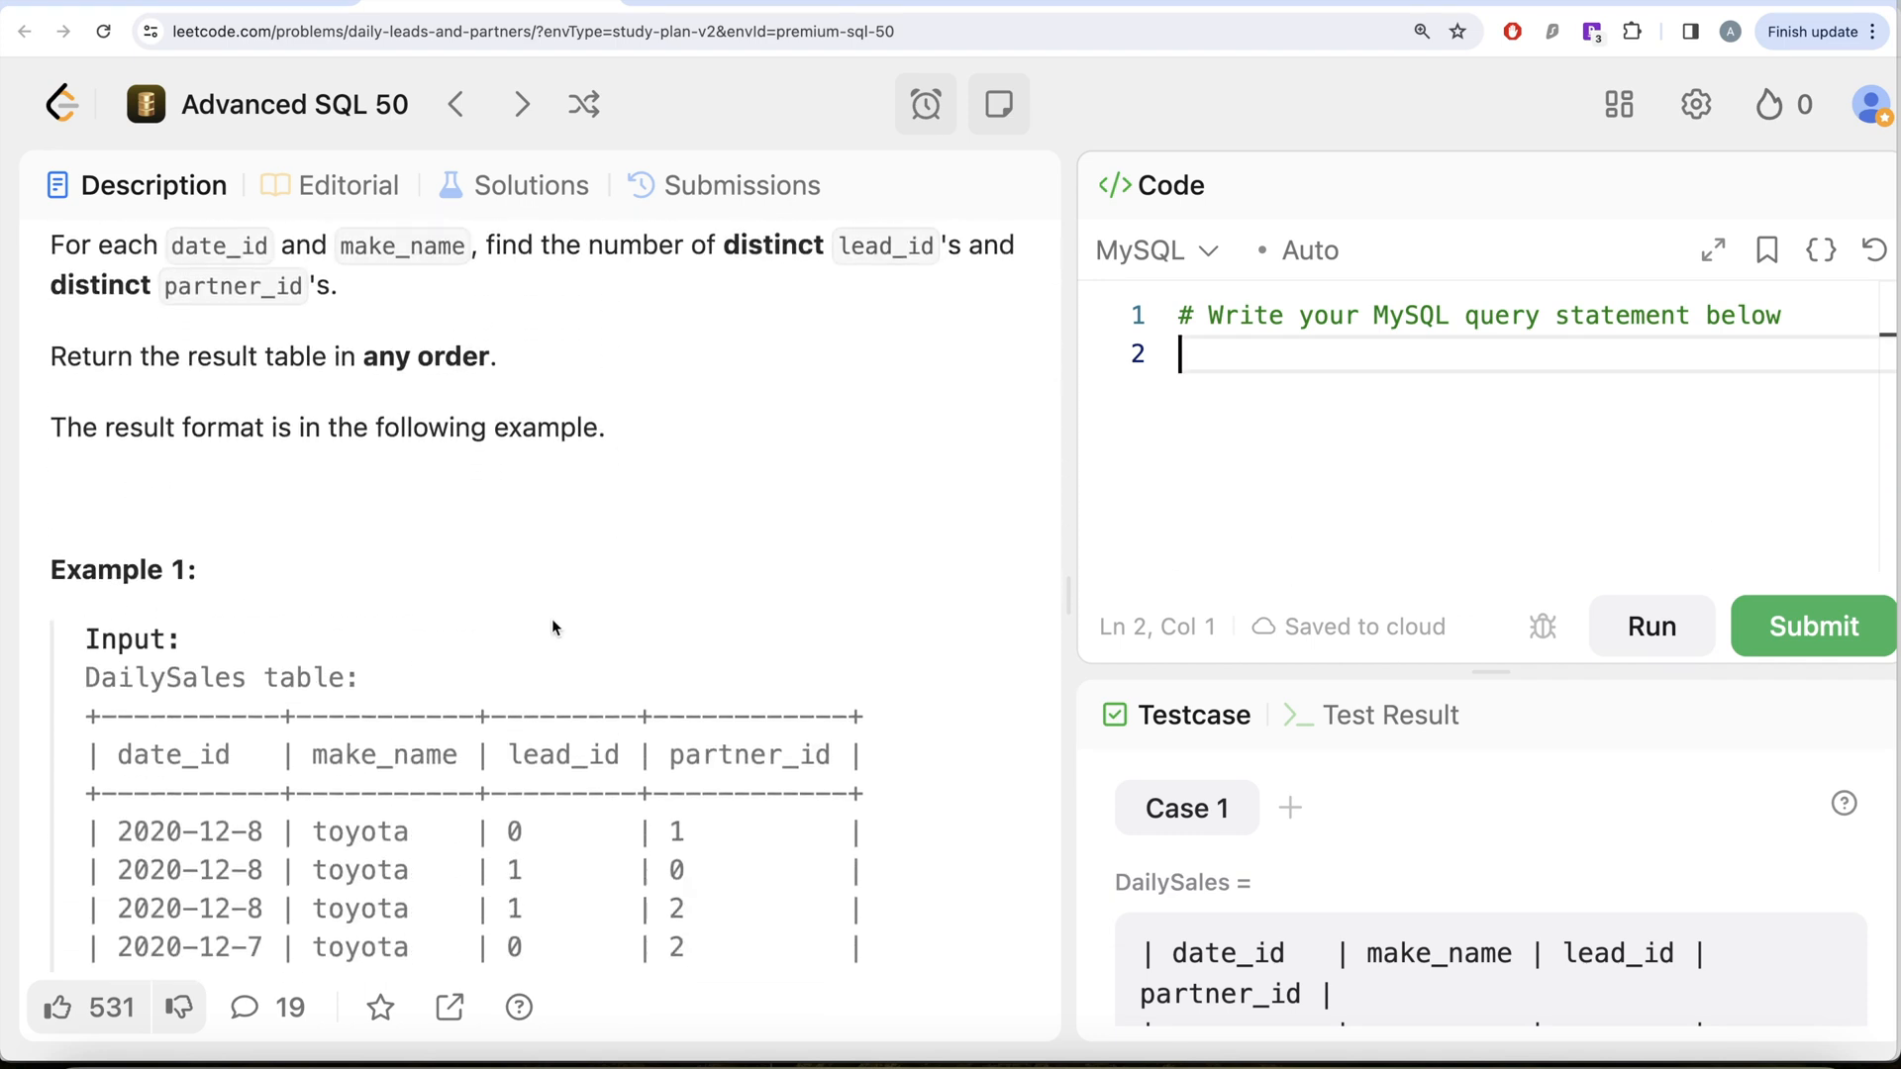
mouse_move(328, 755)
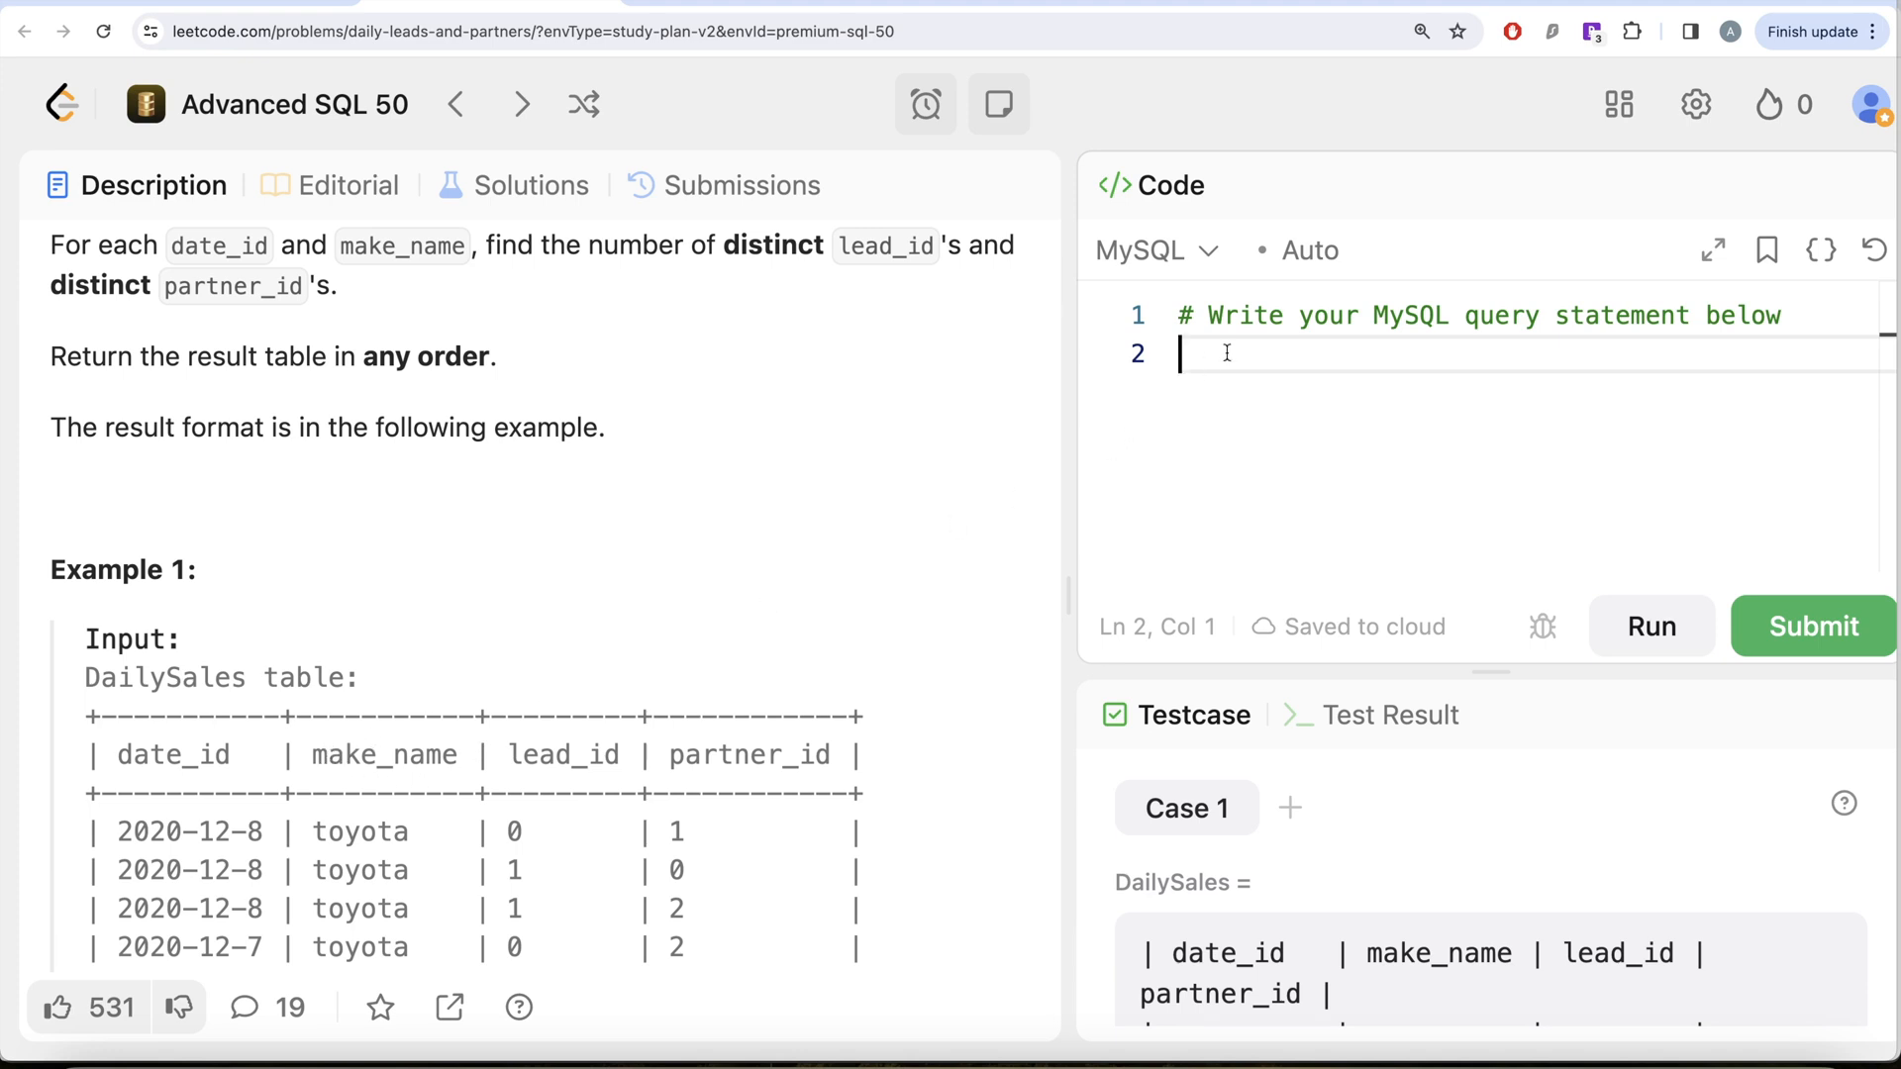
Write FROM DailySales and GROUP BY date_id, LOWER(make_name), then select the grouping columns
type("FROM")
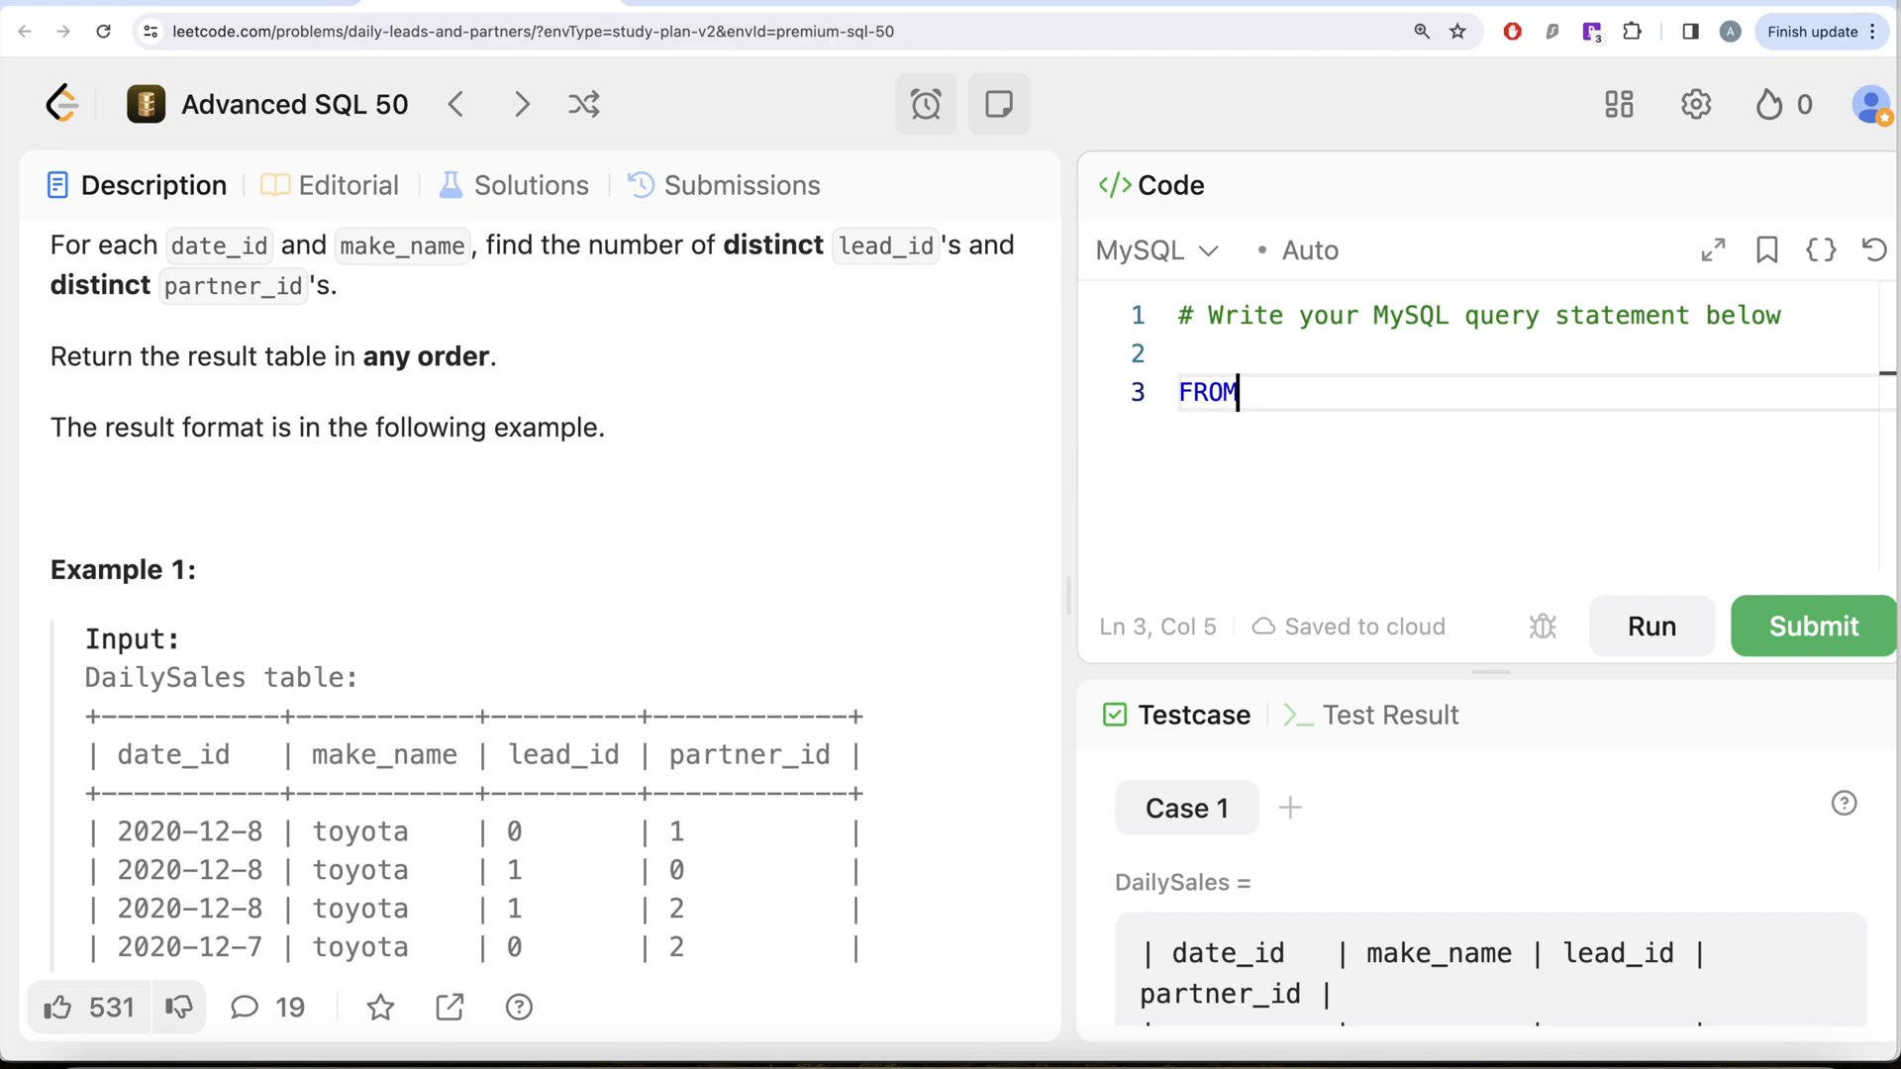
type("Daily")
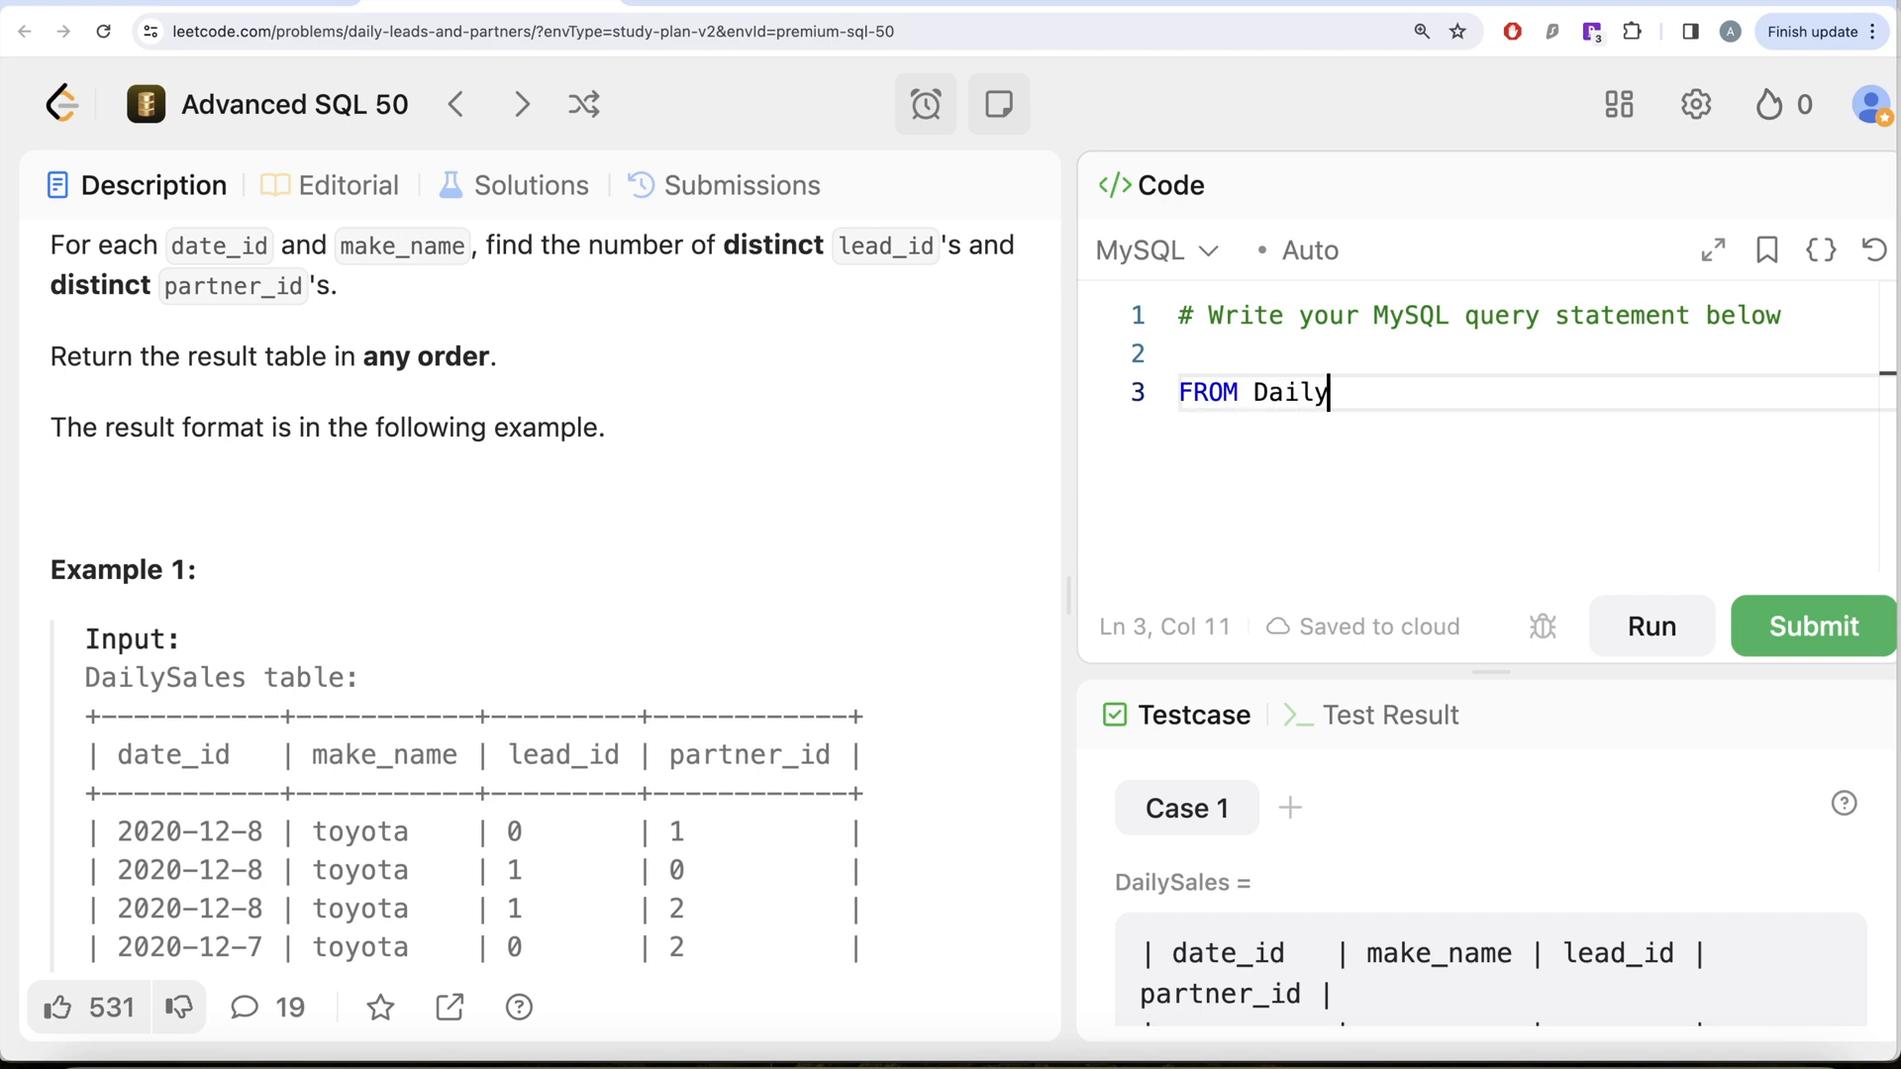
type("Sales")
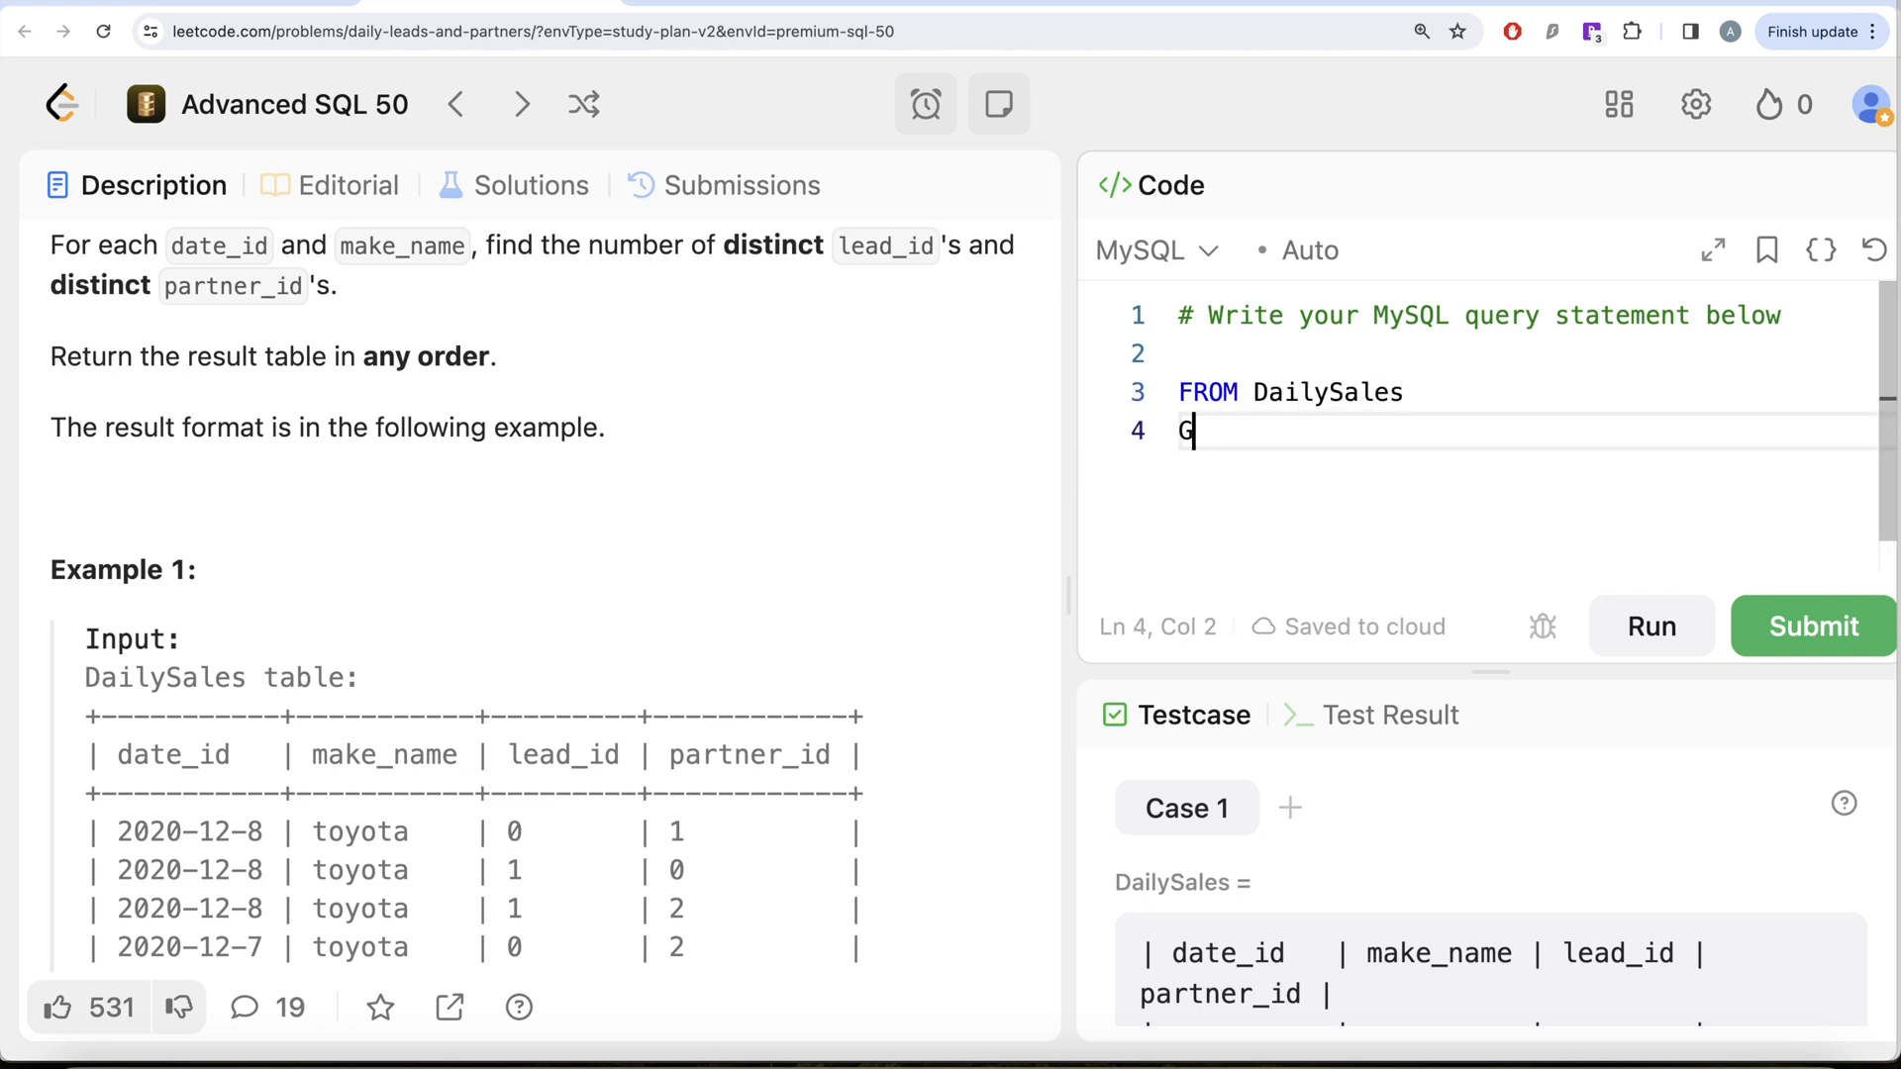
type("ROUP BY d")
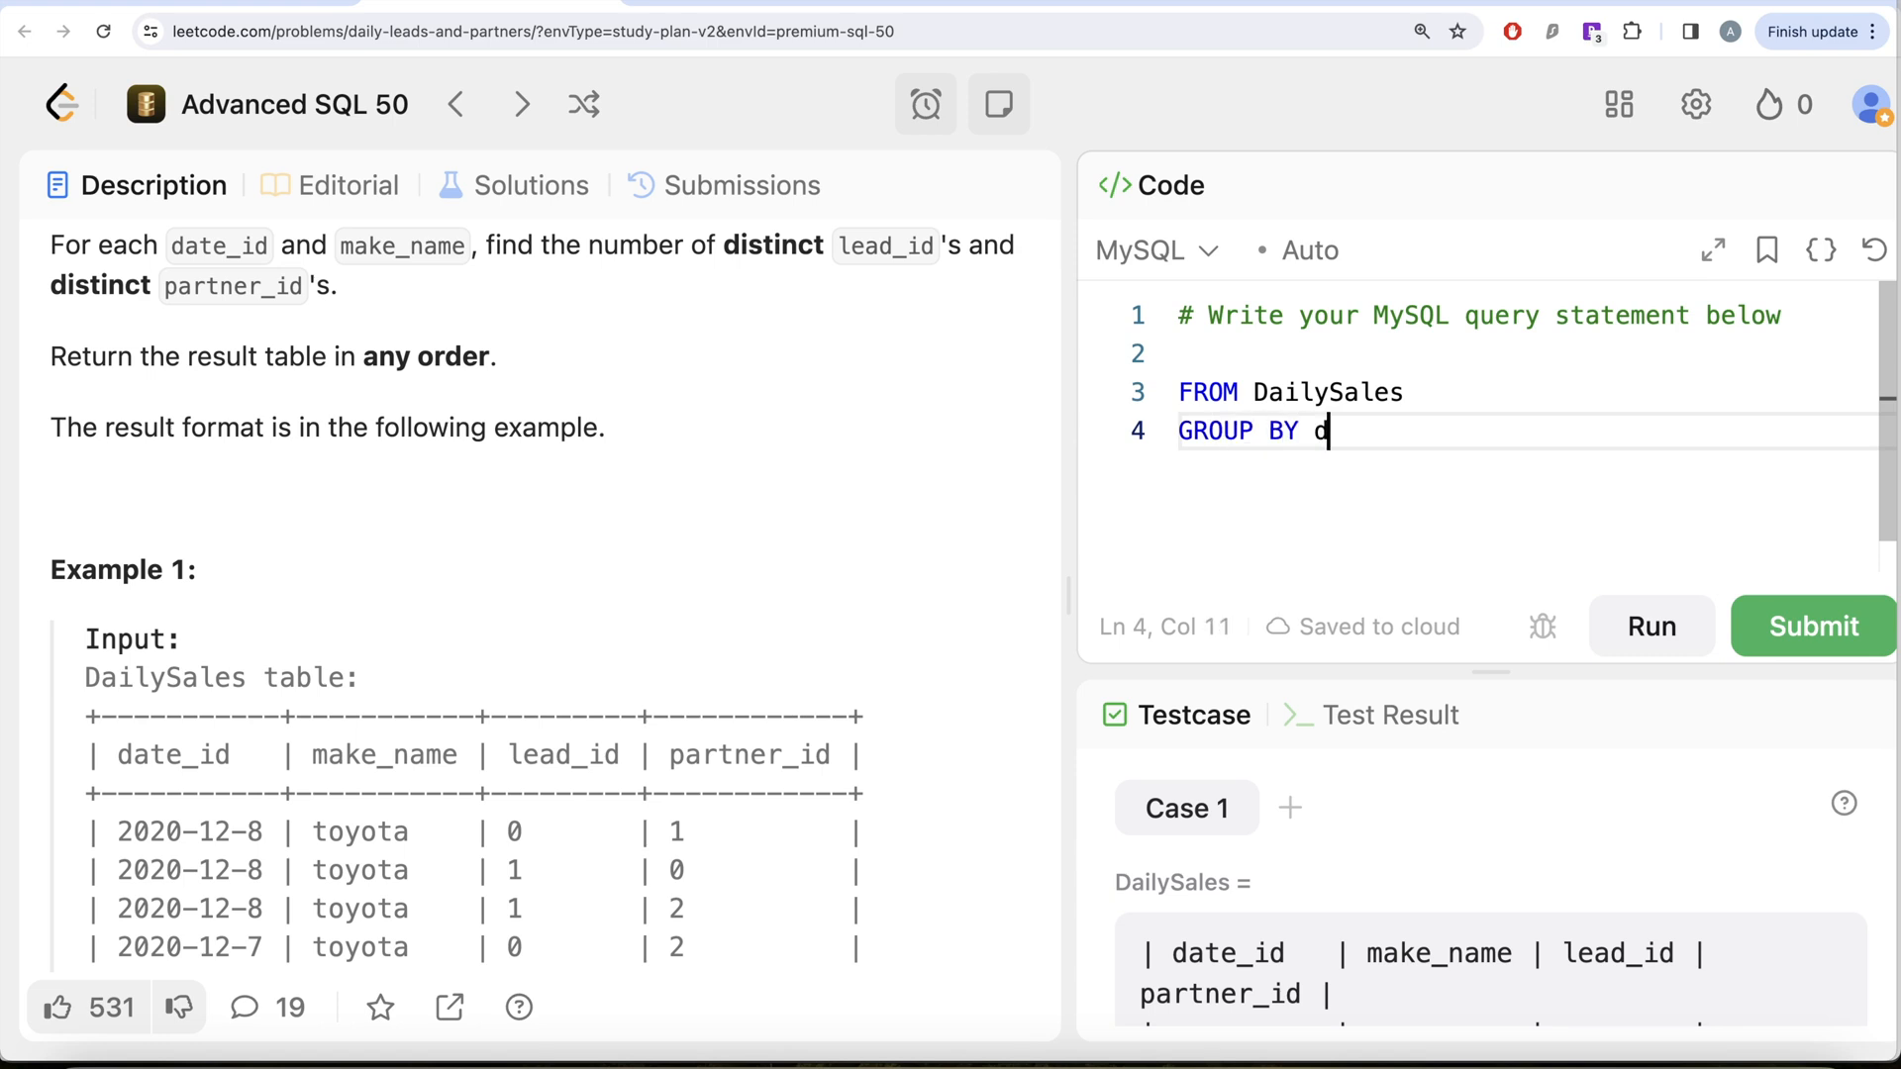
type("ate_id")
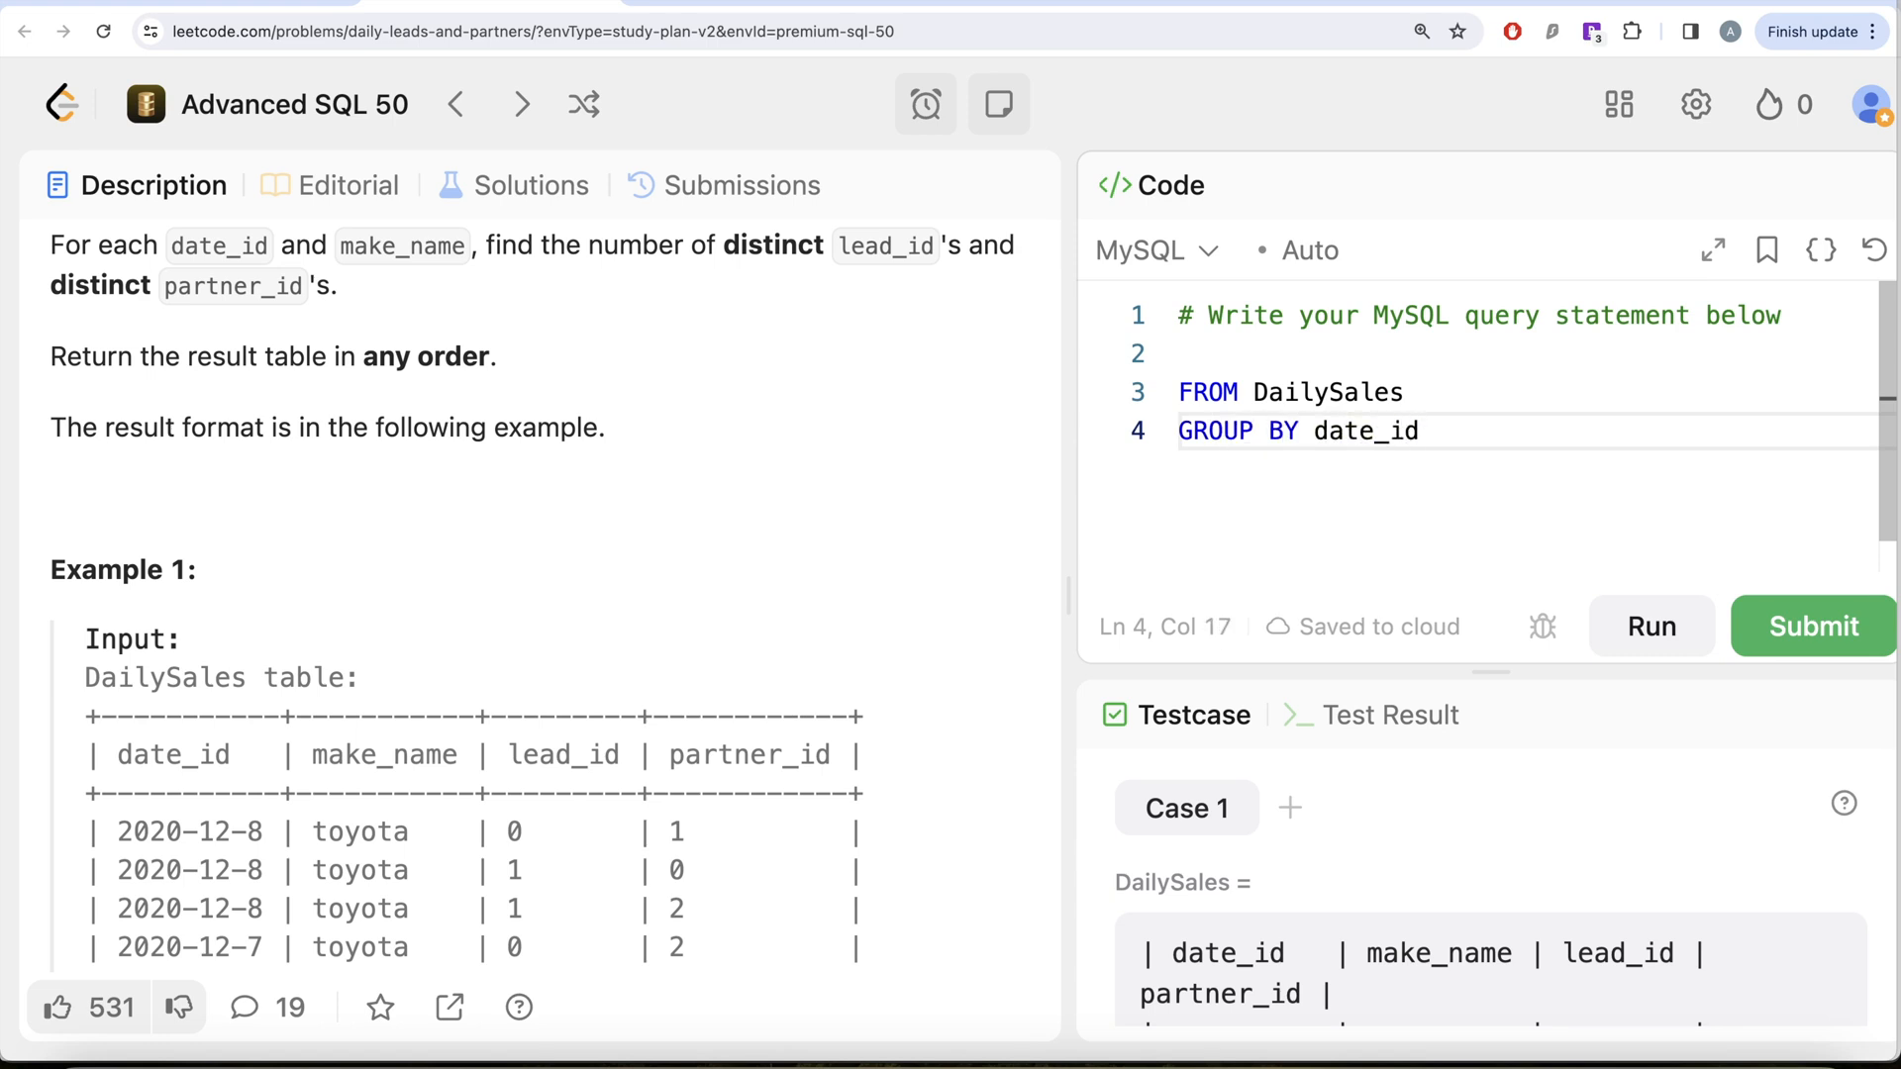
type(",")
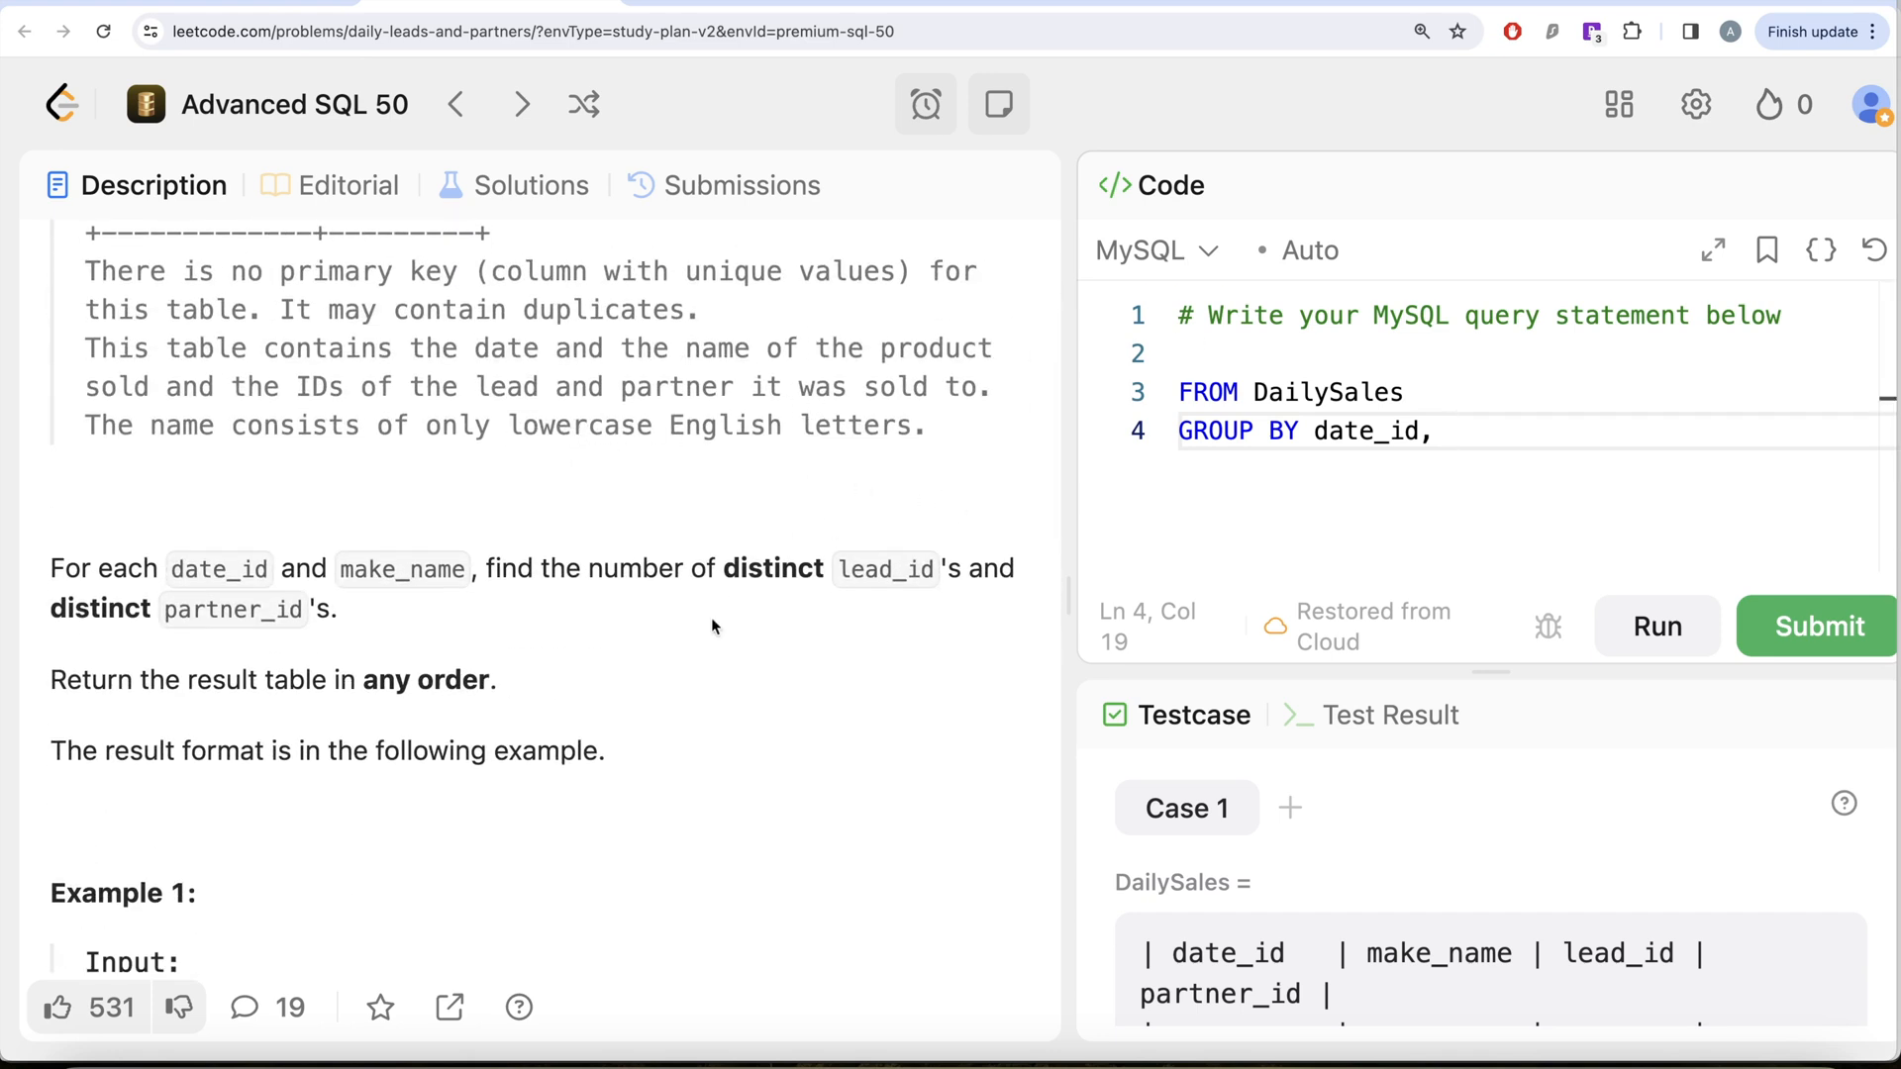
scroll("down", 3)
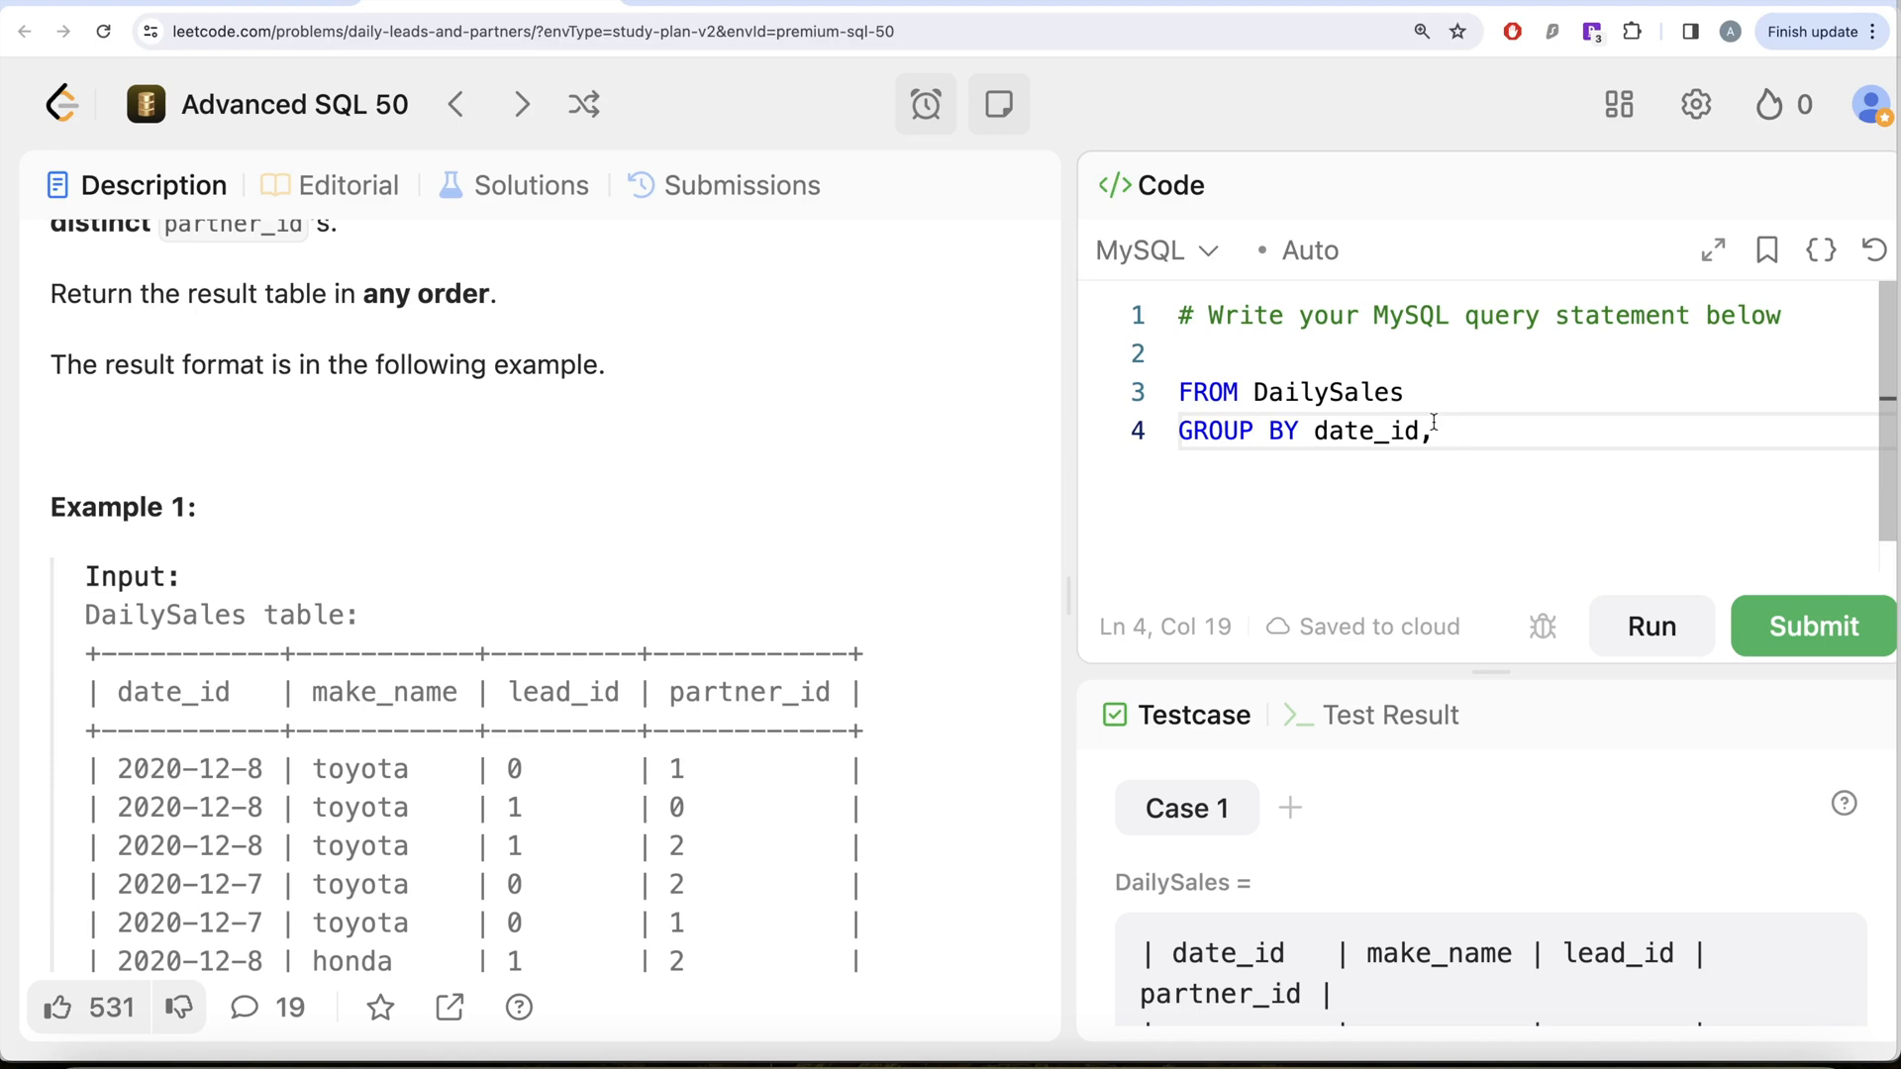
type("LOWER")
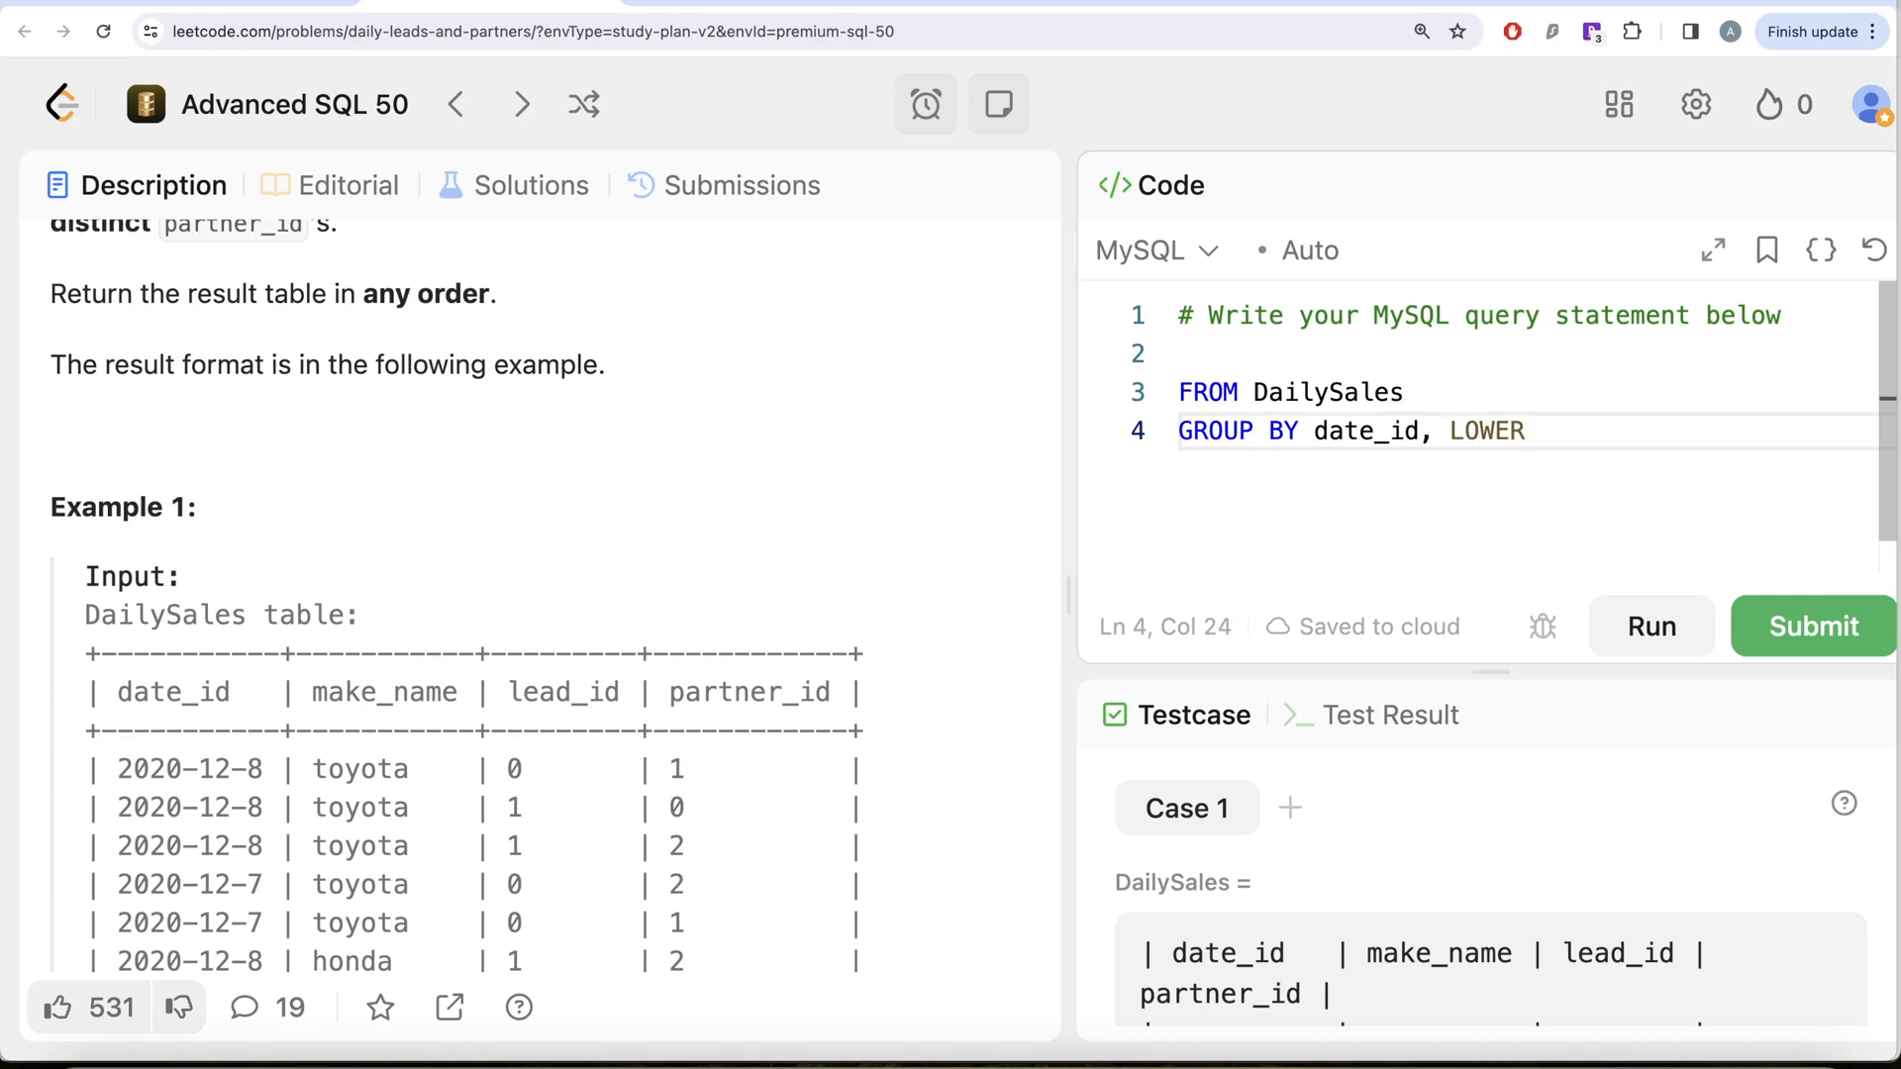
type("()")
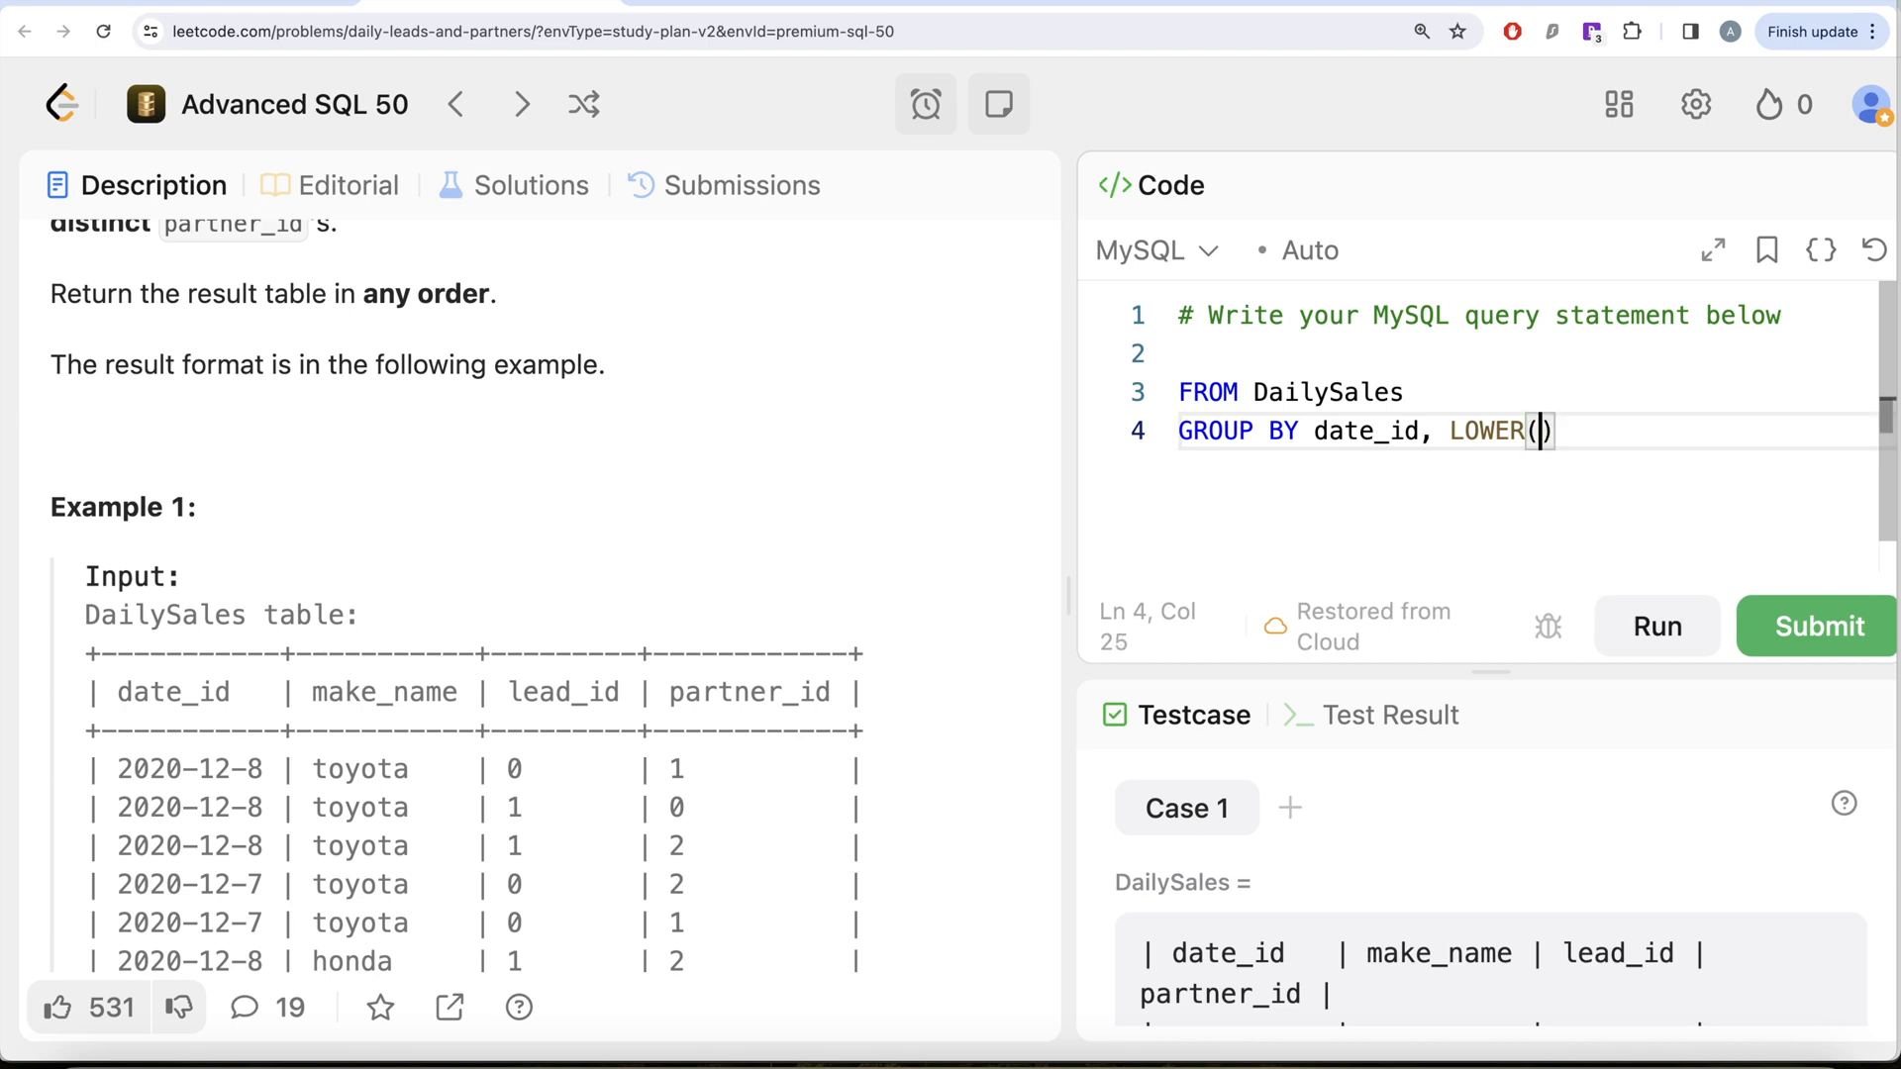
type("mak")
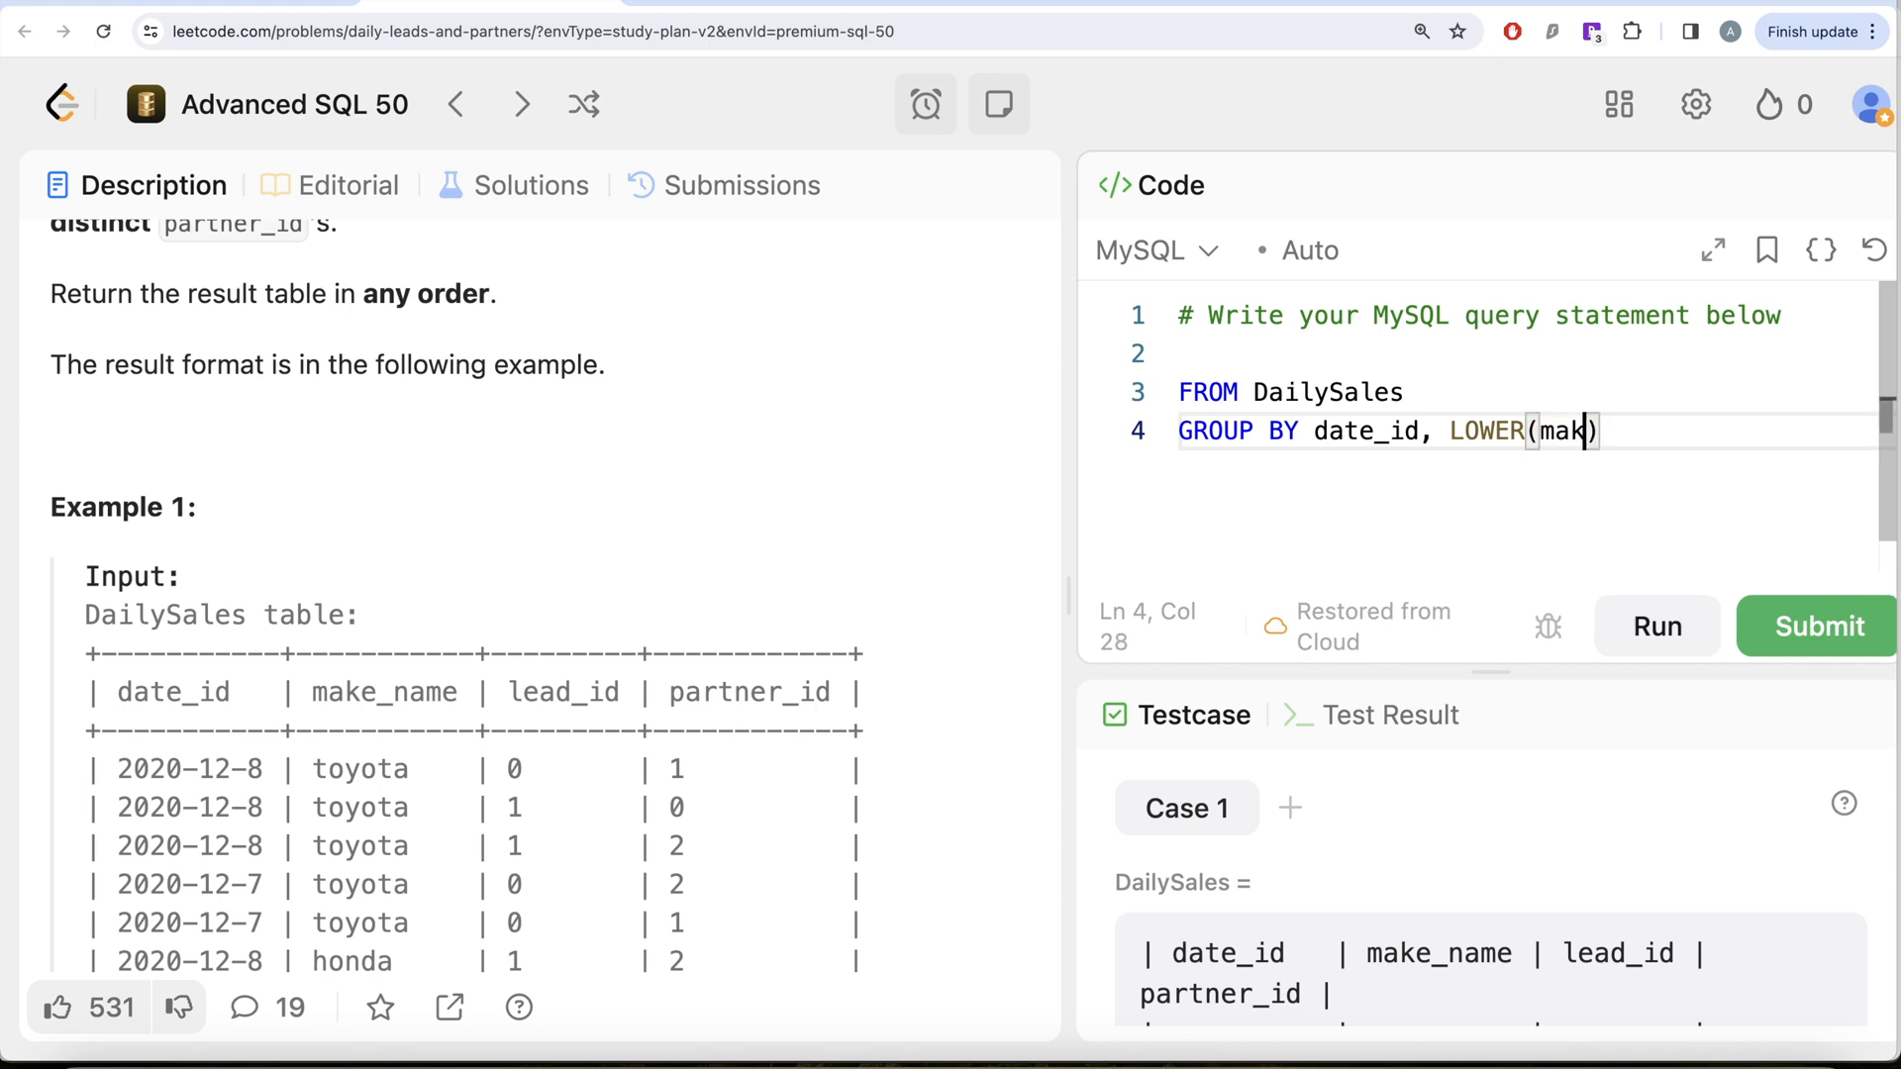
type("e_name")
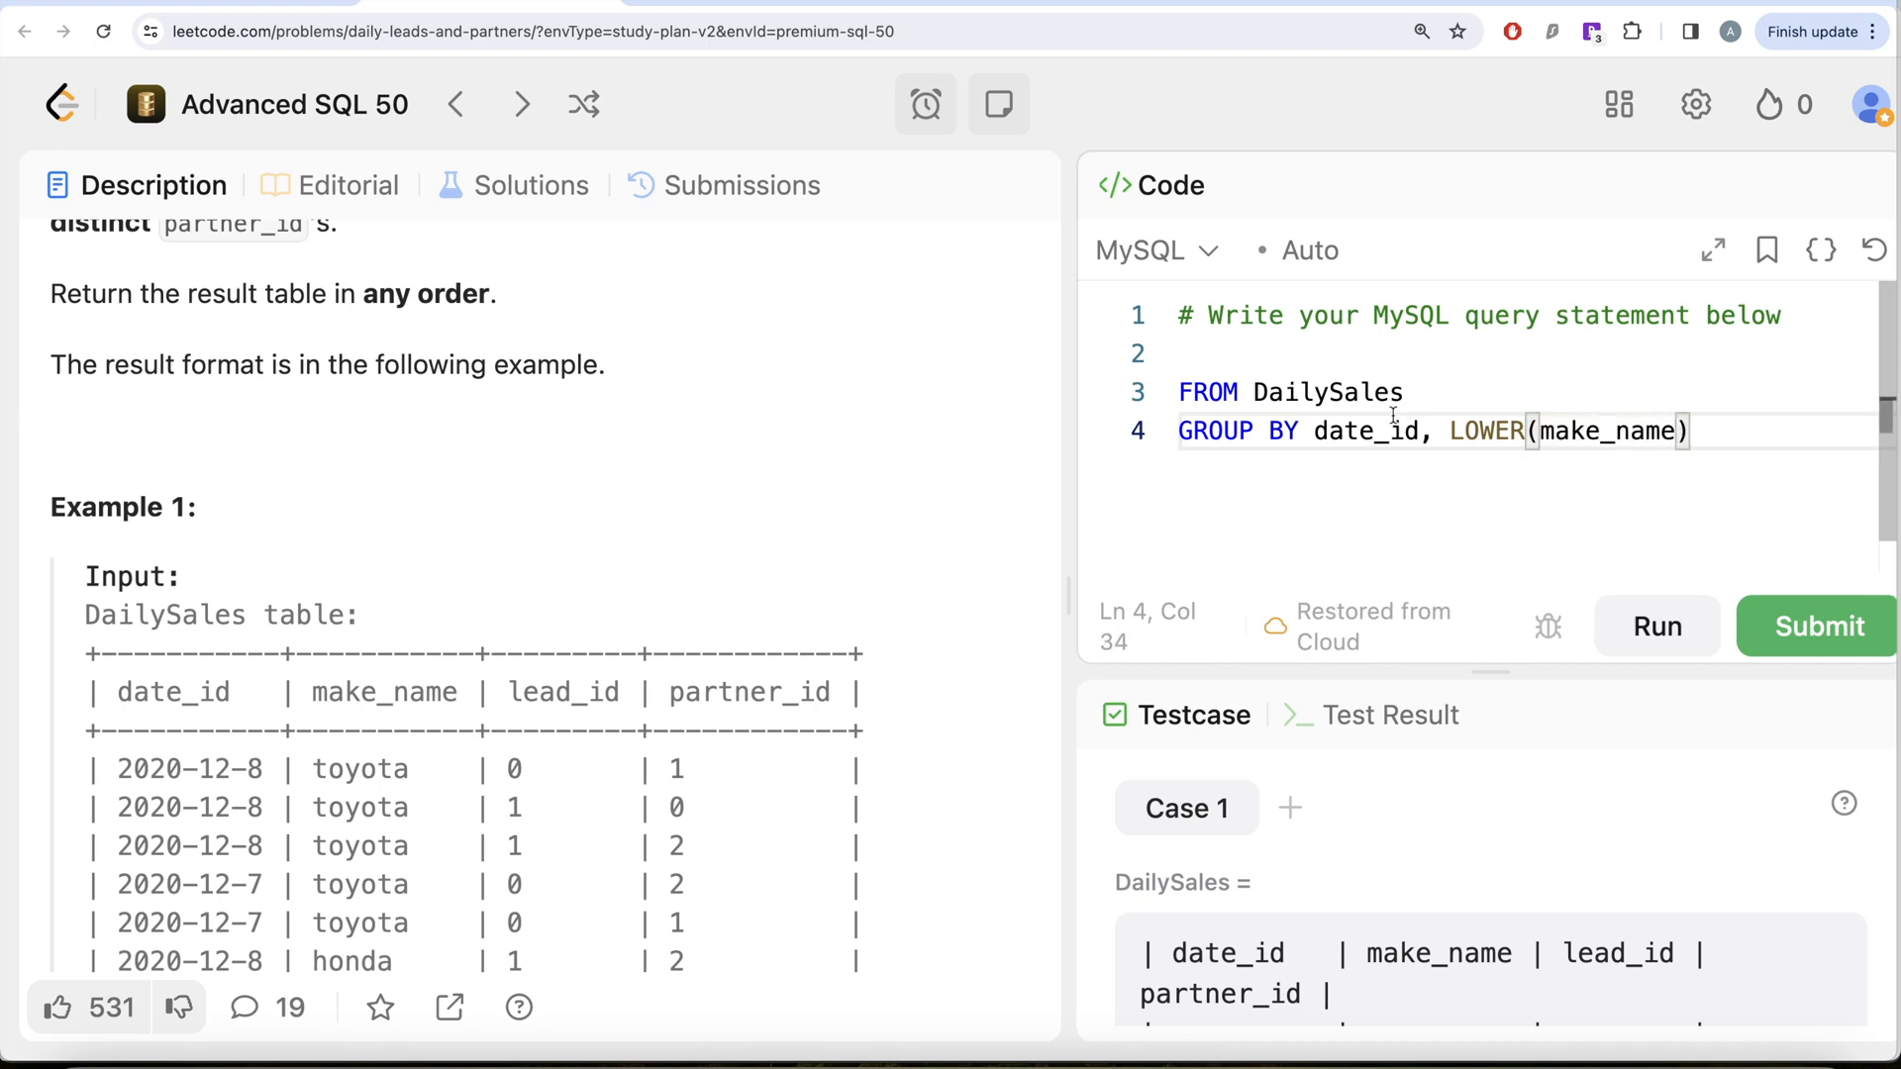
left_click_drag(1687, 431, 1312, 431)
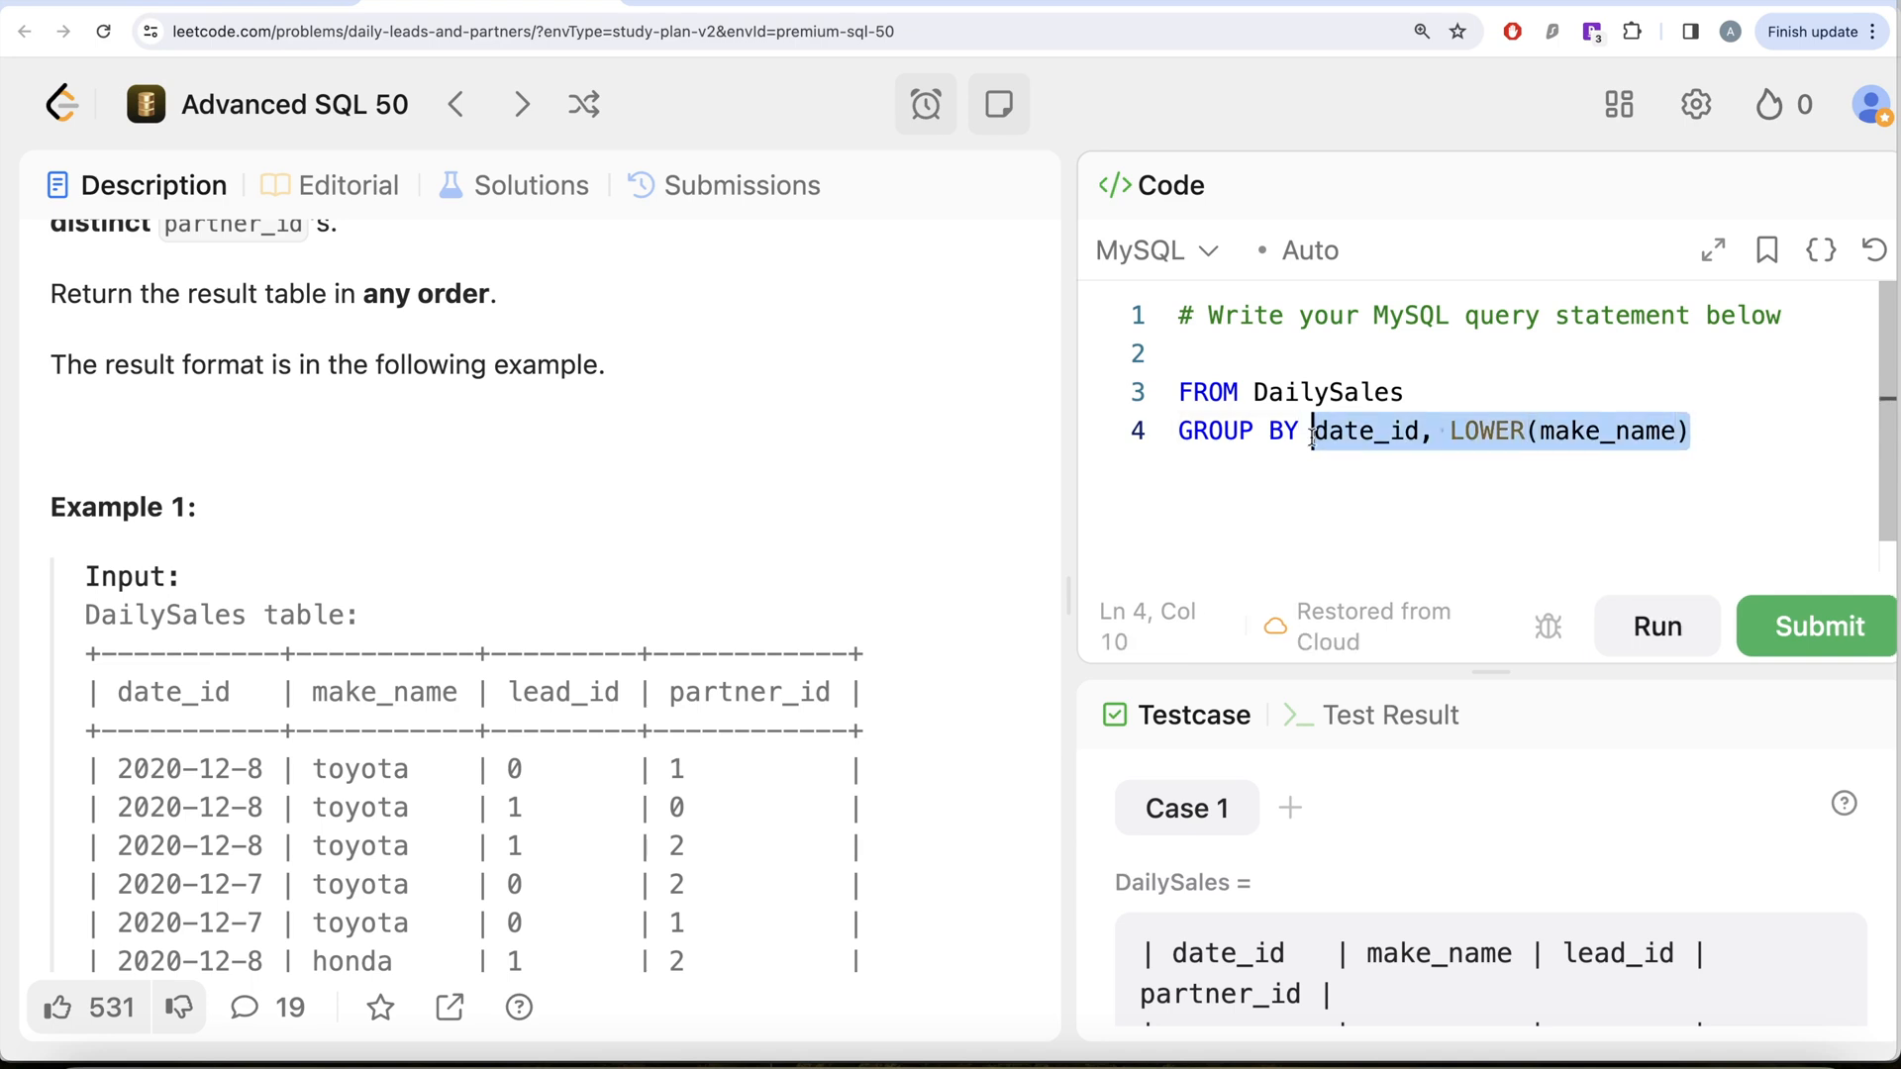
Start line 2 with SELECT date_id, LOWER(make_name) AS make_name
left_click(1225, 352)
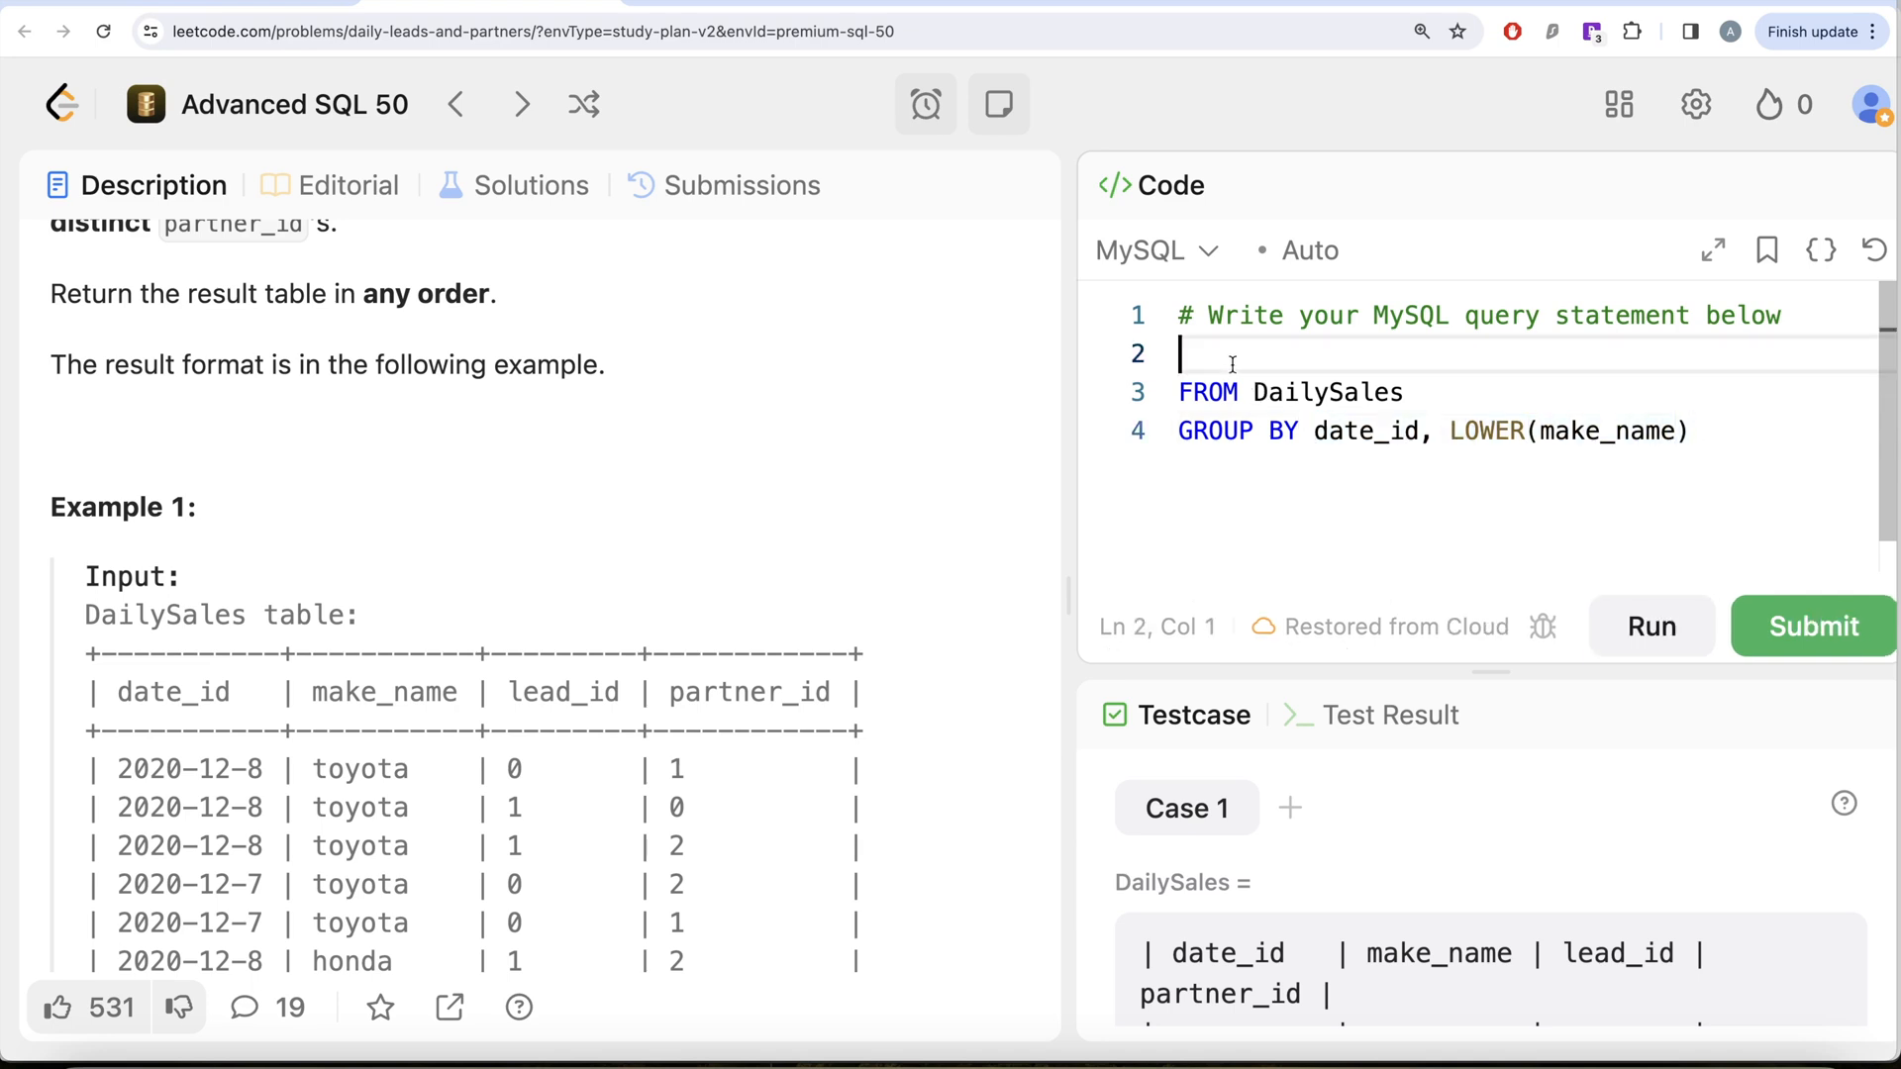
type("SELECT")
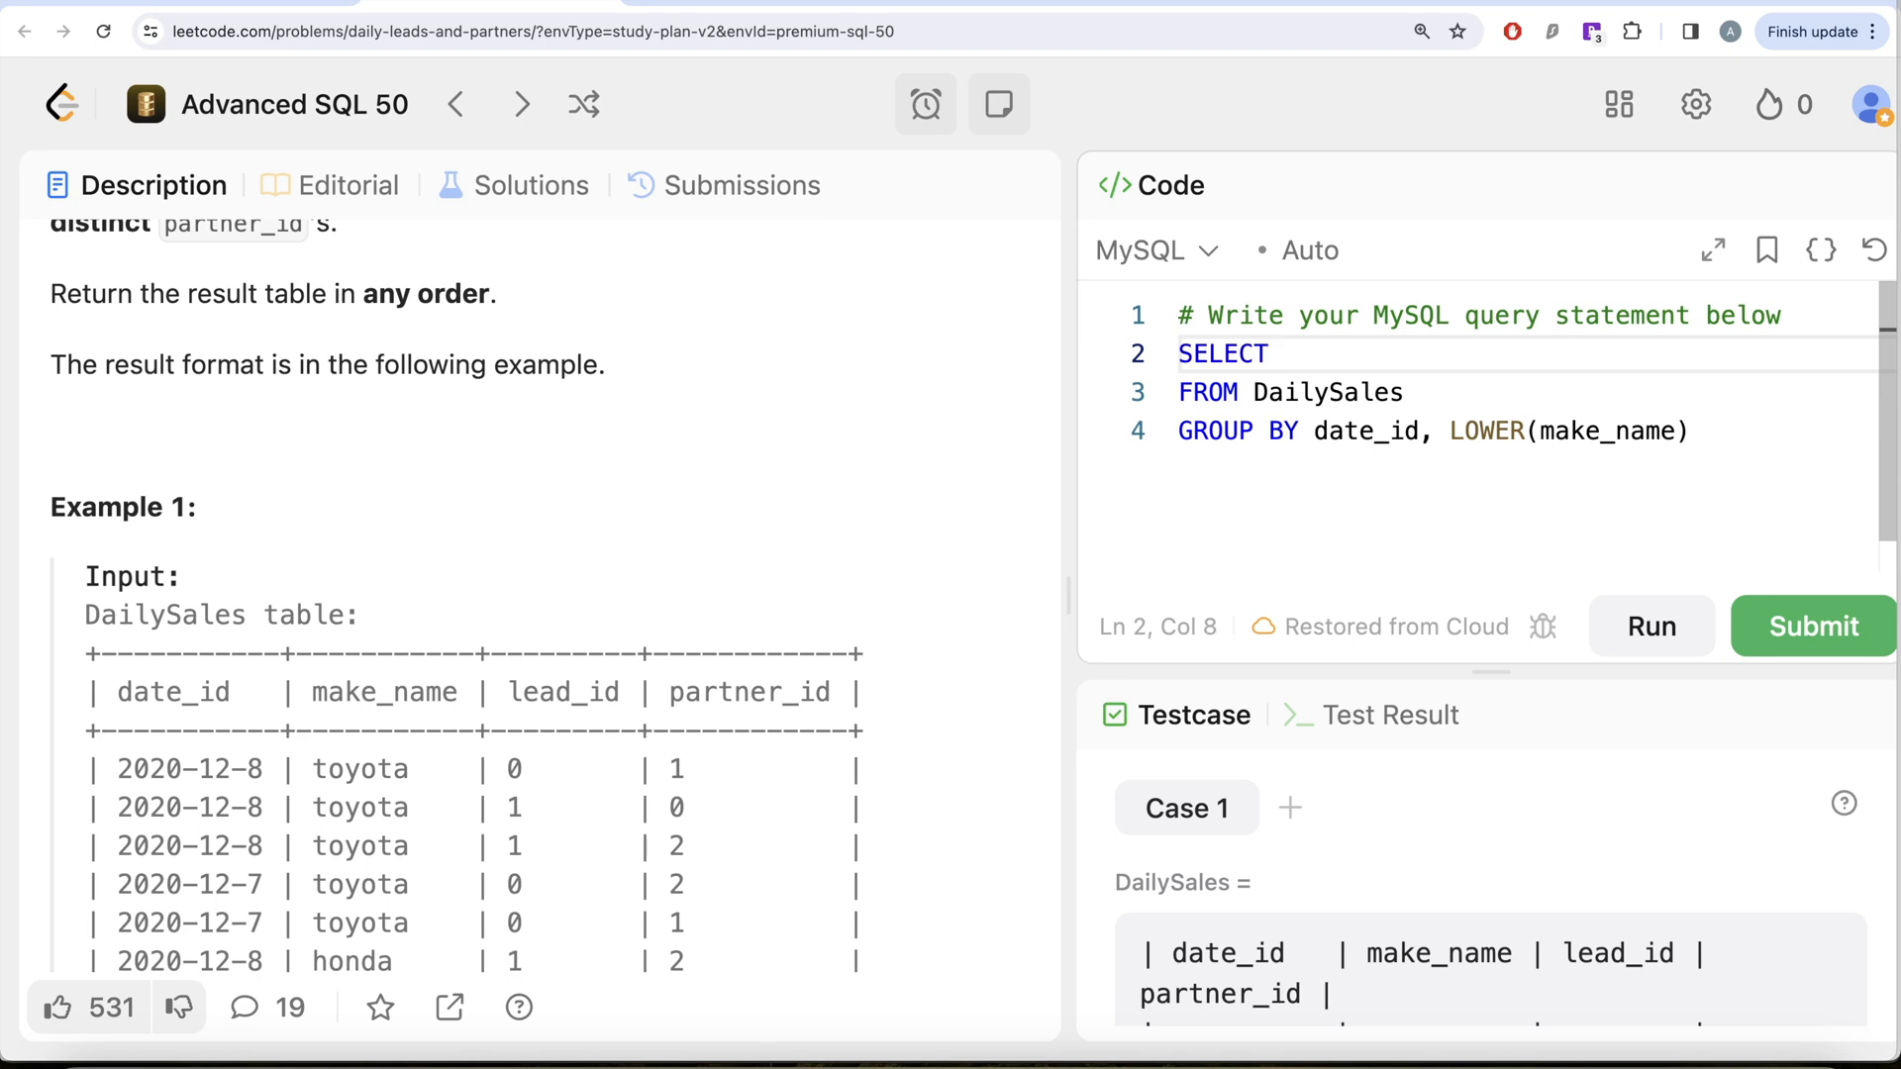
type("date_id, LOWER(make_name) A")
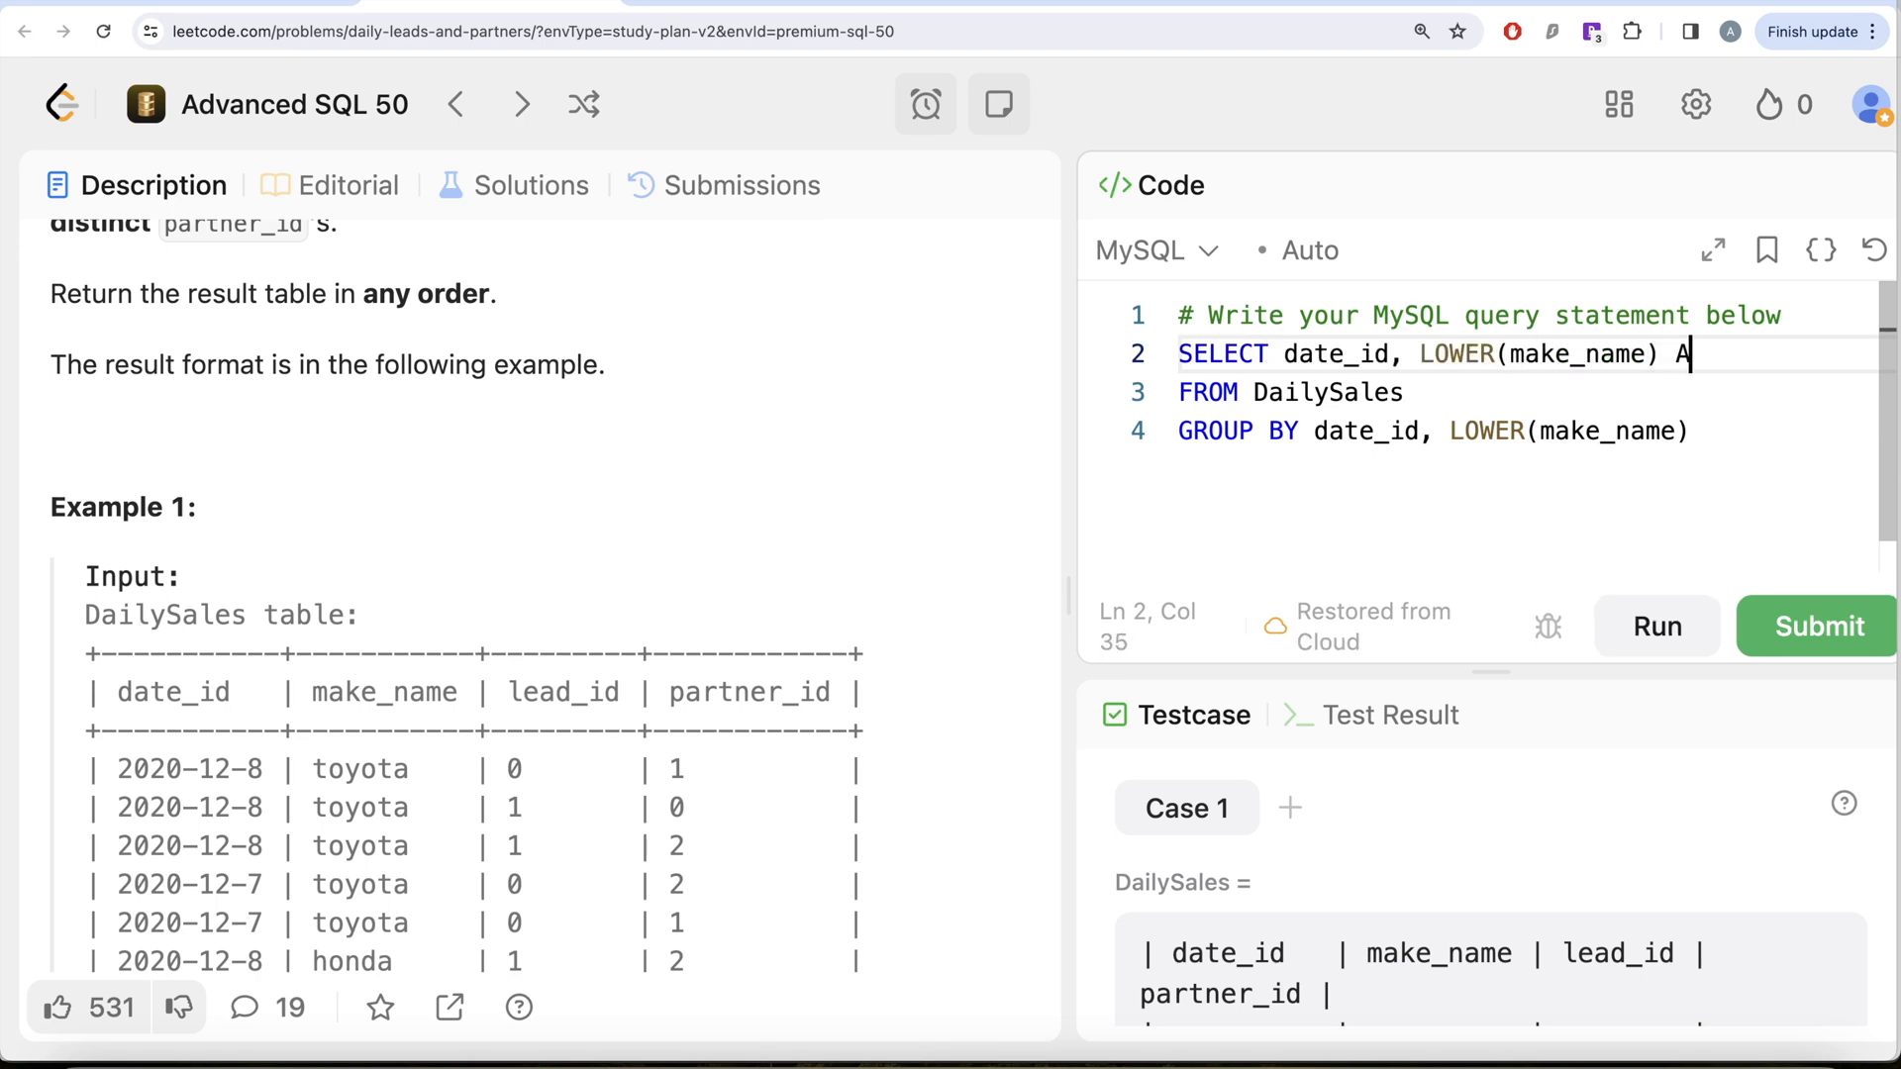
type("S make_name,")
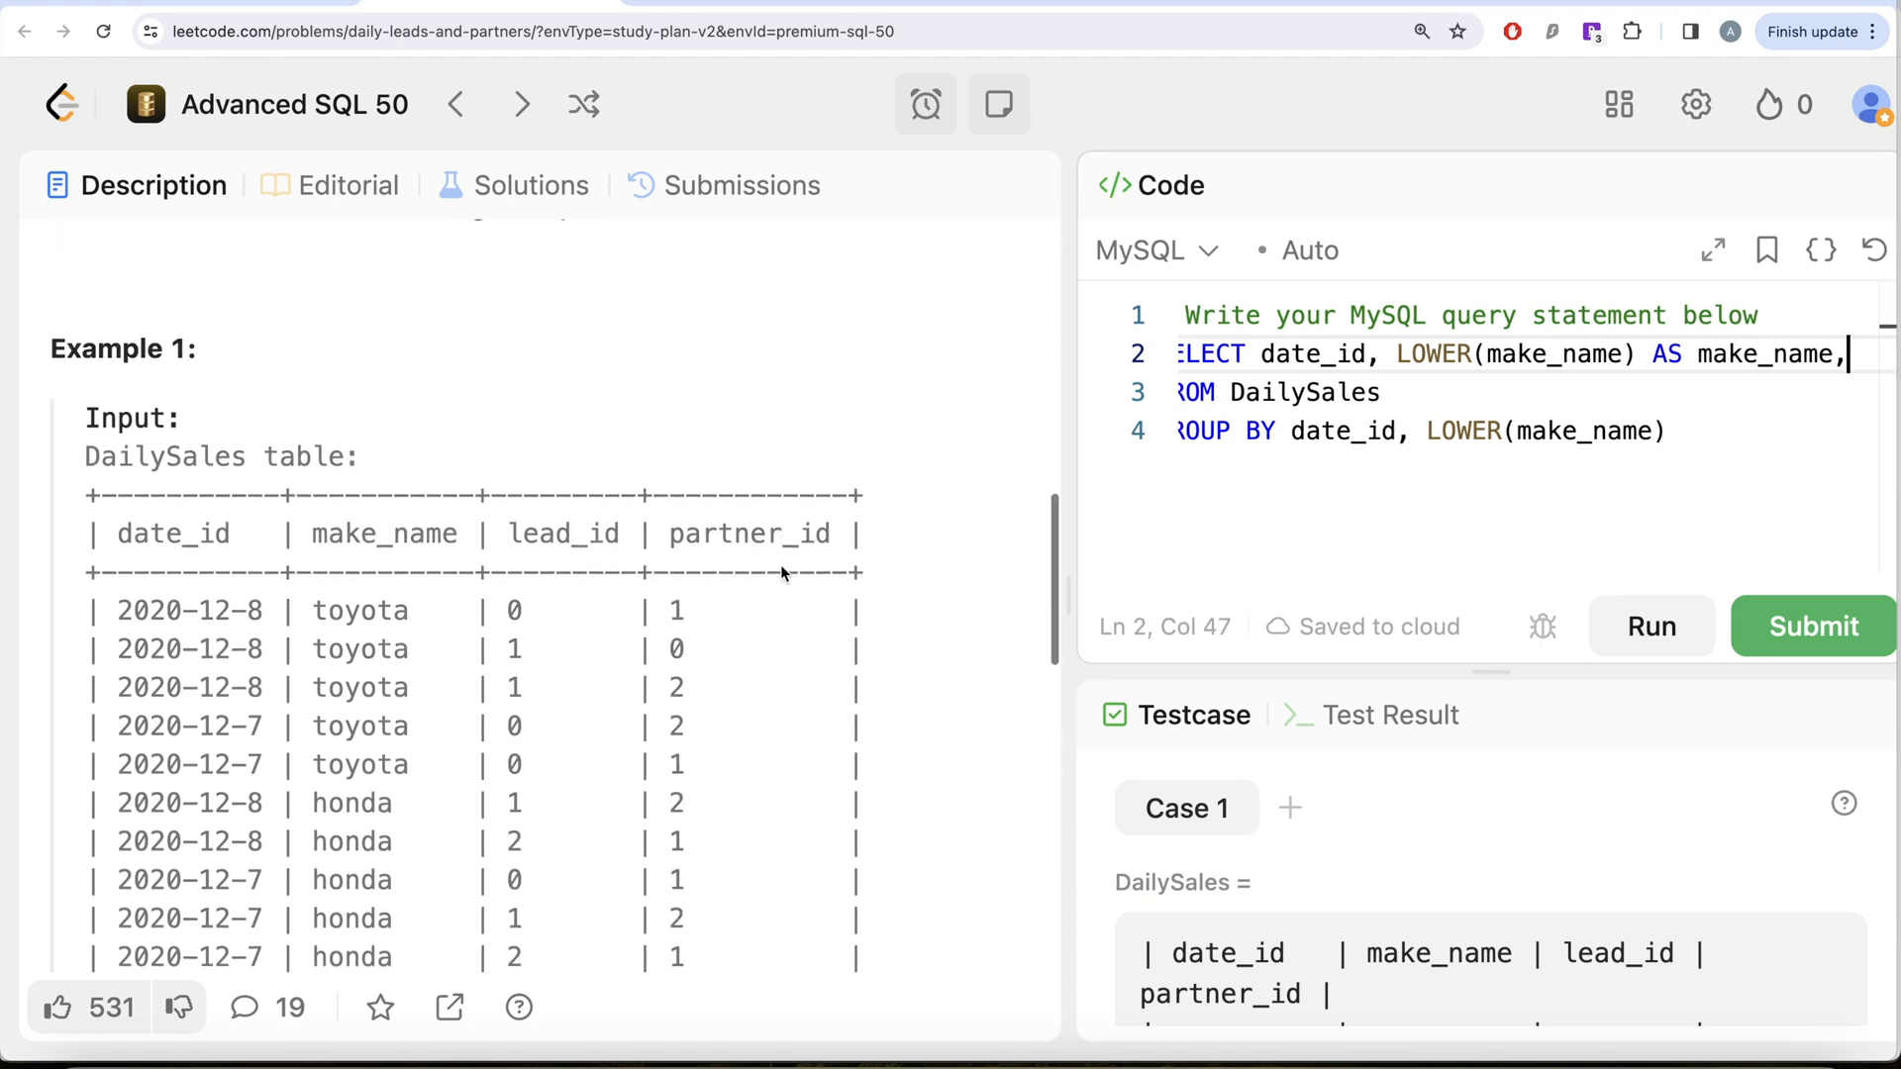
Add COUNT(DISTINCT lead_id) AS unique_leads and COUNT(DISTINCT partner_id) AS unique_partners
scroll("down", 3)
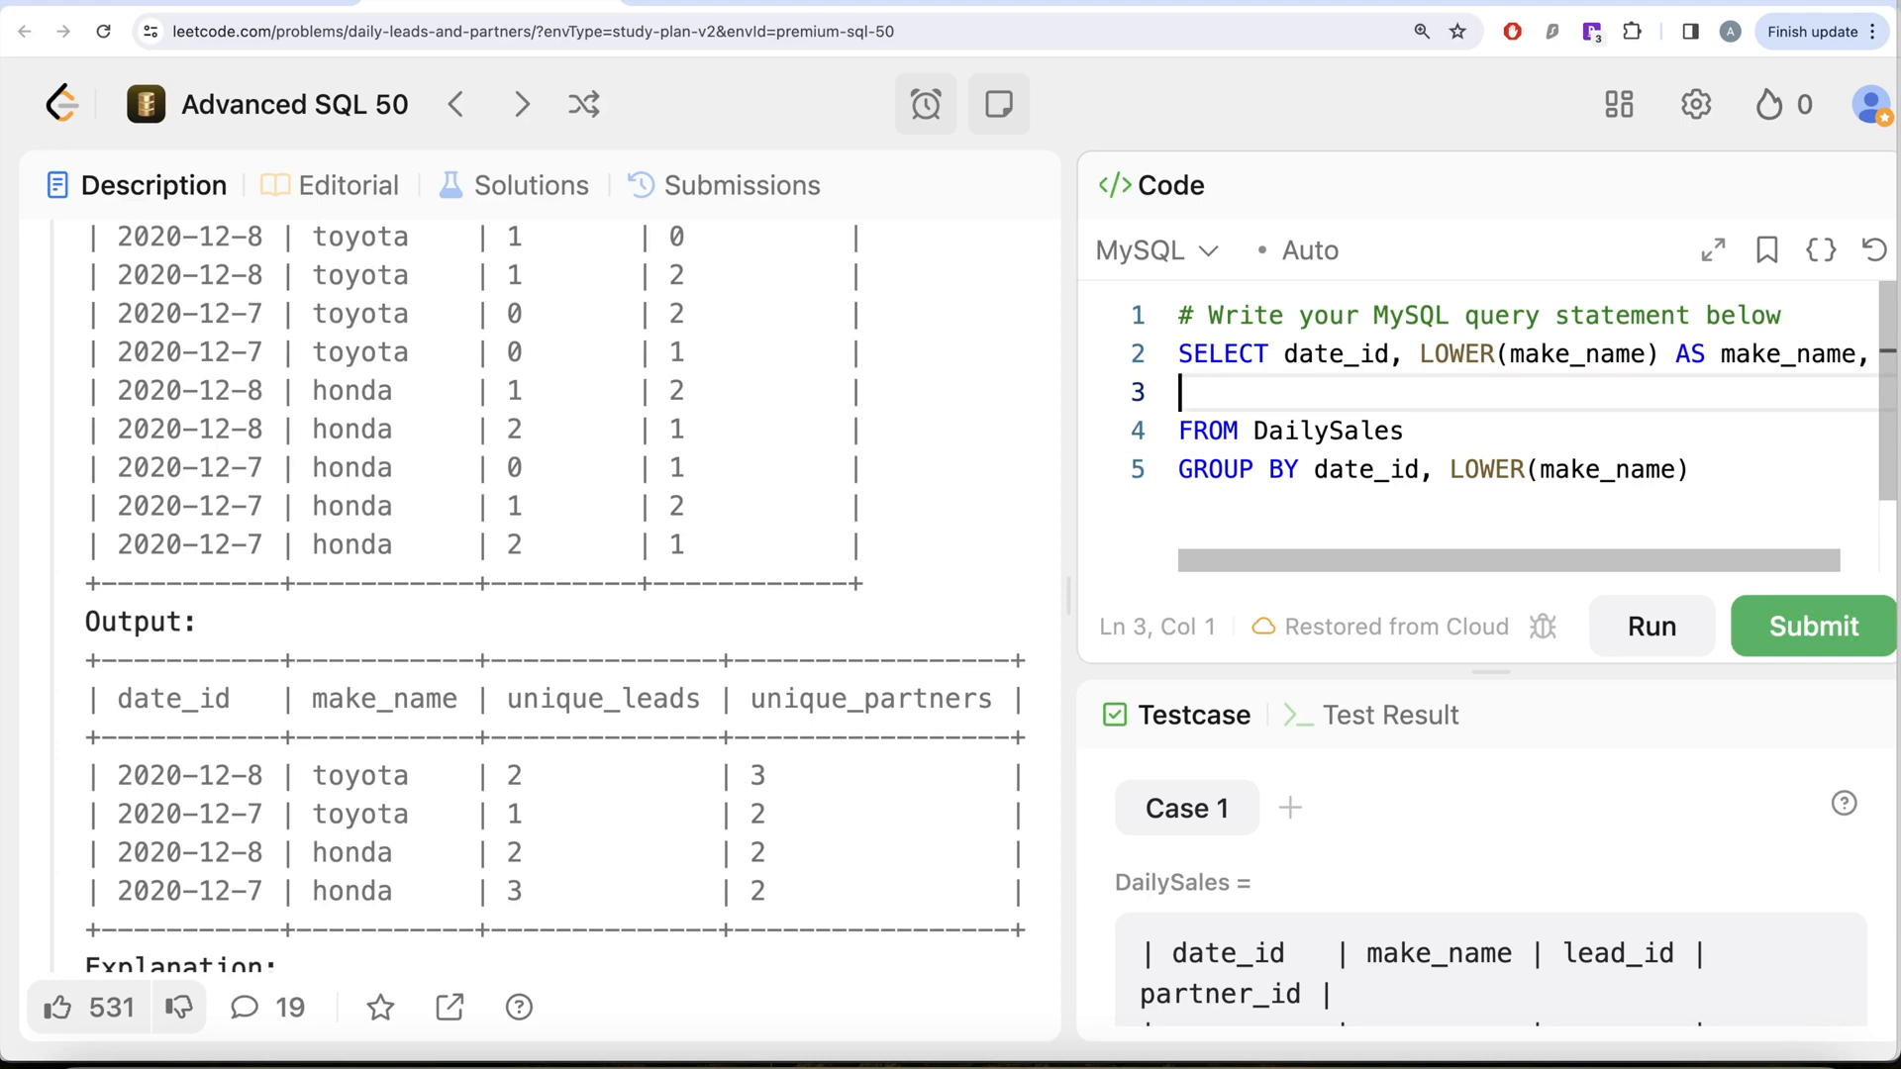
type("COUNT(D")
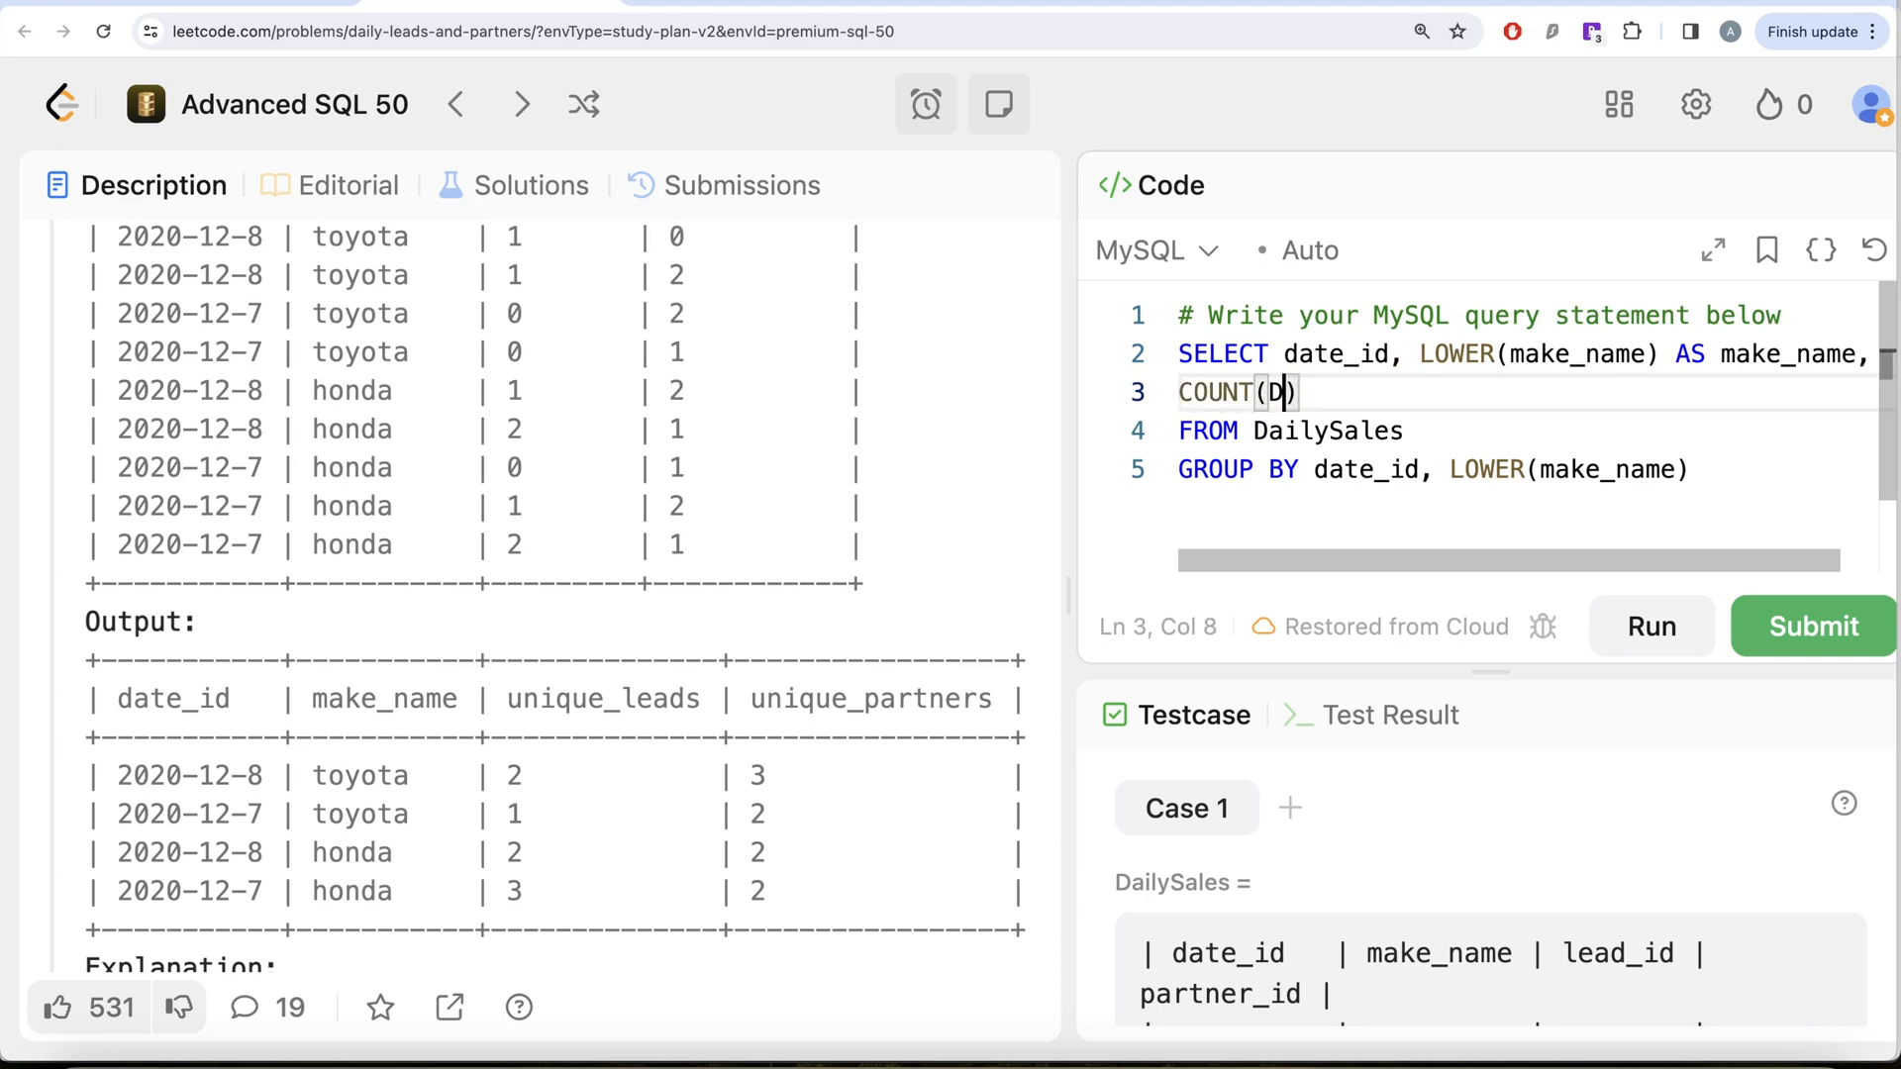
type("ISTINCT")
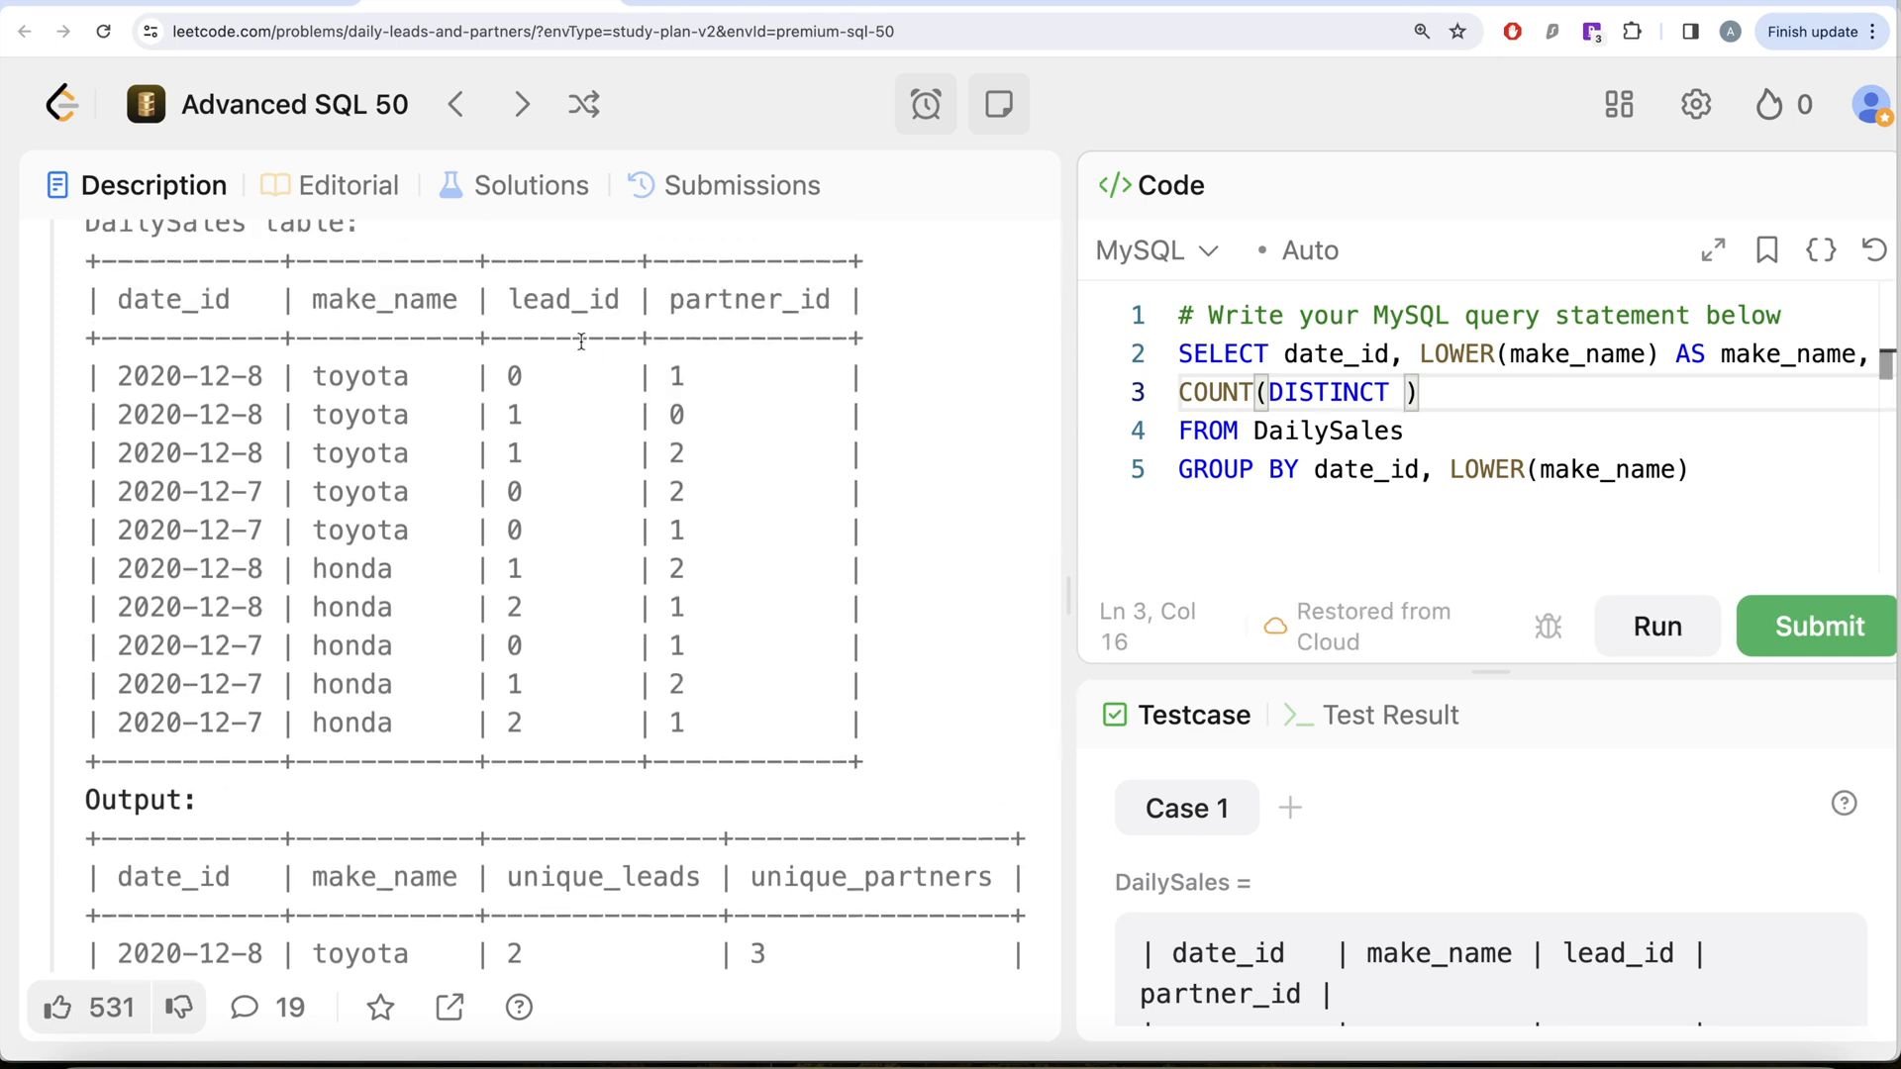
type("lead_")
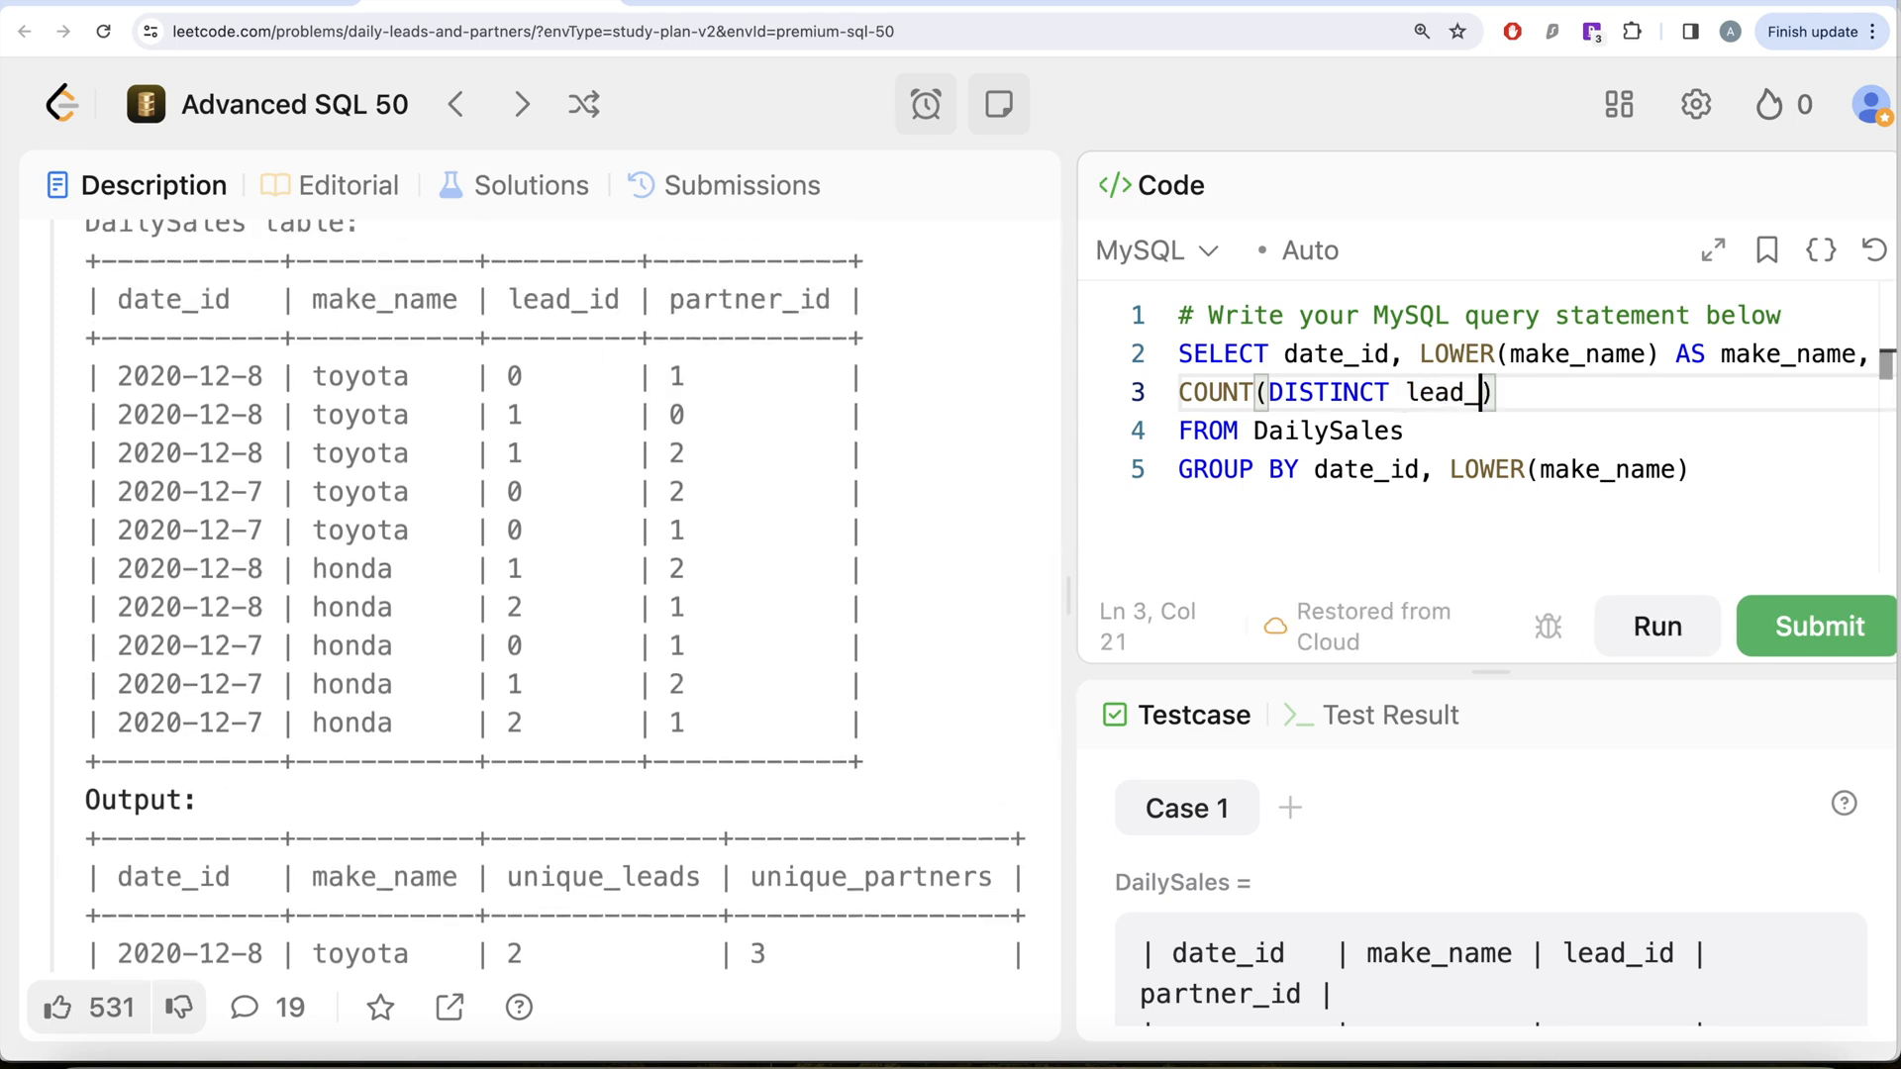
type("id) AS")
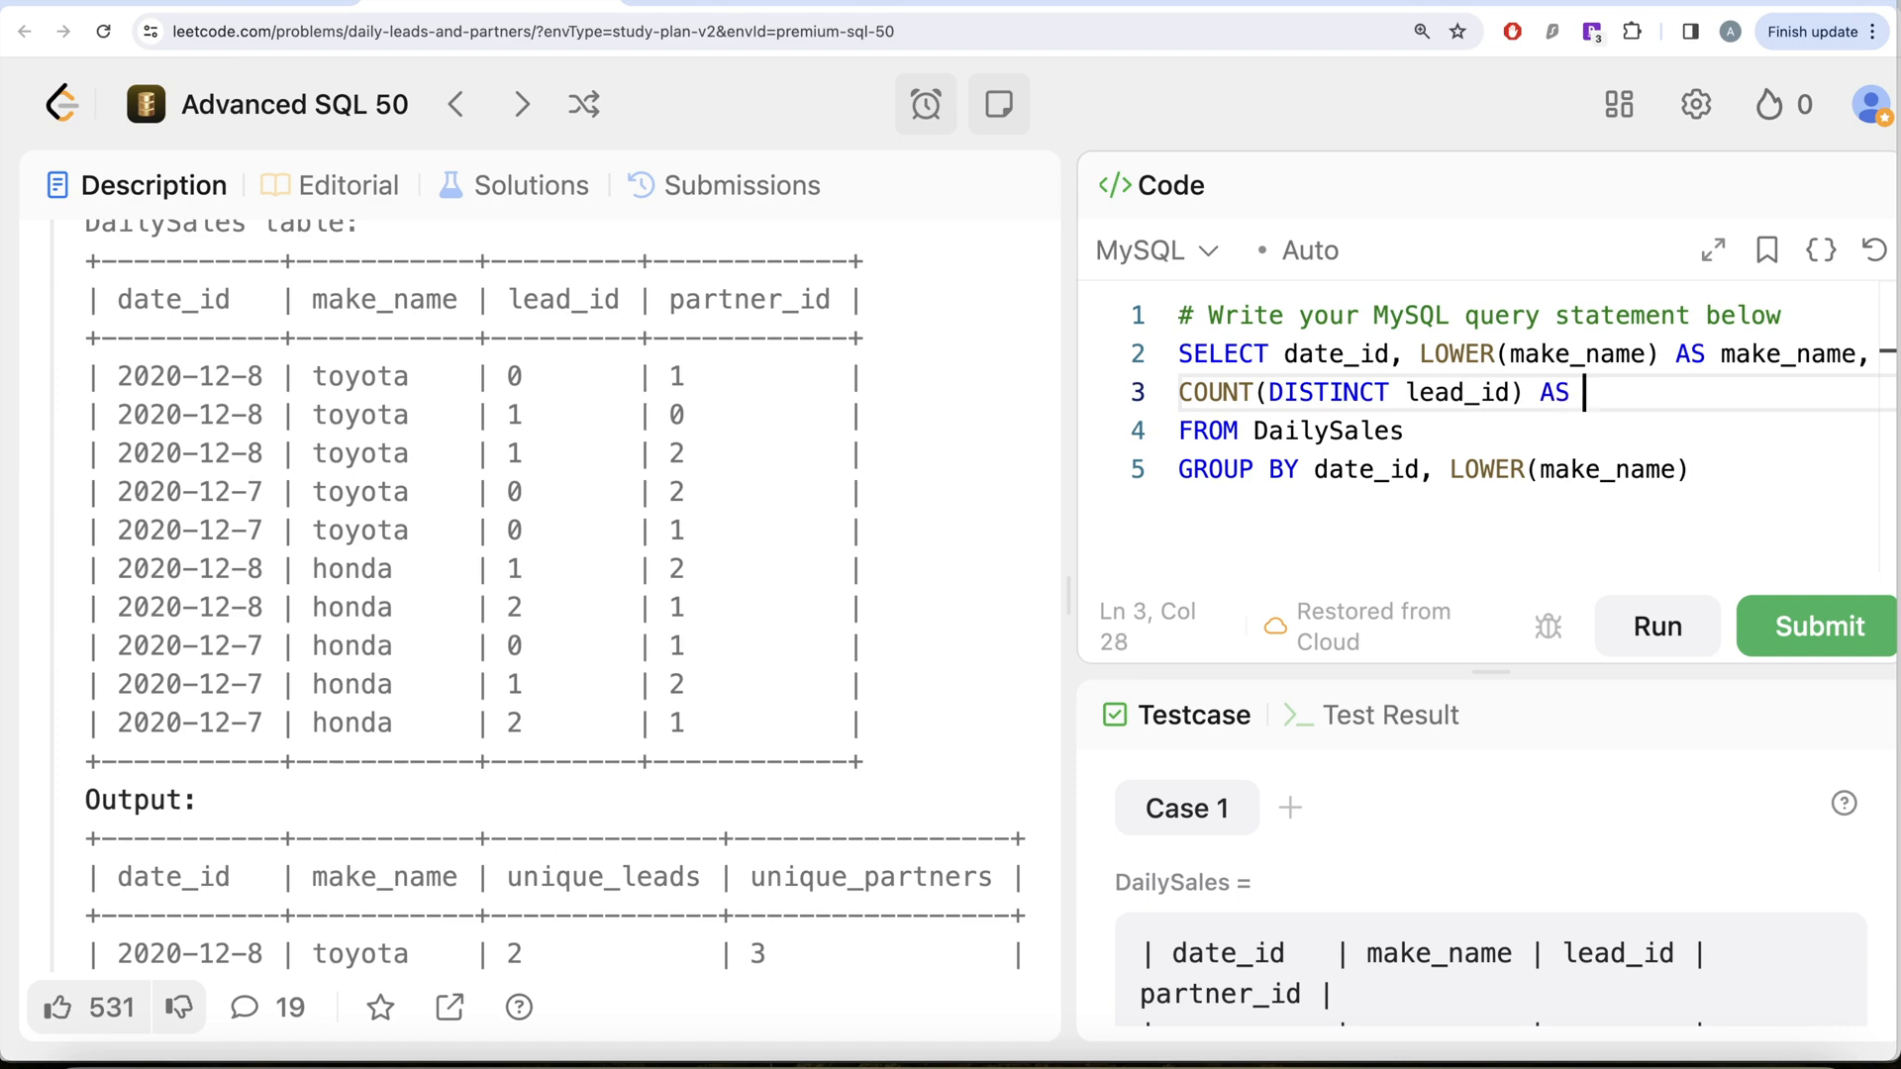
type("unique_leads,")
type("COUNT(DIST")
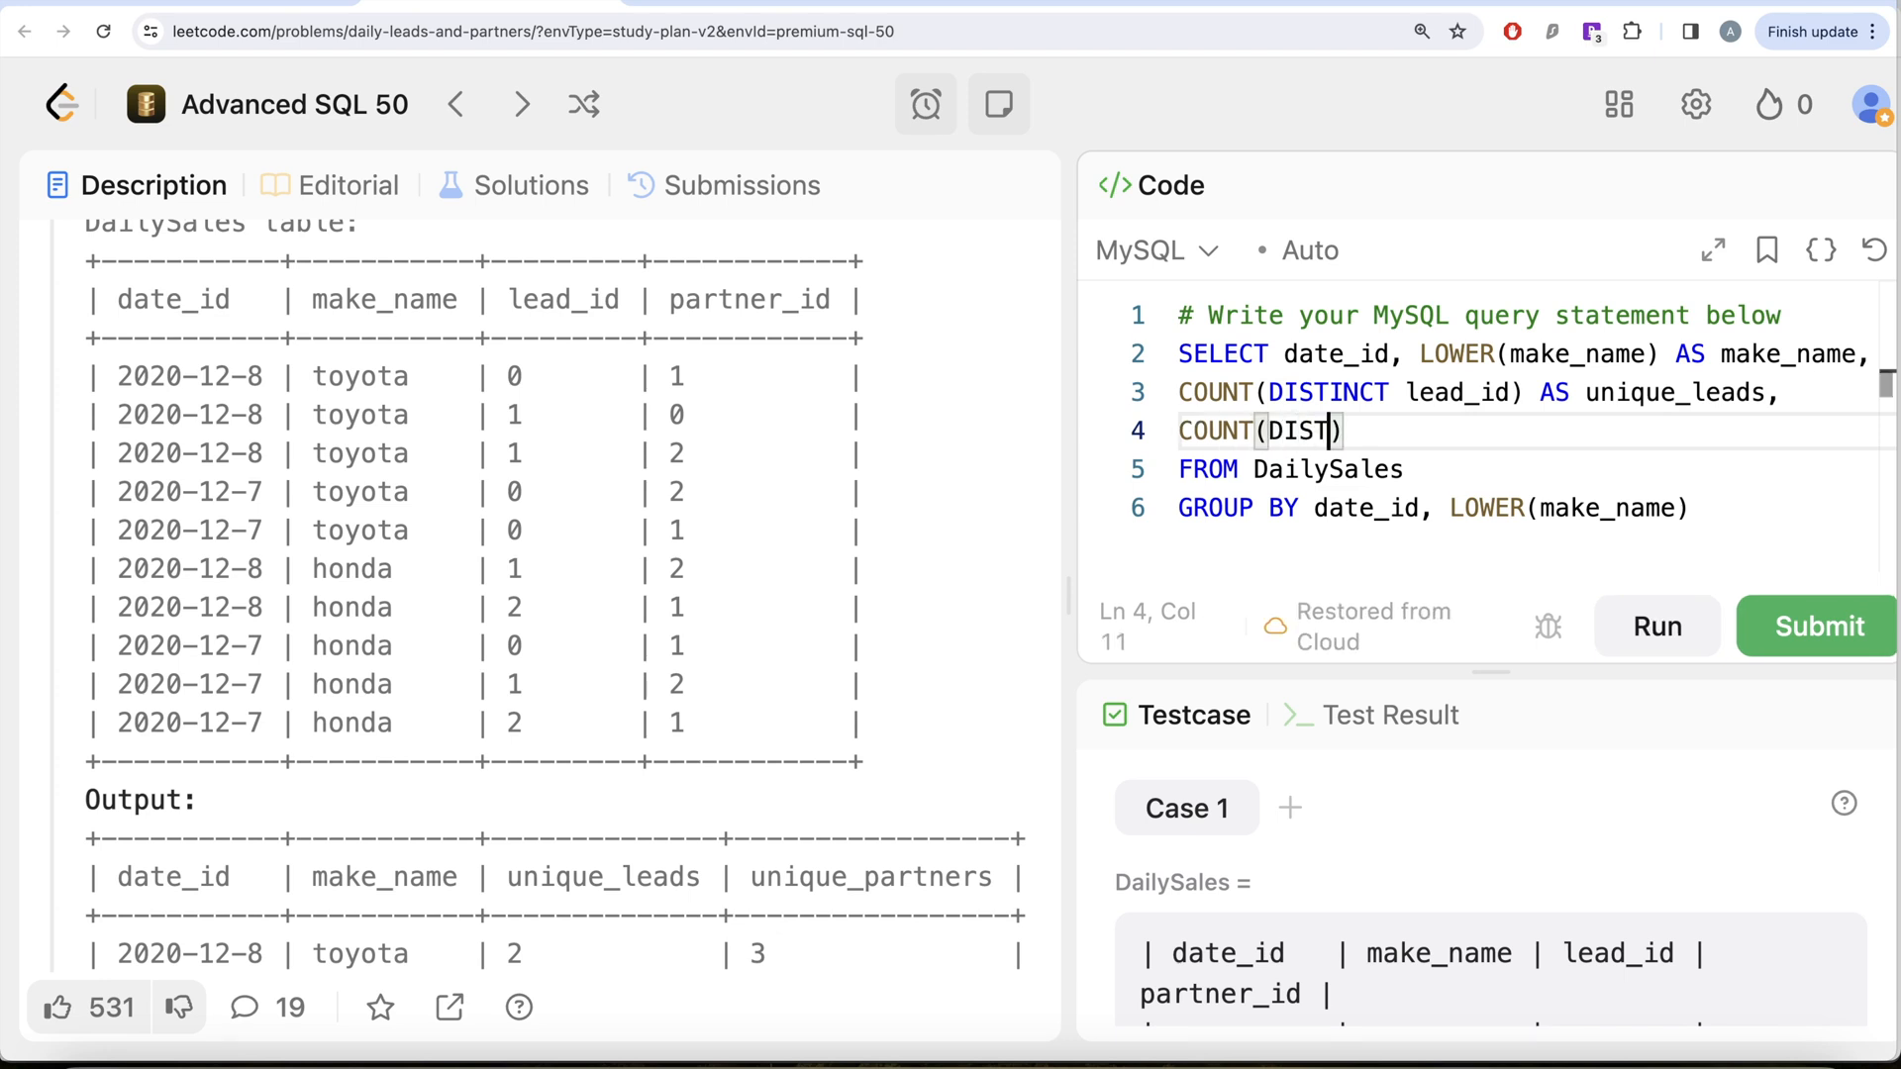
type("INCT partner_id")
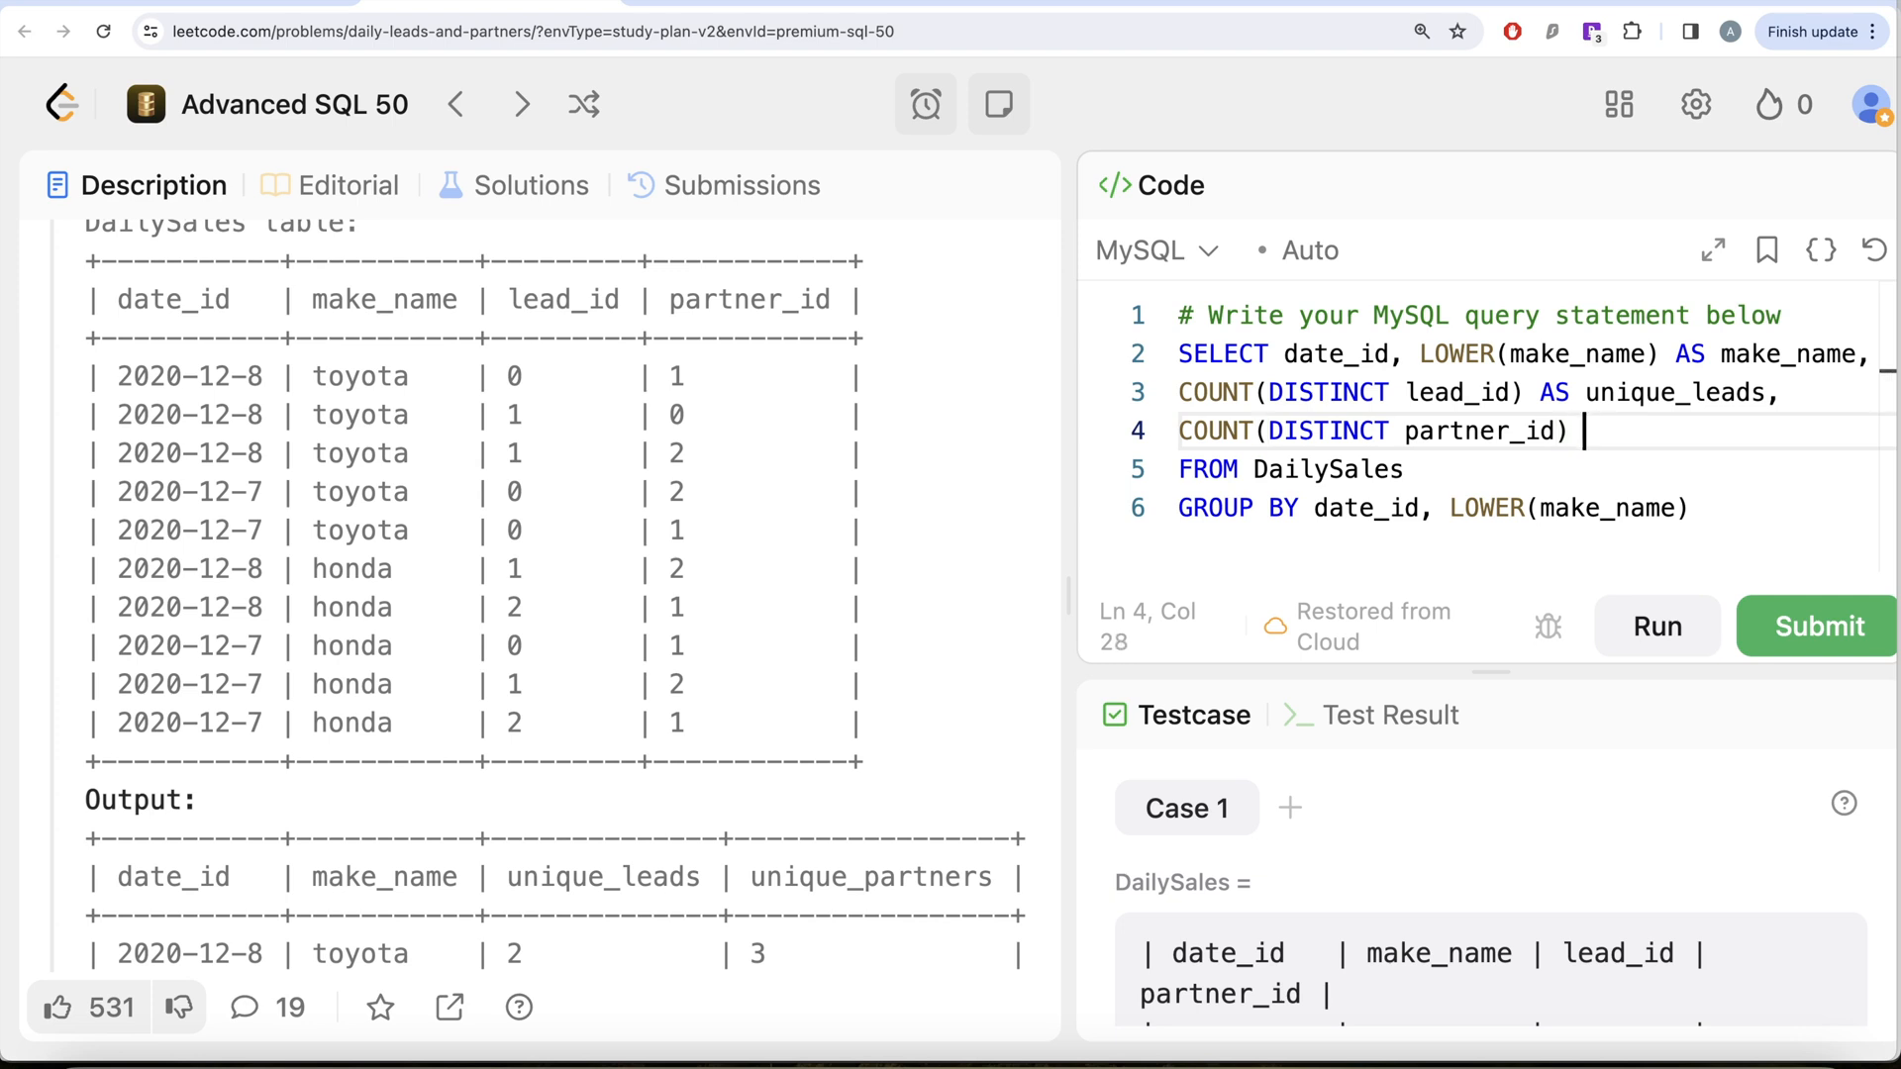
type("AS unique")
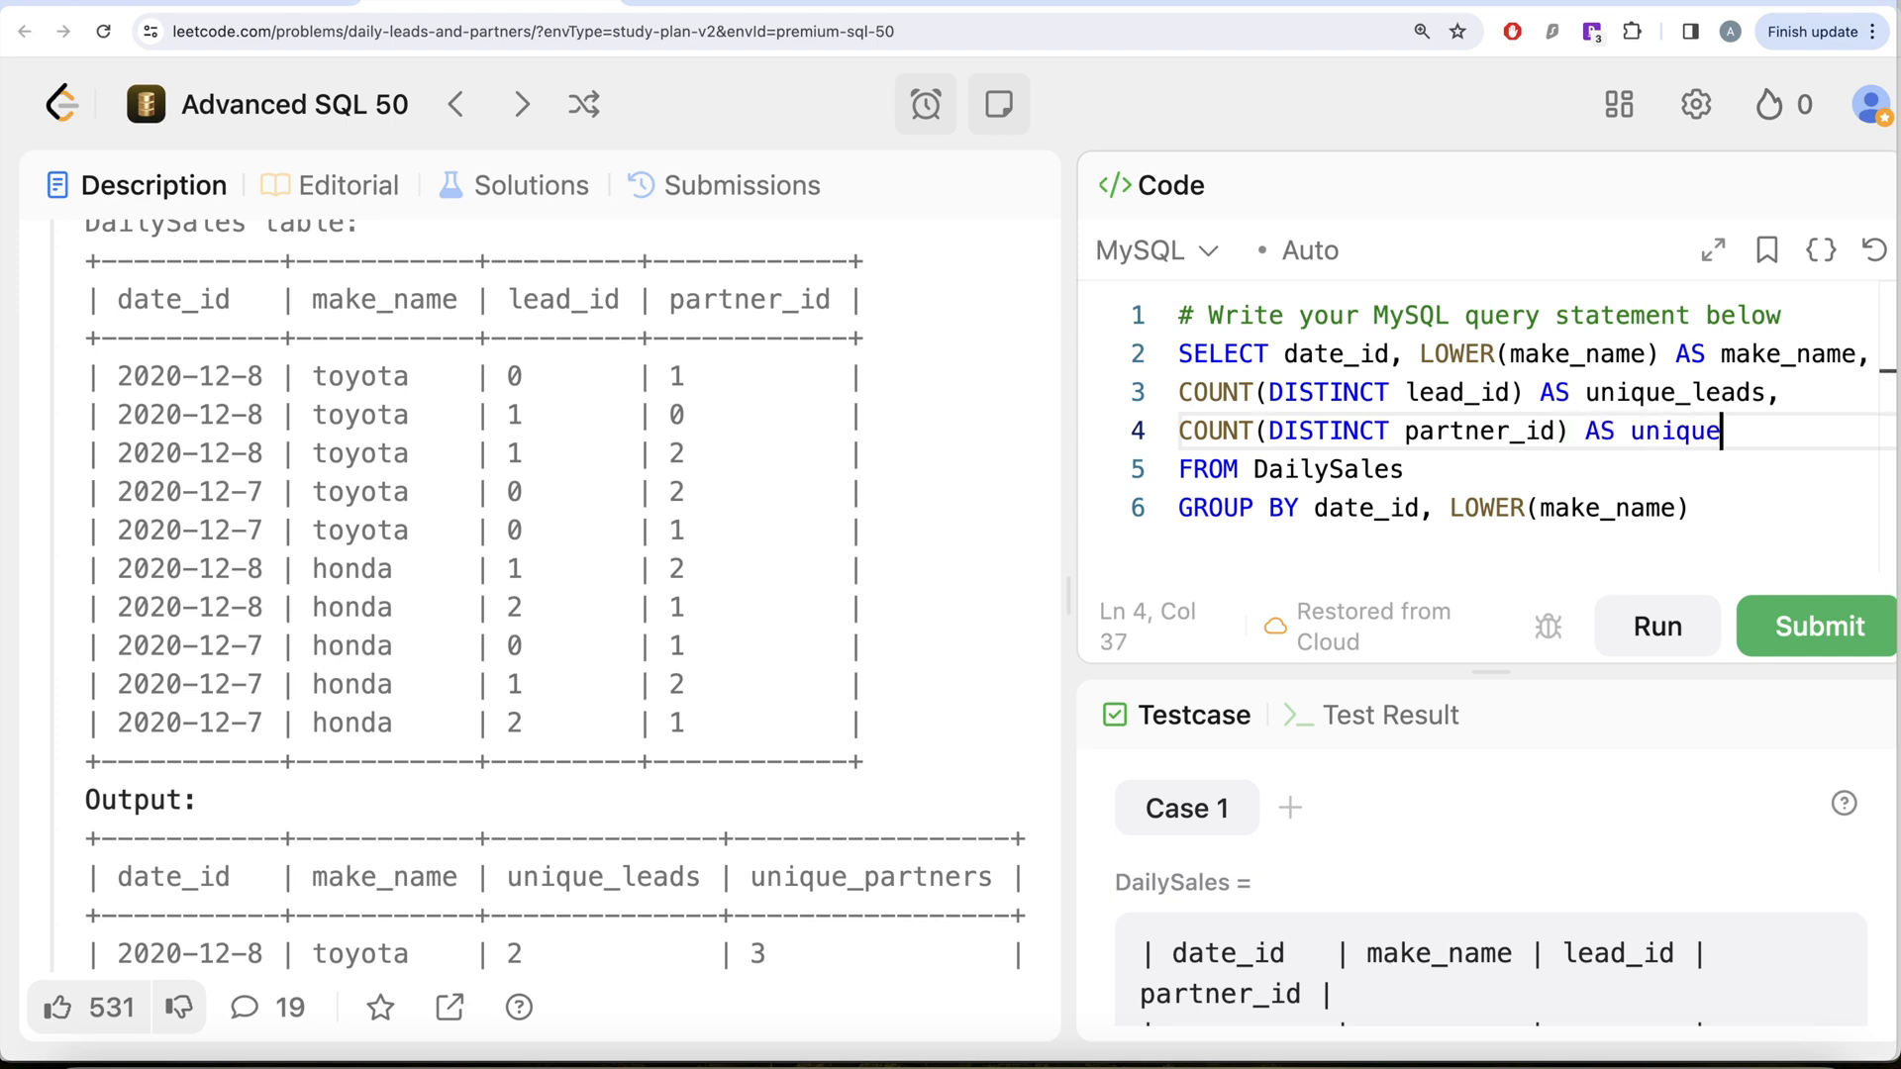
type("_partners")
left_click(1436, 508)
type(";")
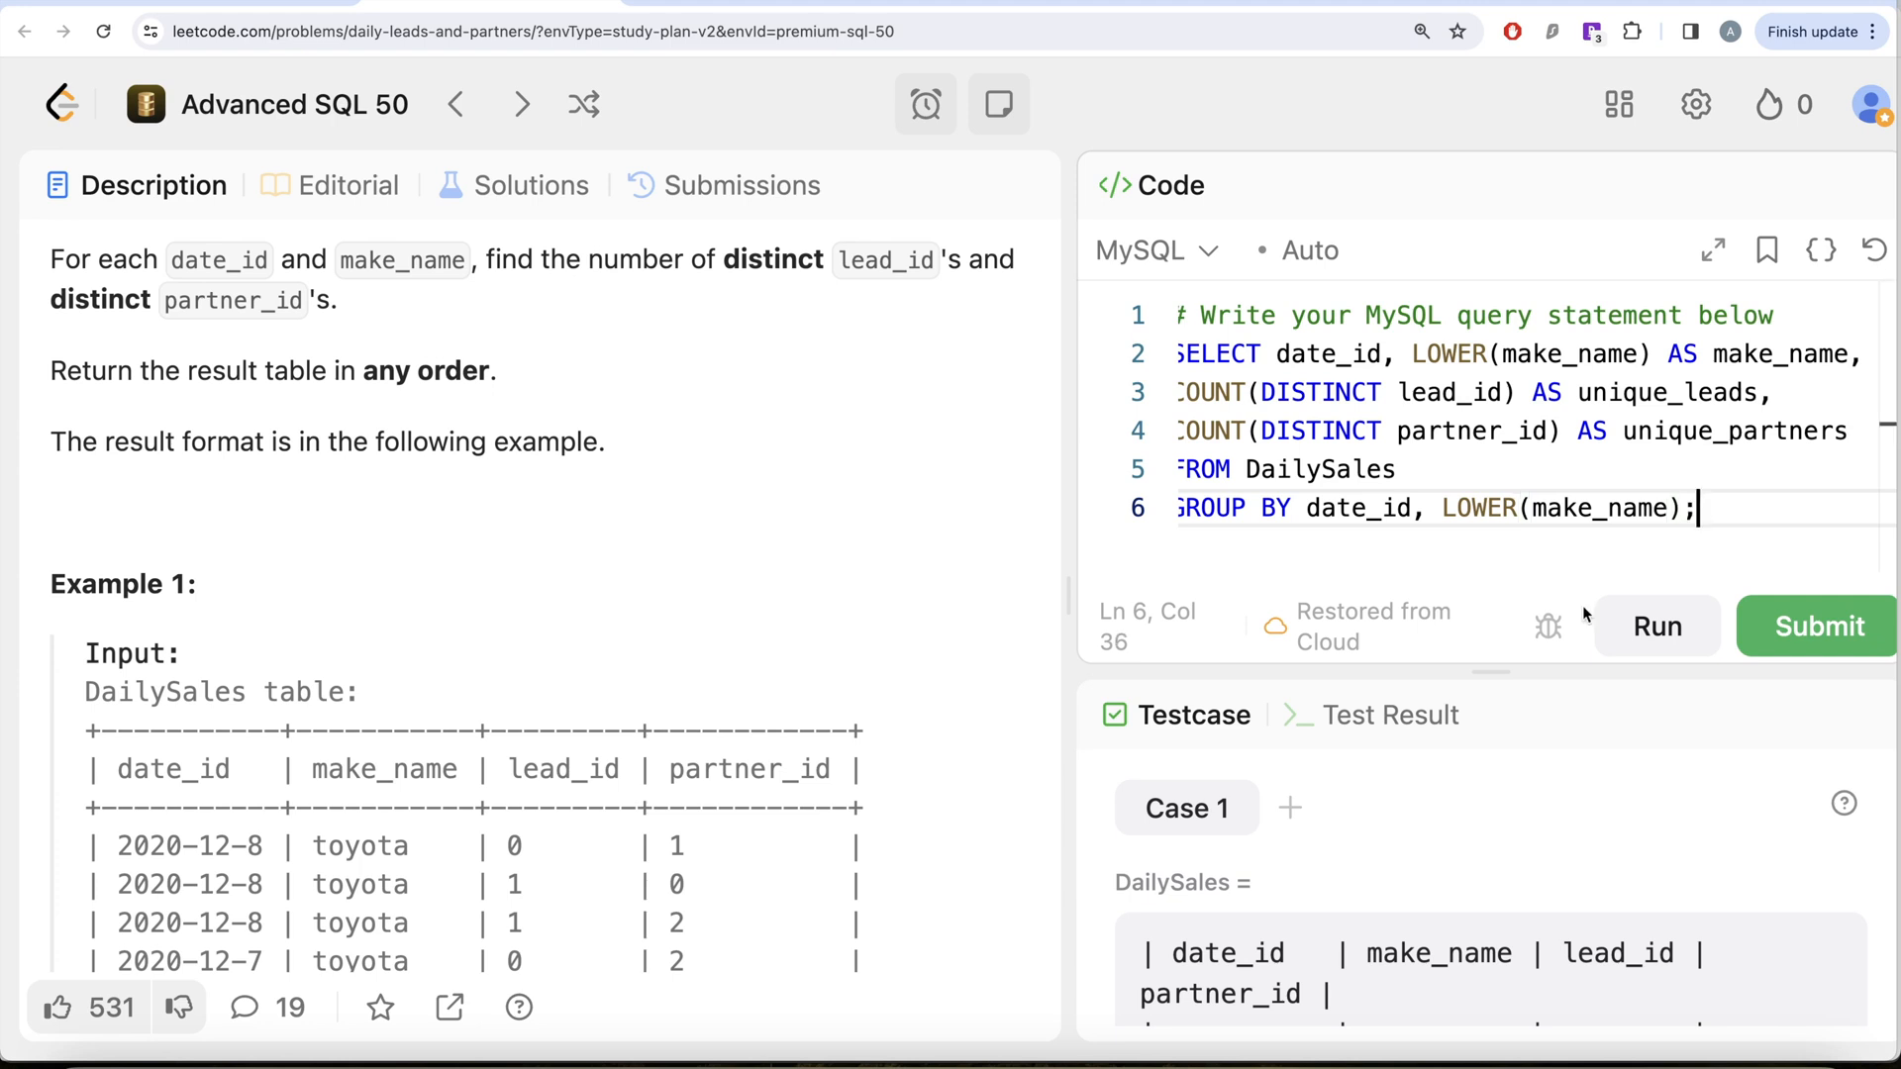
mouse_move(1657, 627)
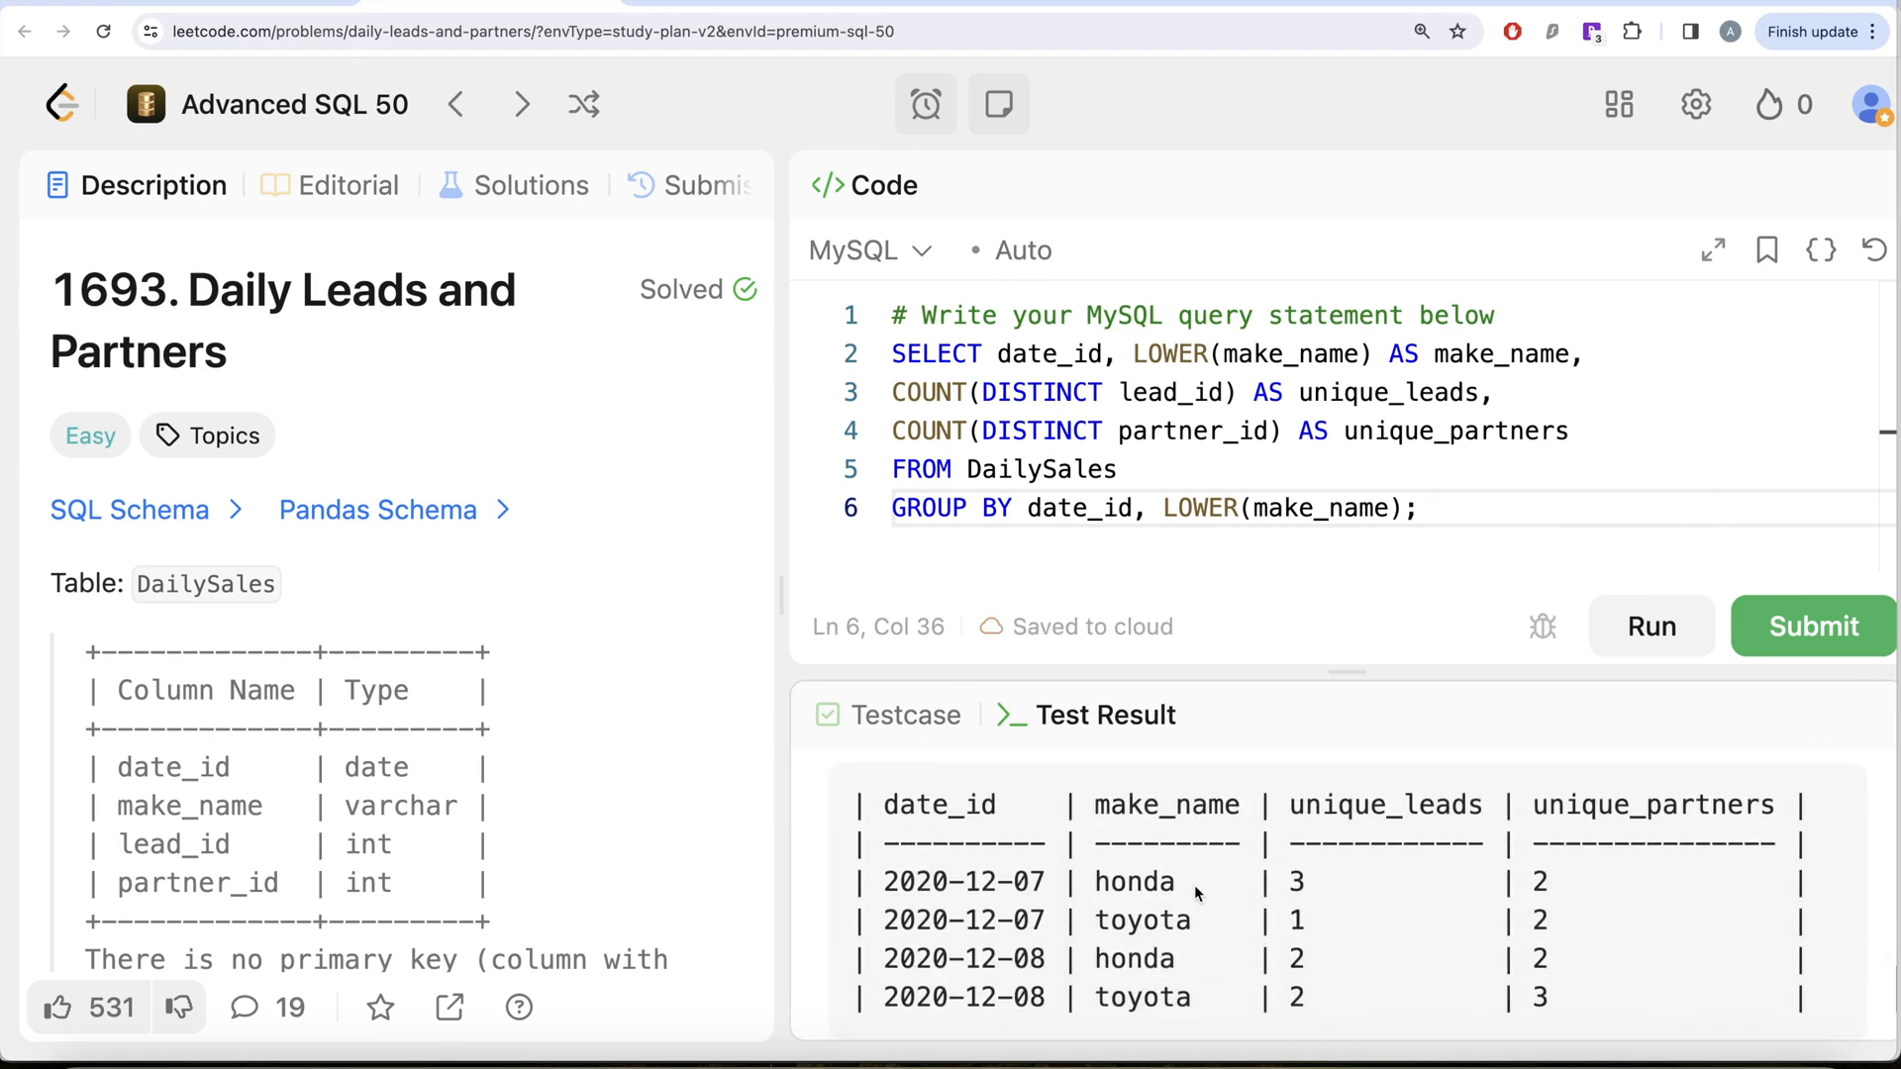
Submit the finished query for judging, getting Accepted with 846 ms runtime
left_click(1813, 626)
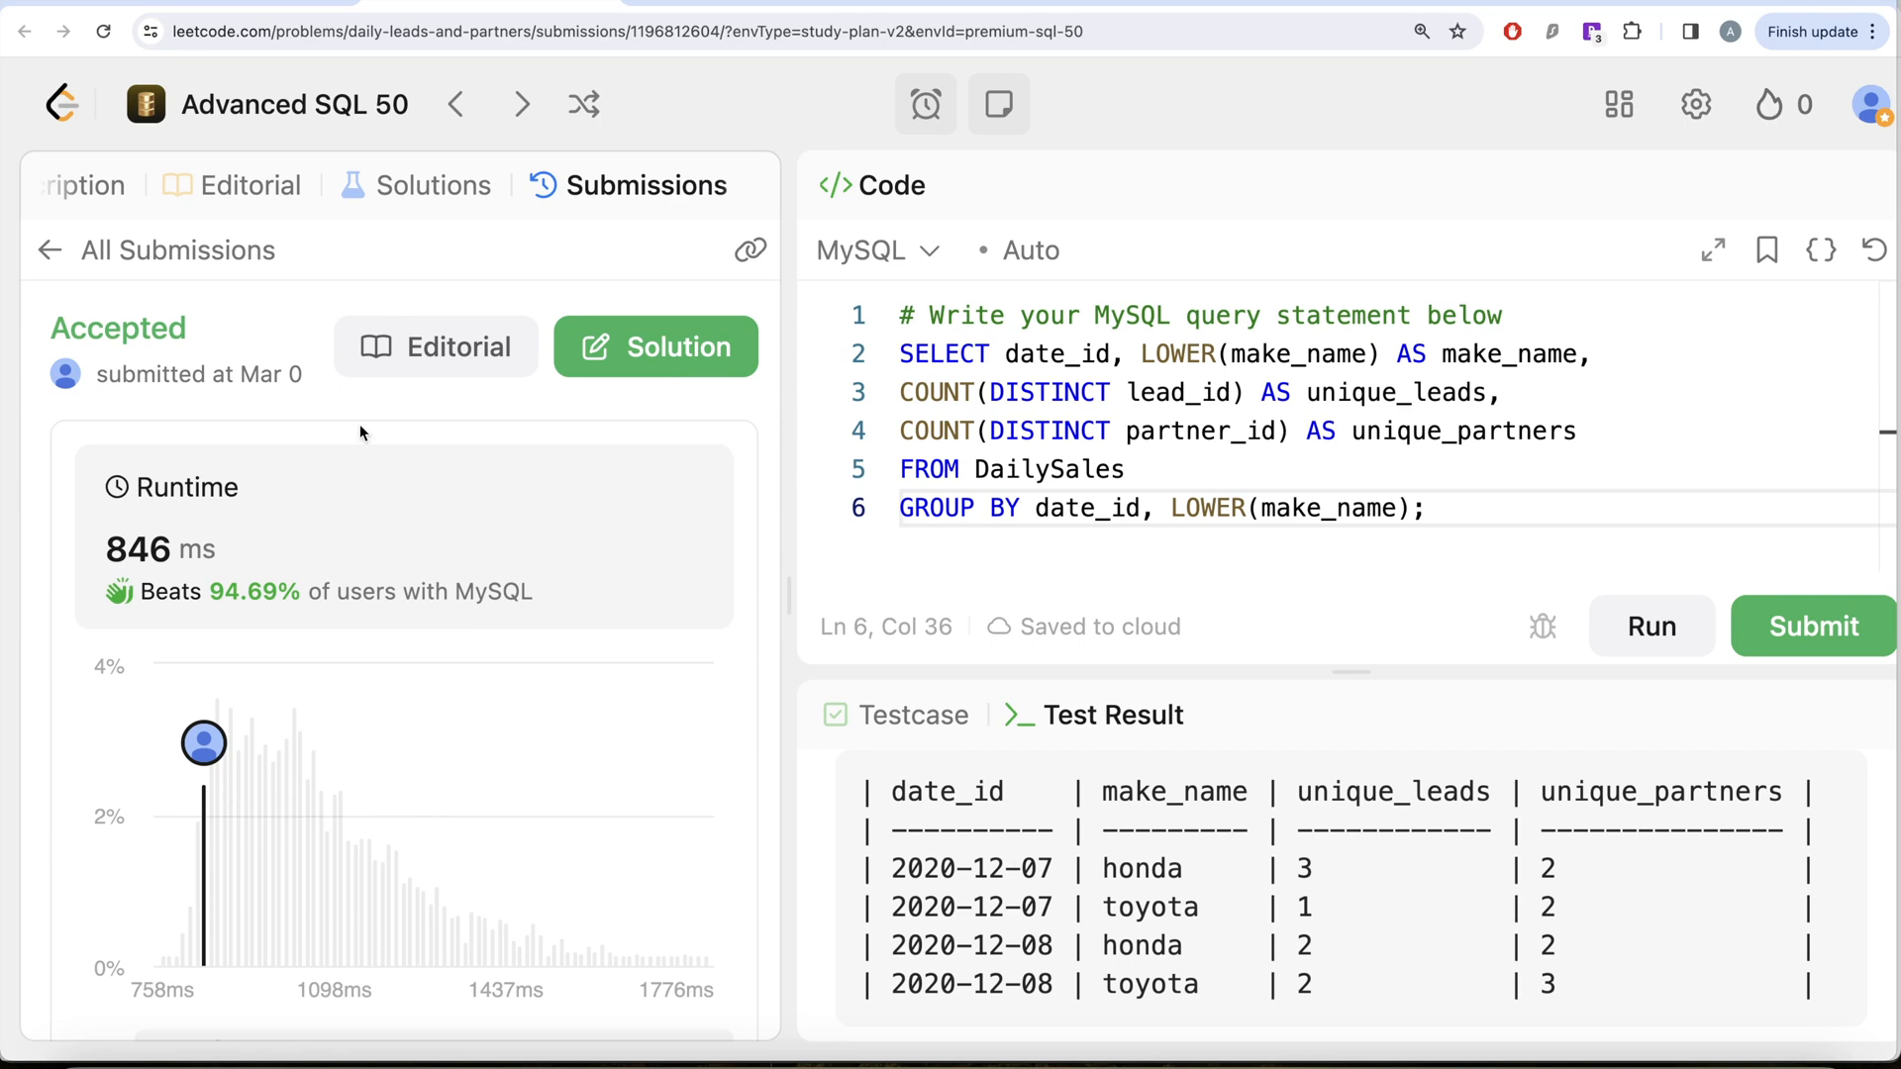
Return to the Description tab and scroll through the DailySales schema
left_click(136, 184)
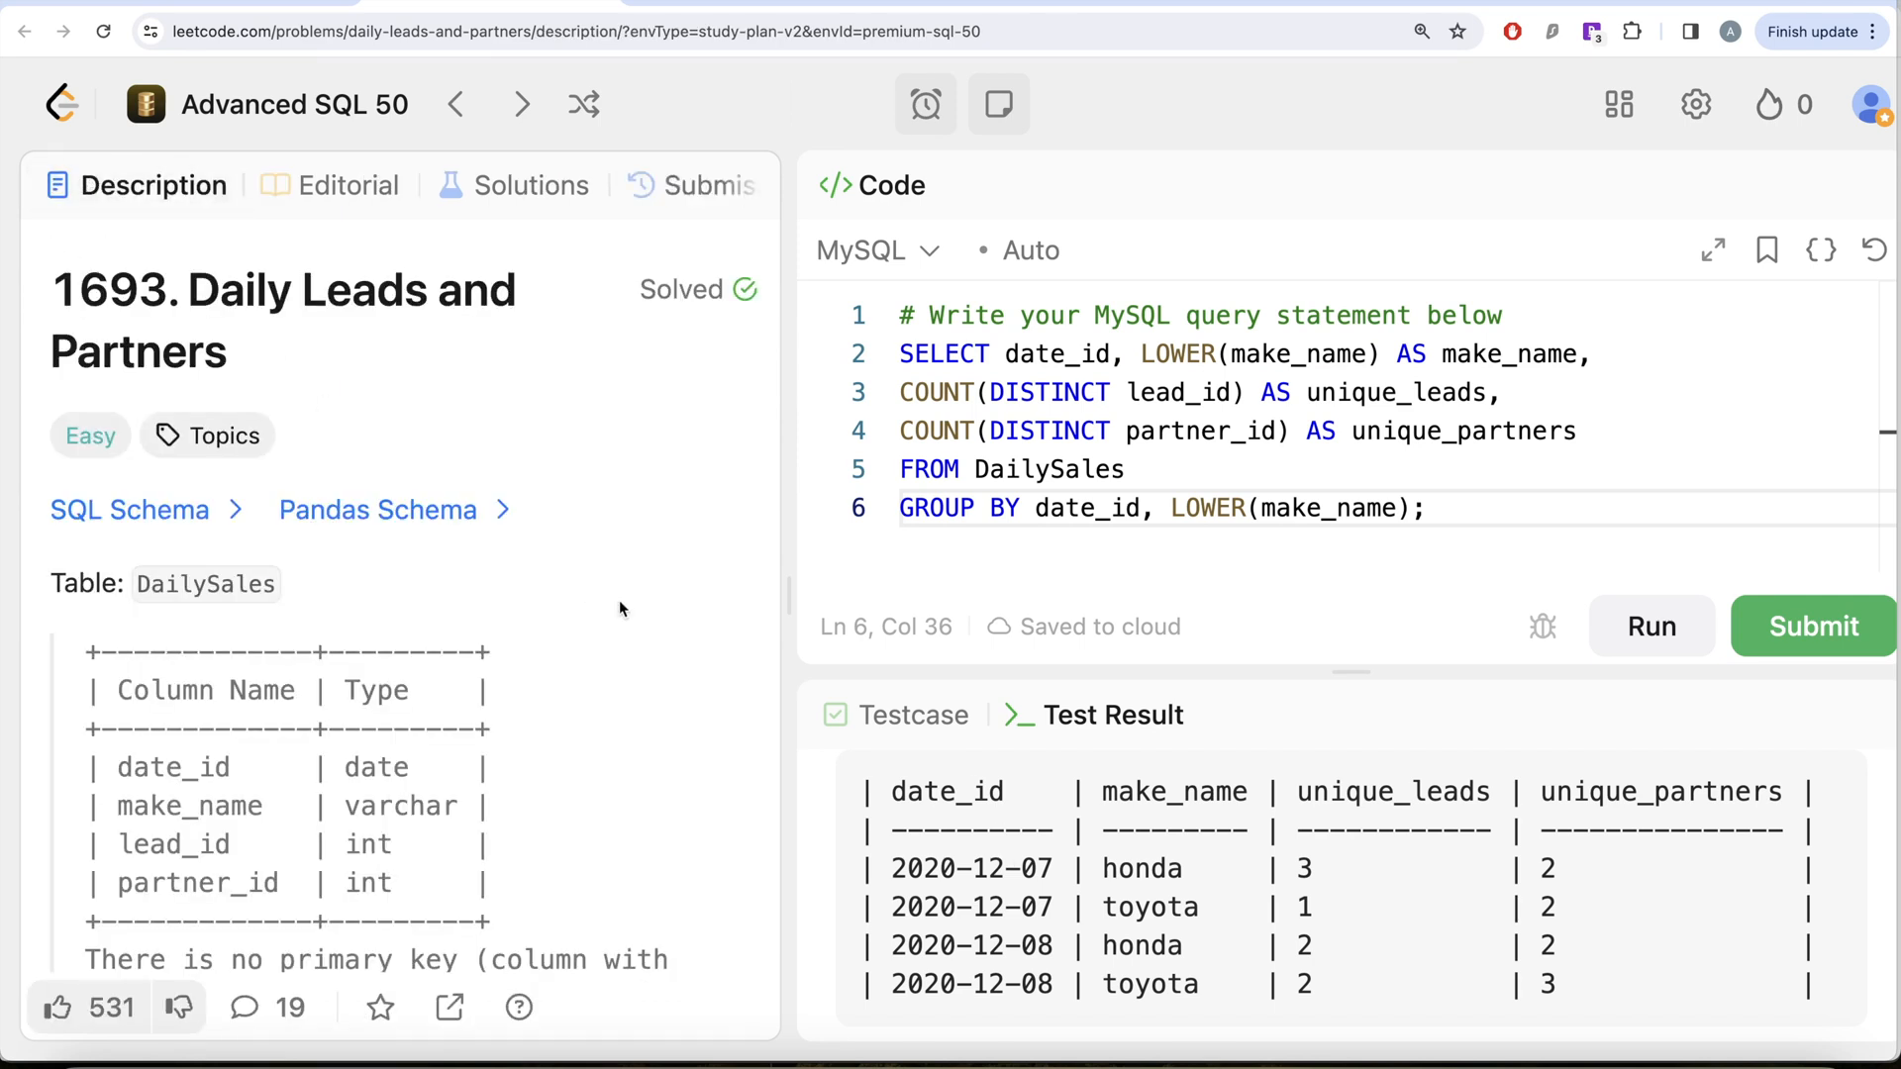
scroll("down", 3)
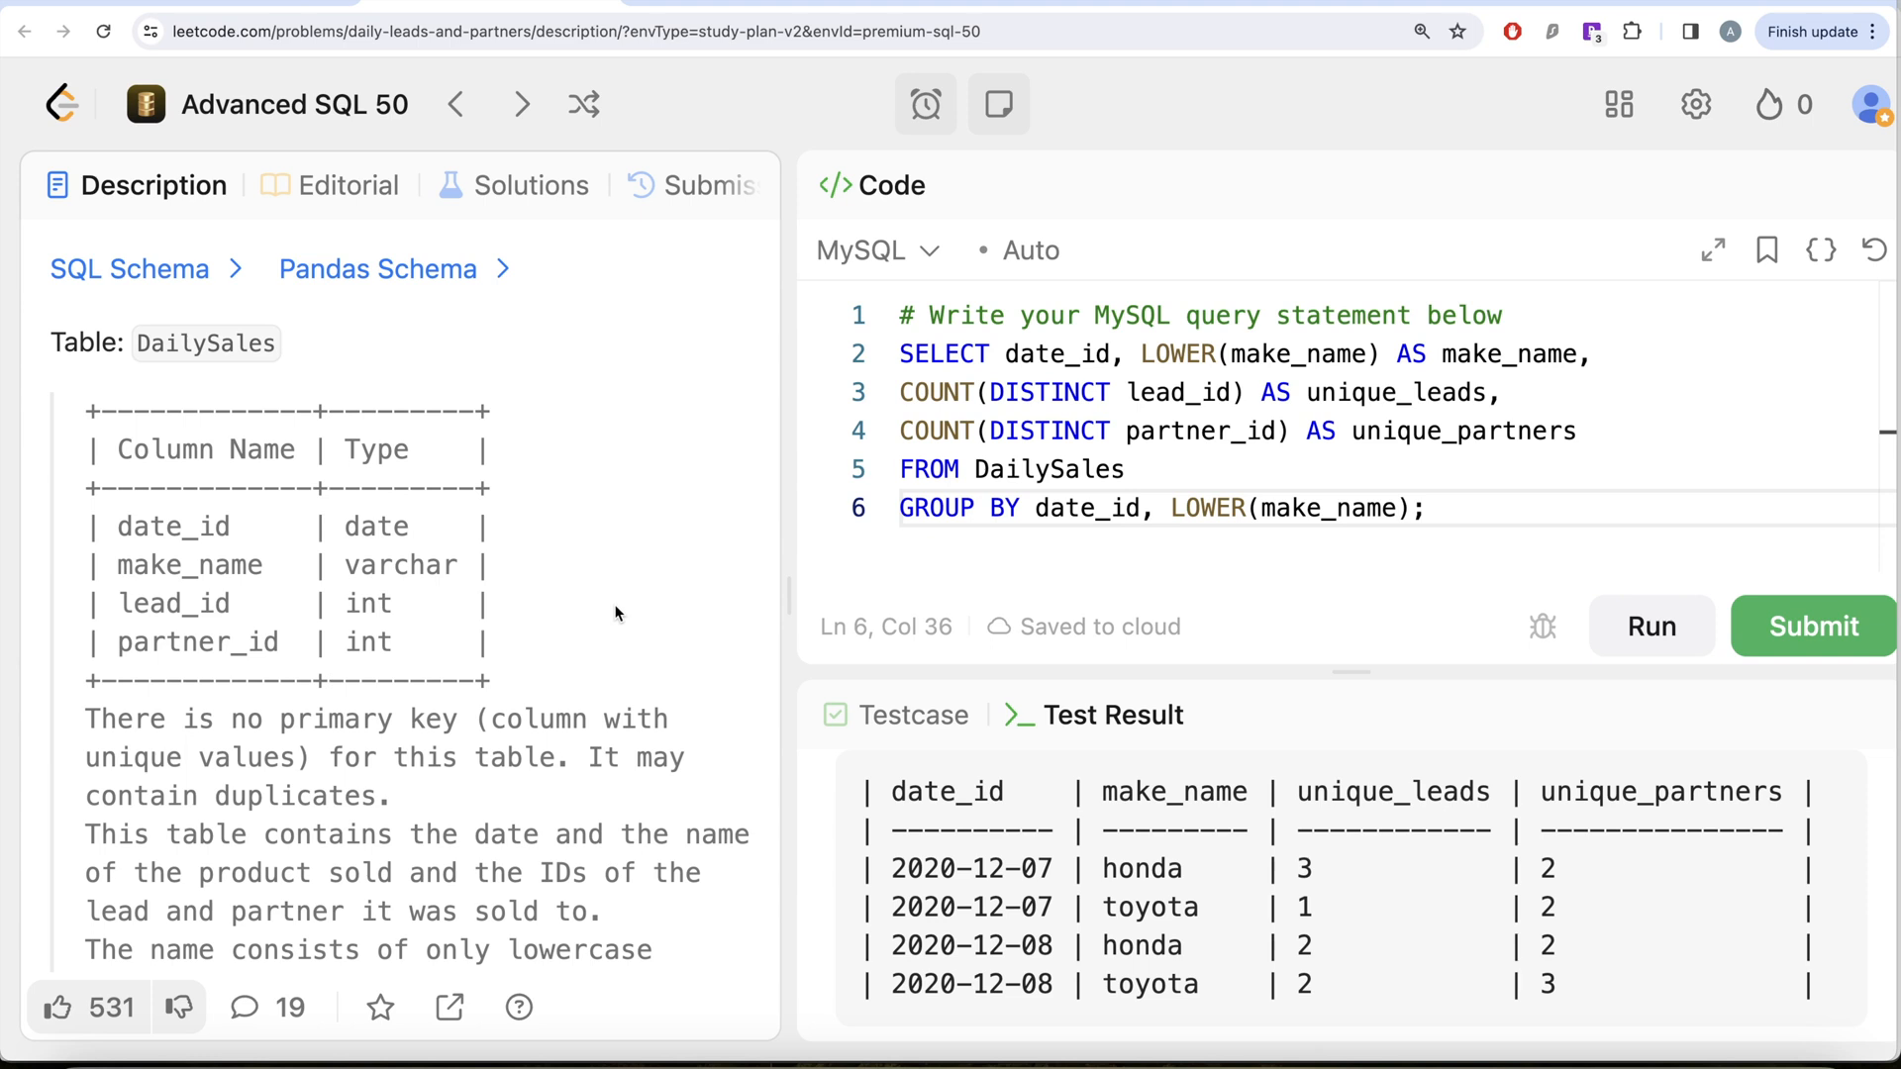
mouse_move(609, 593)
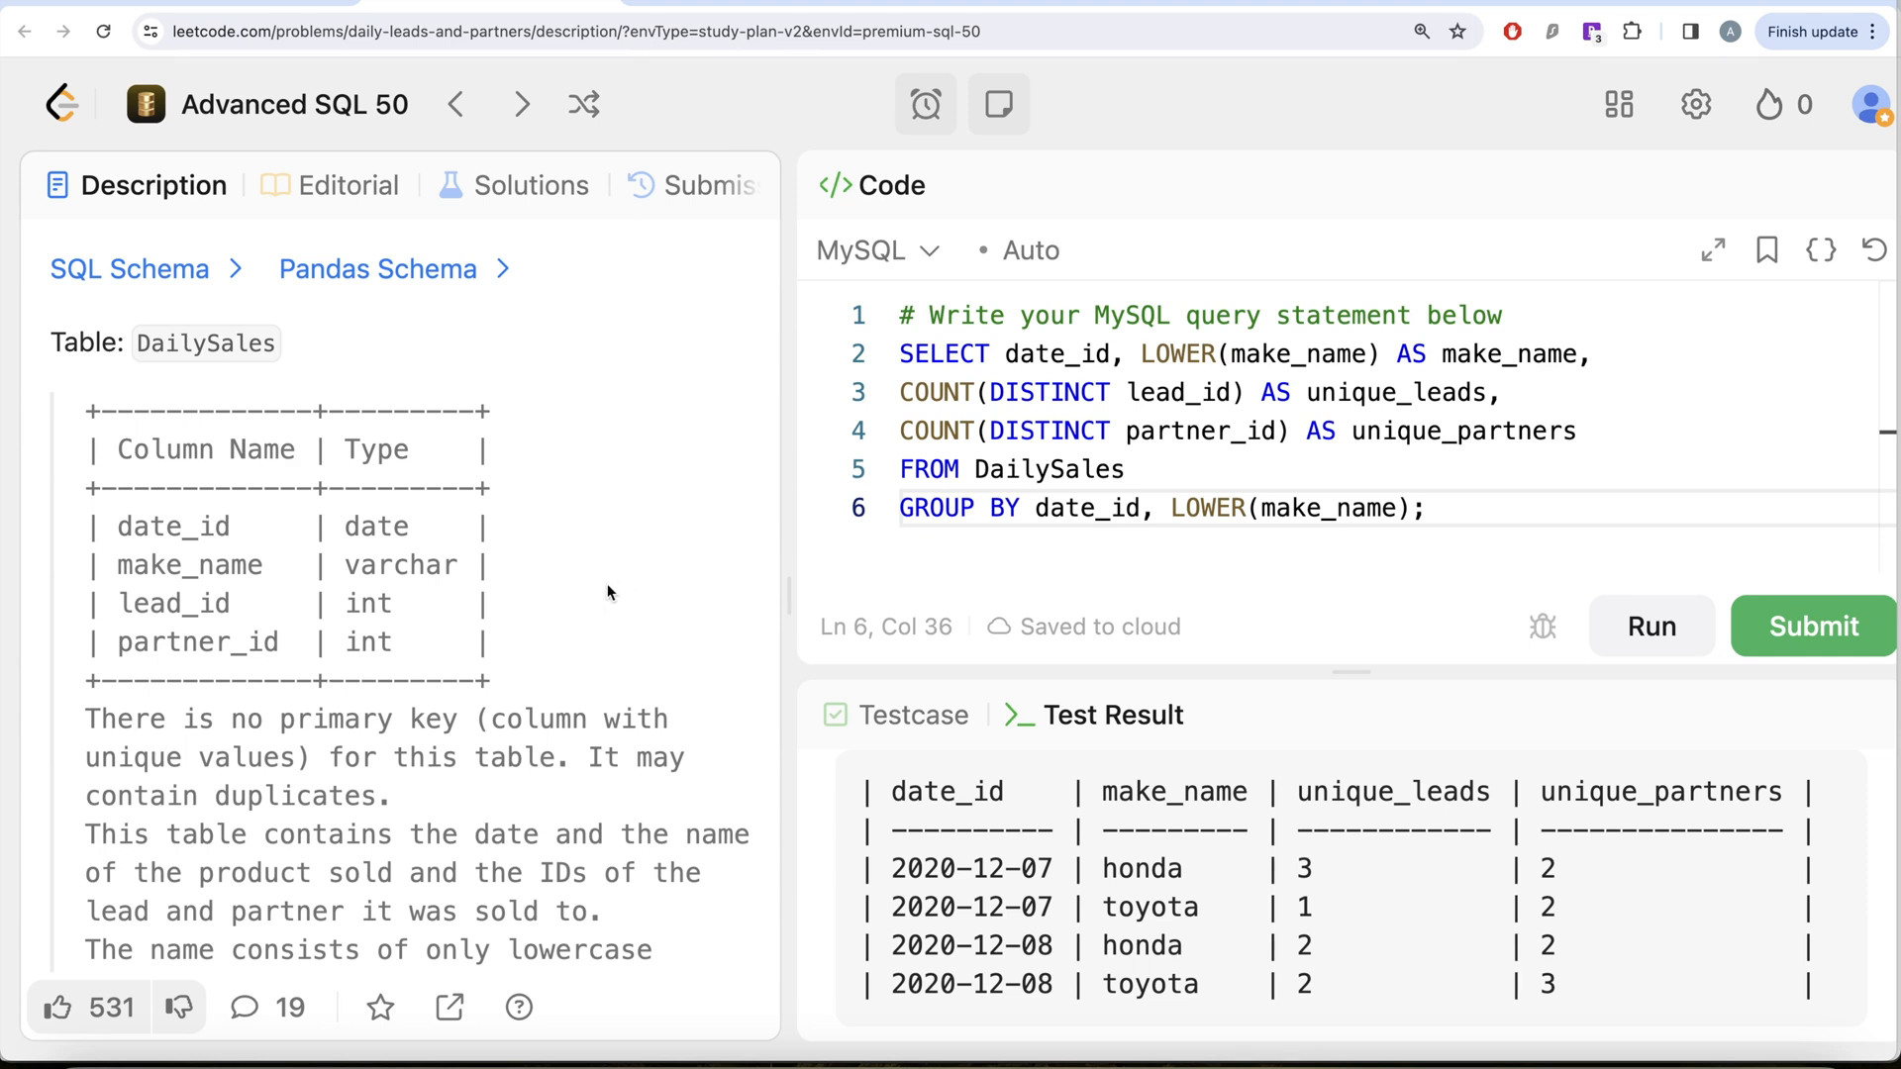
mouse_move(1308, 421)
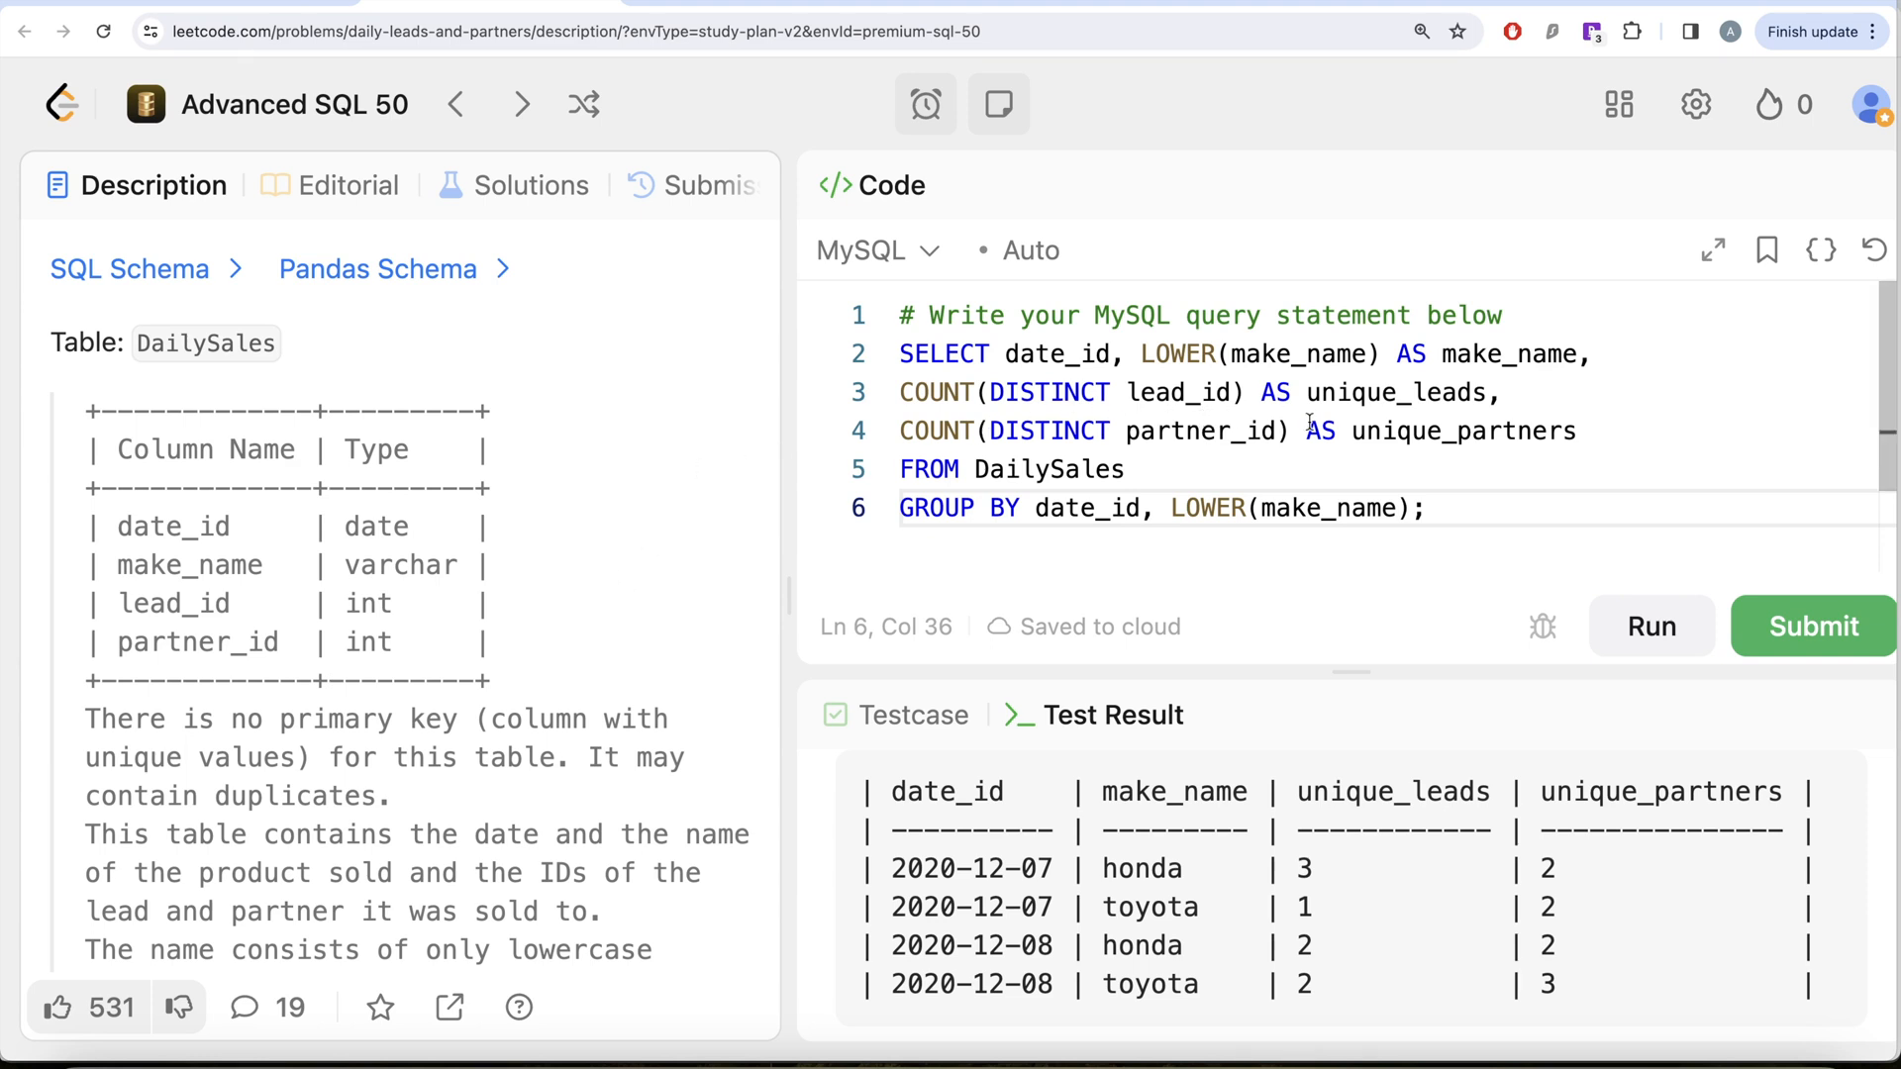